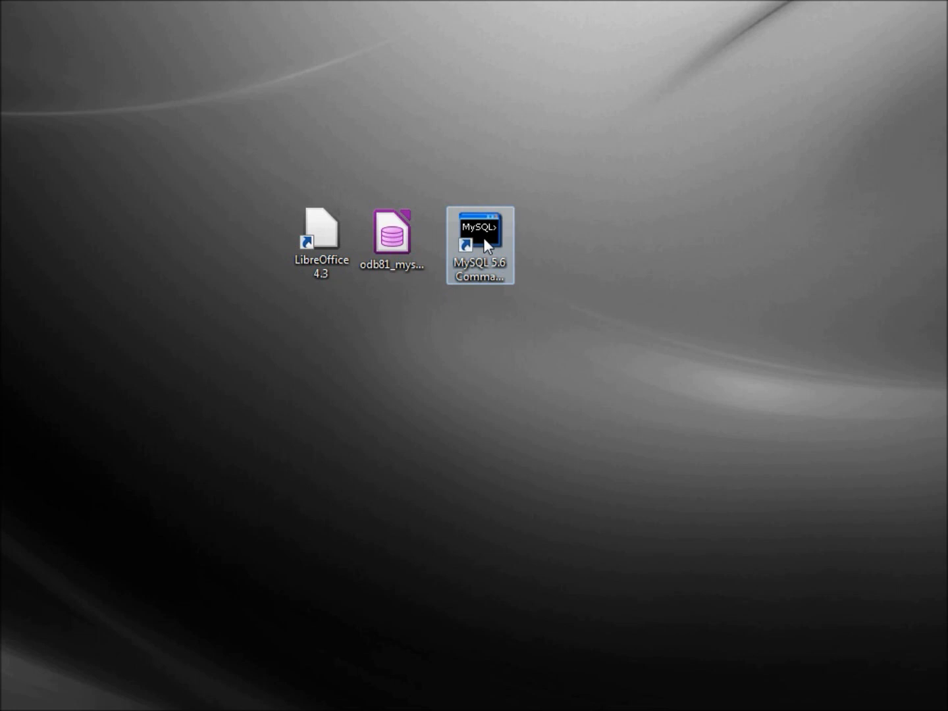
Create database odb82_mysqldb in the MySQL 5.6 Command Line Client, then close the client.
double_click(480, 237)
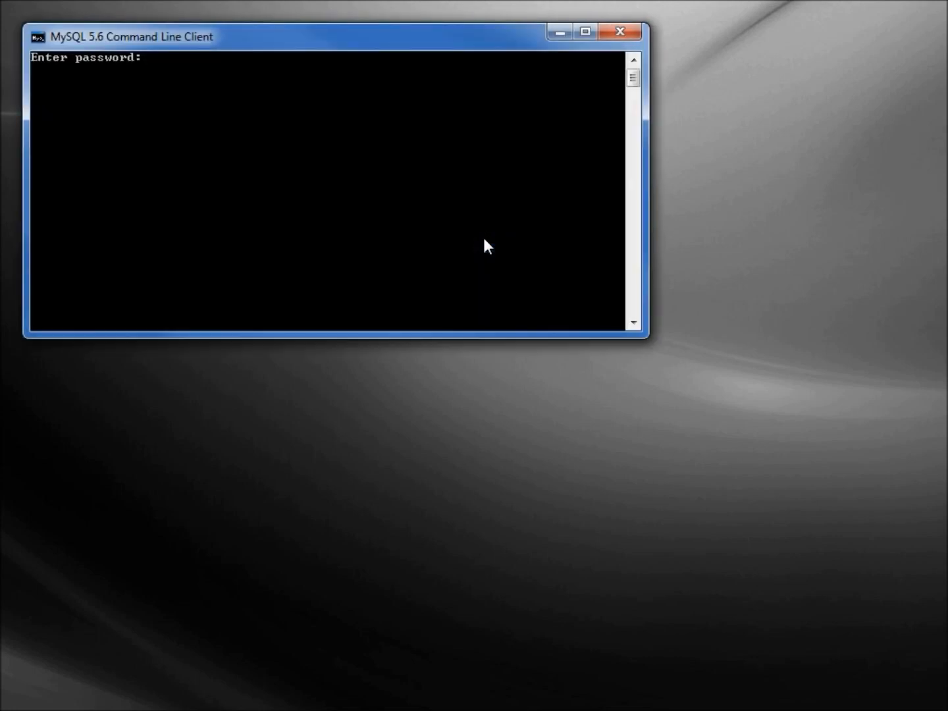
key(Return)
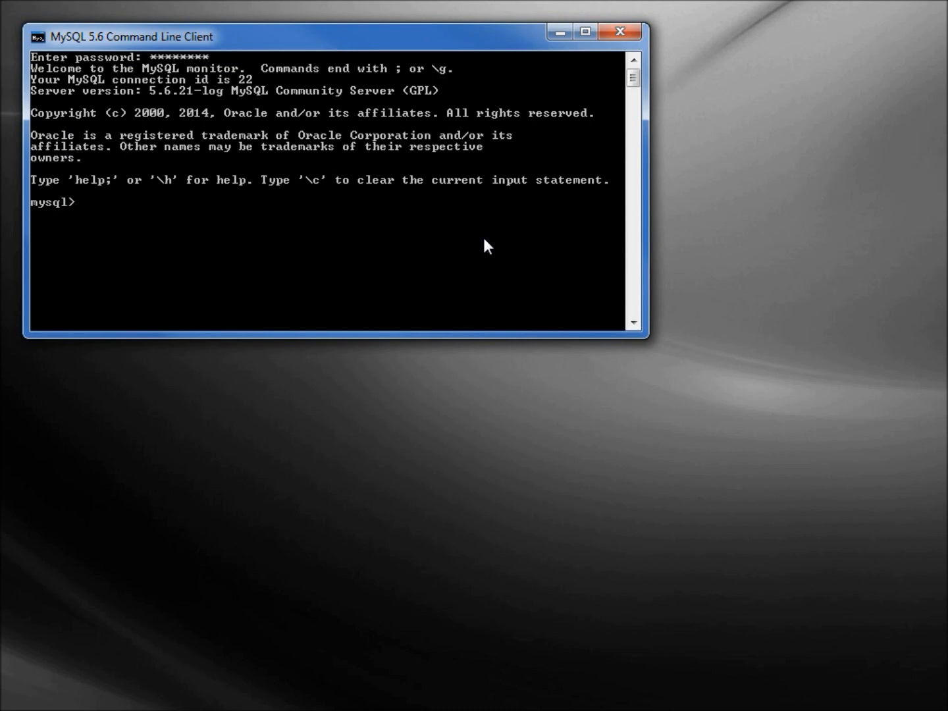
text(CREATE)
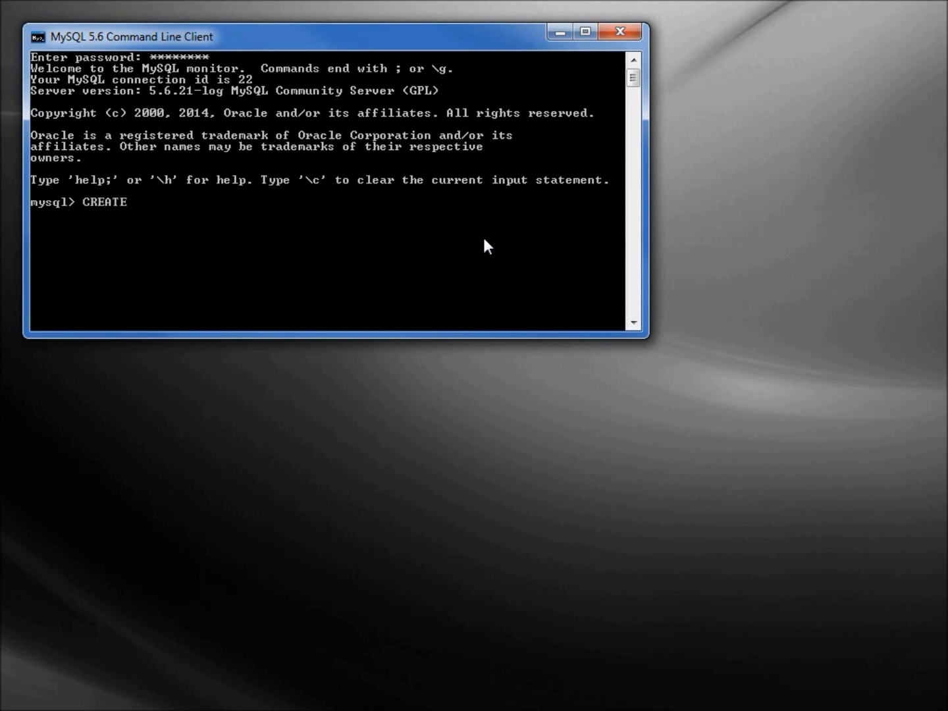
text(DATABASE)
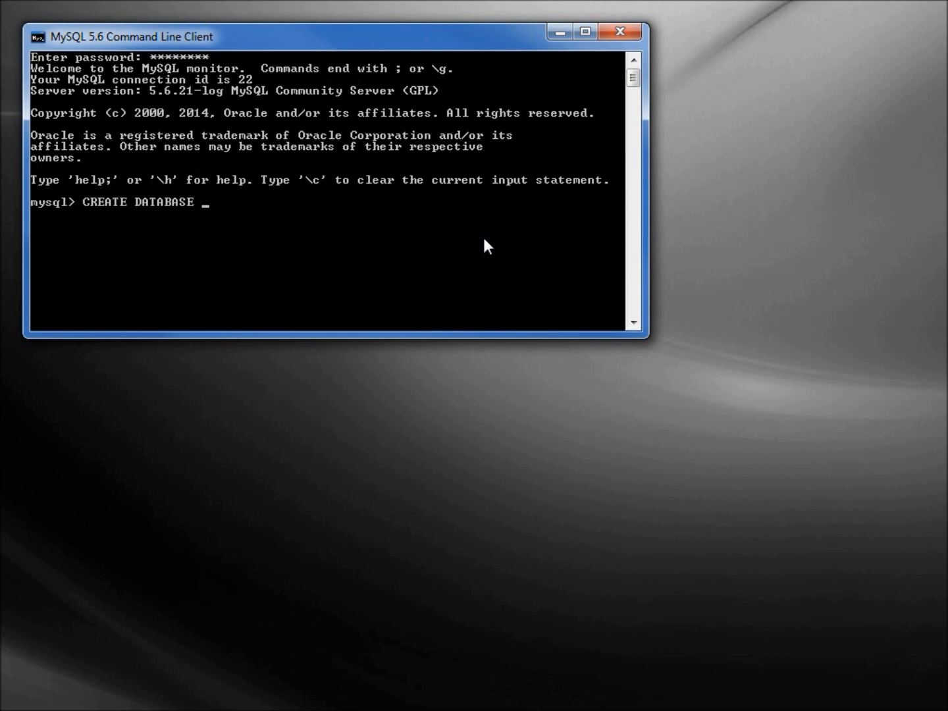
text(odb)
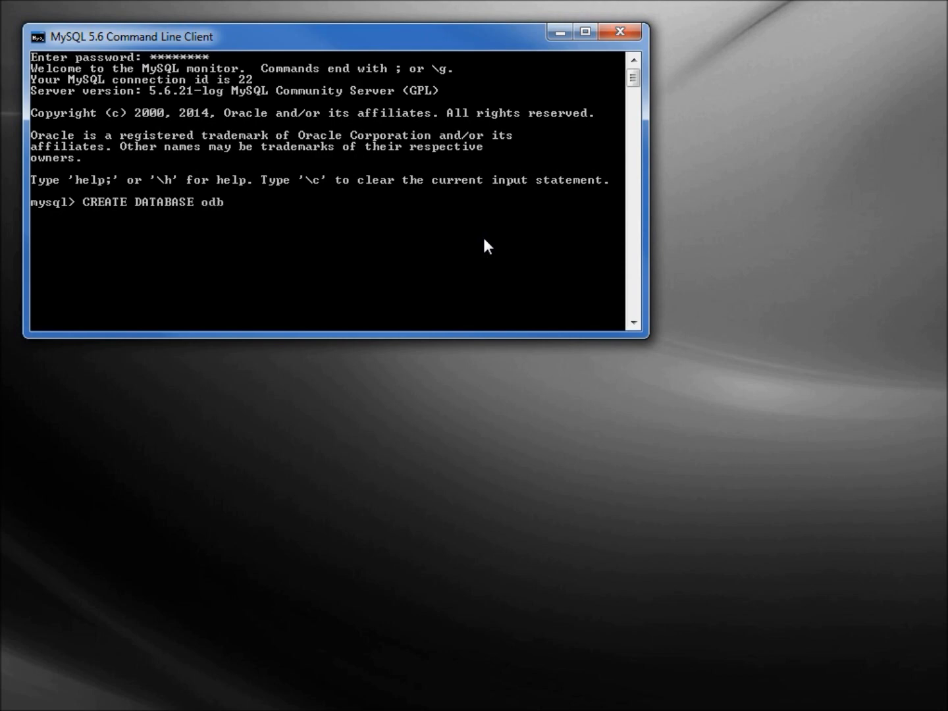
text(82)
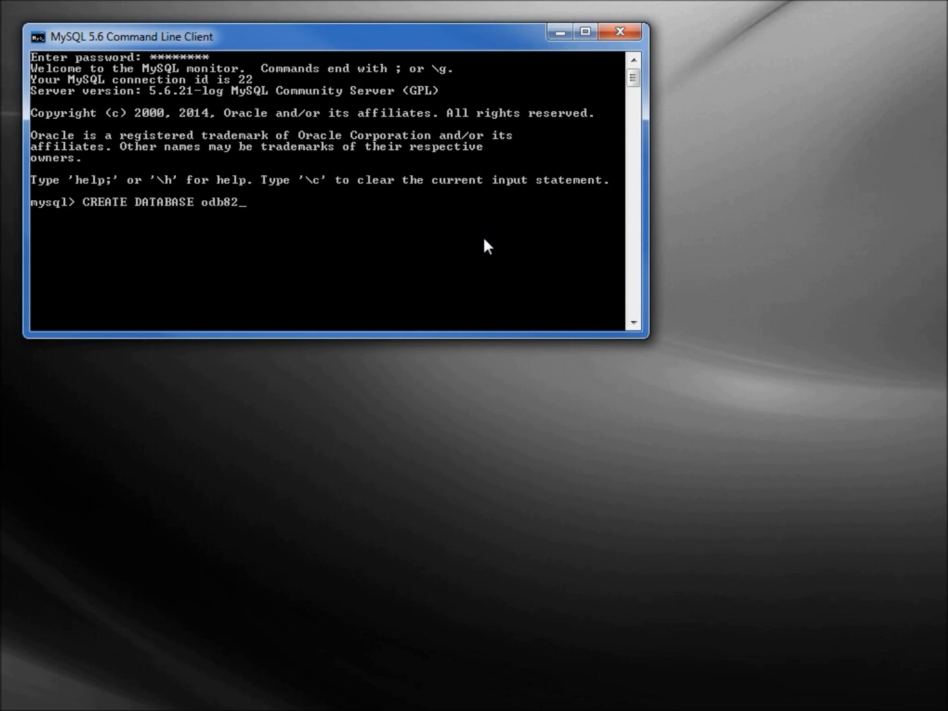
text(mysq)
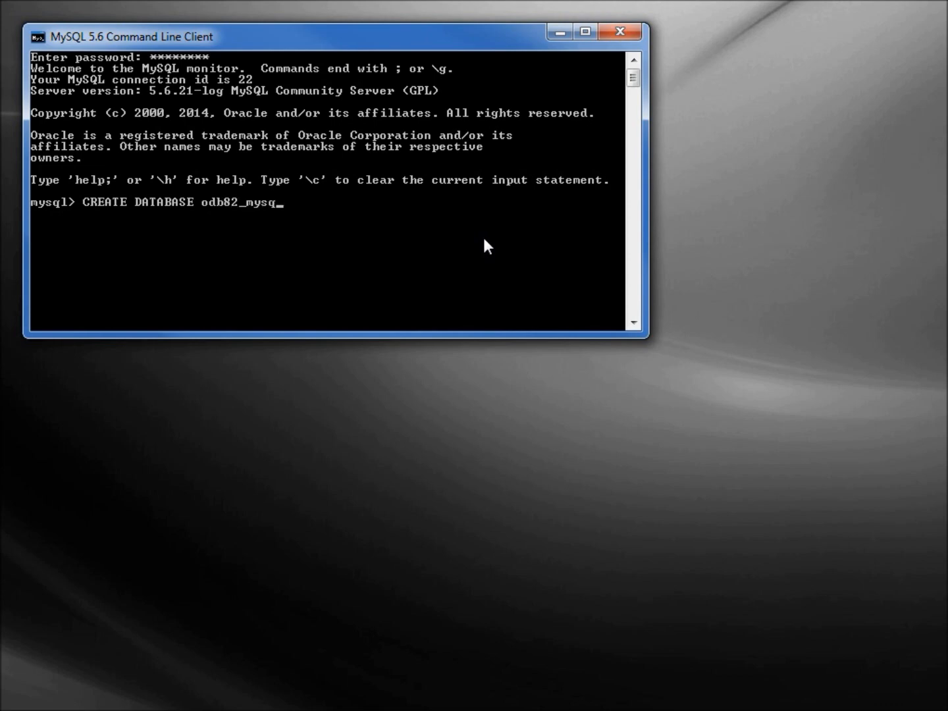
text(db)
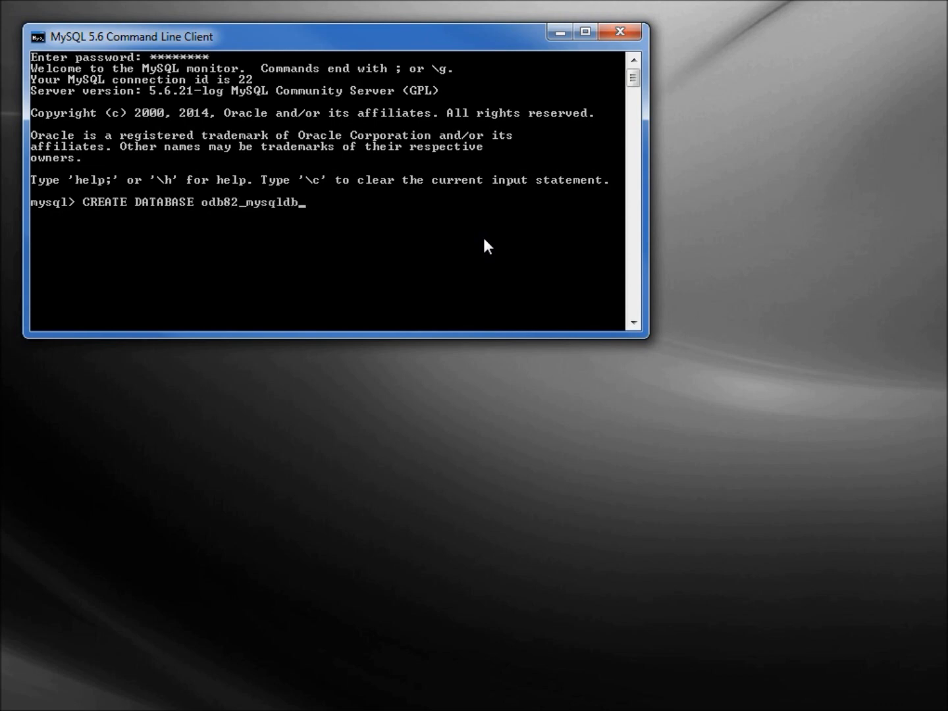
text(;)
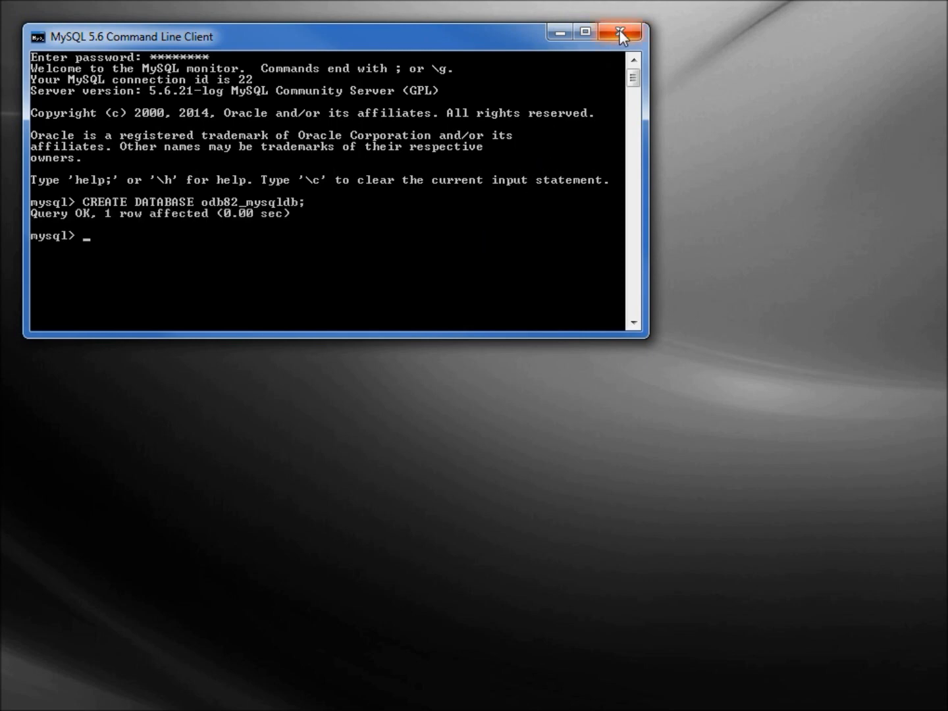
click(618, 32)
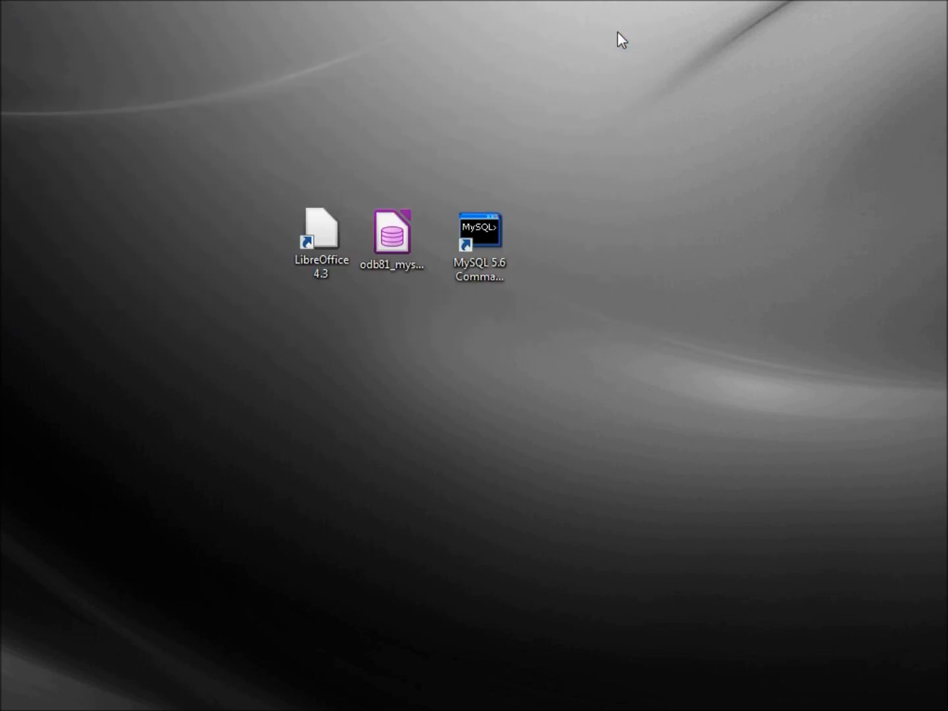
Start a new LibreOffice Base database that connects to an existing MySQL database.
click(320, 234)
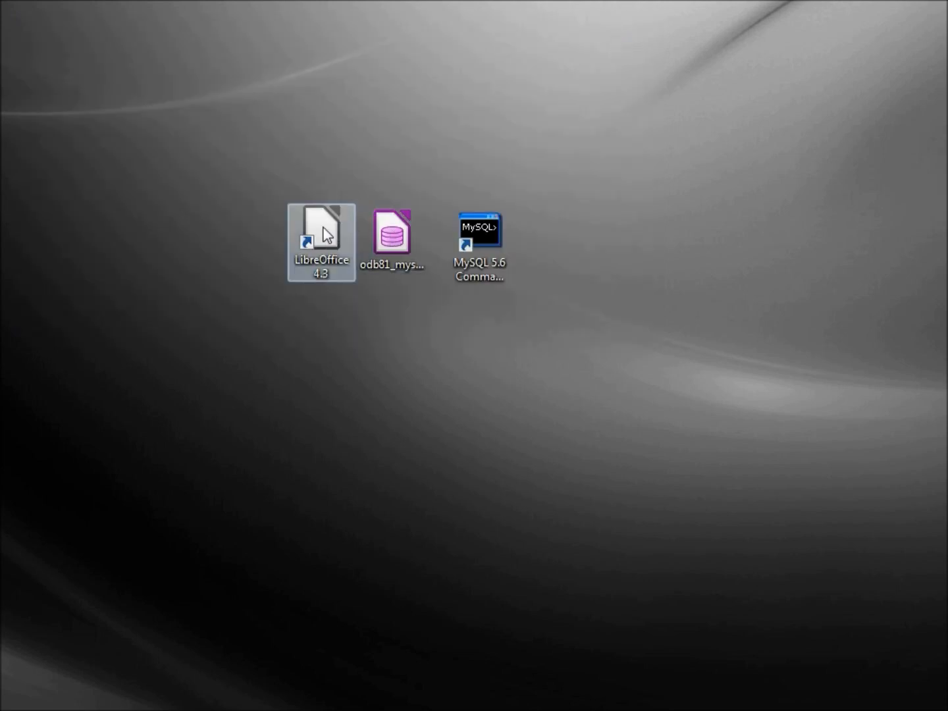
double_click(321, 241)
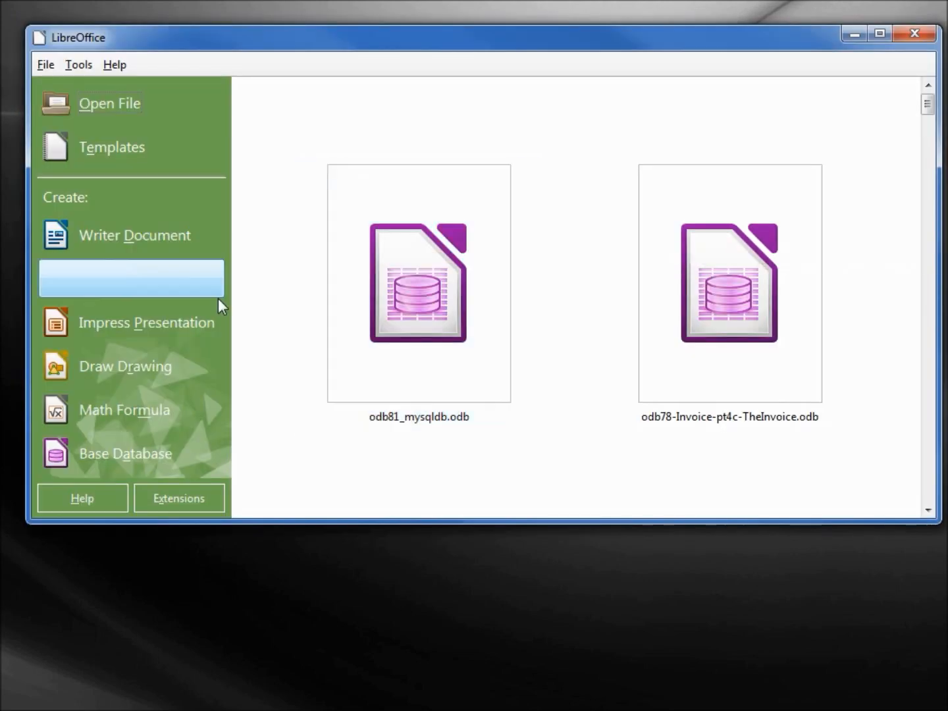
mouse_move(150, 454)
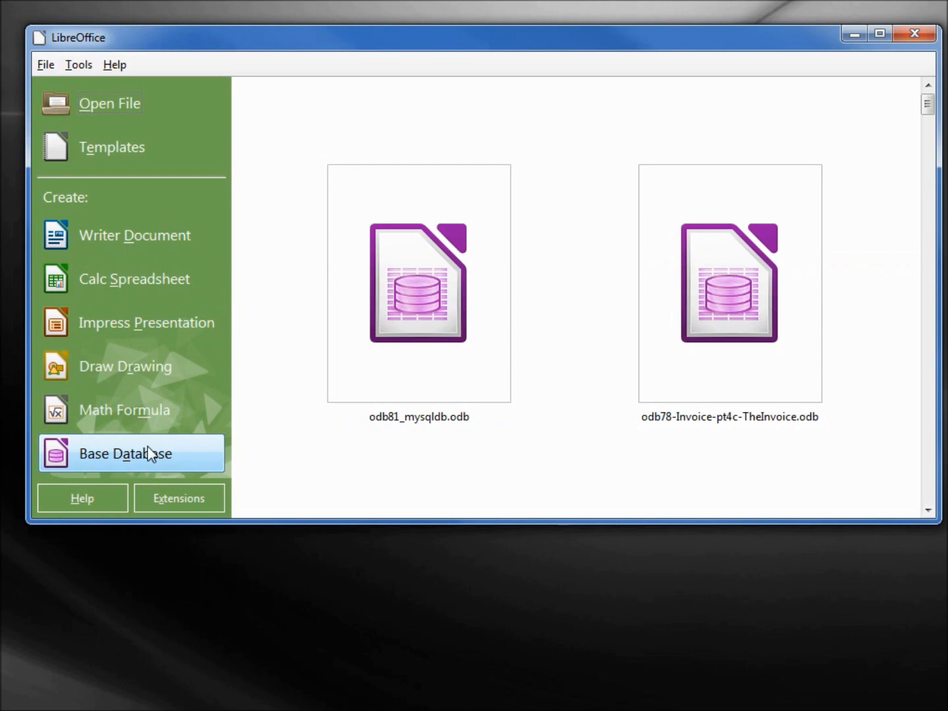
click(125, 453)
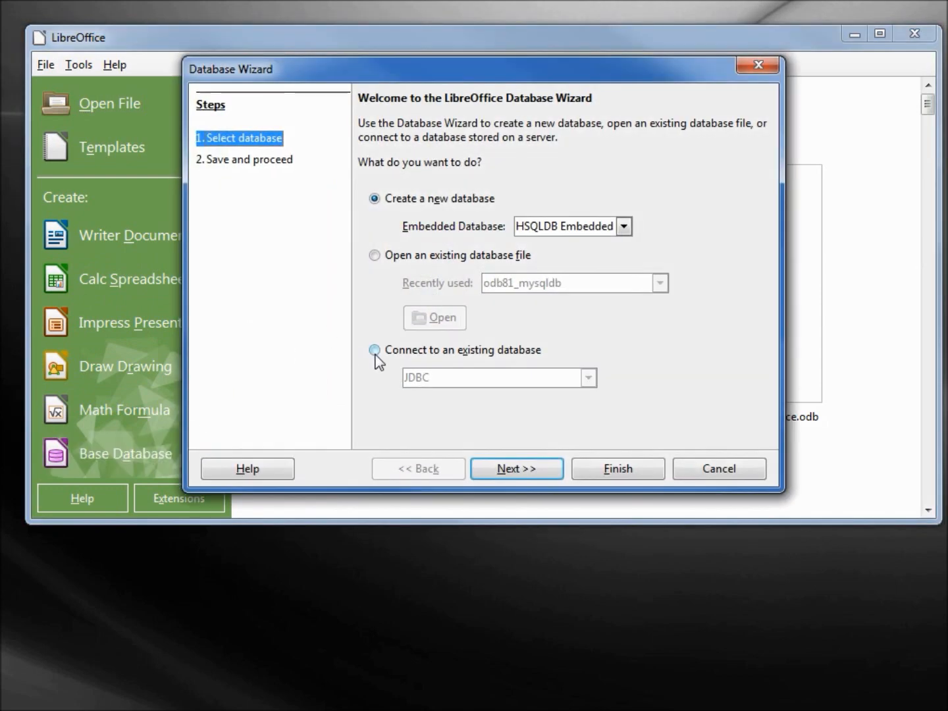
click(374, 350)
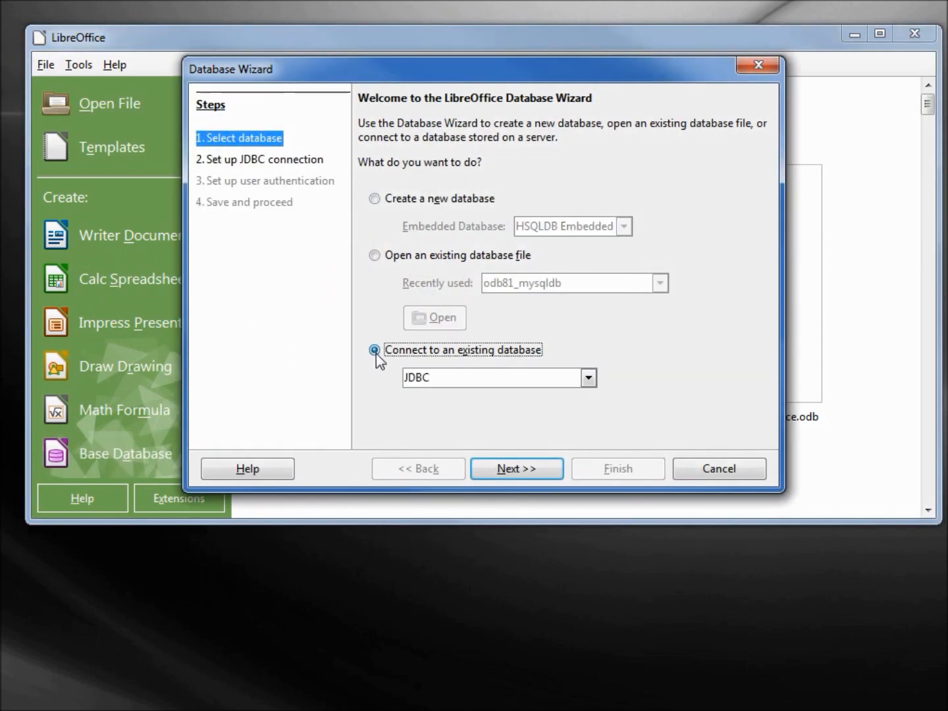
click(587, 377)
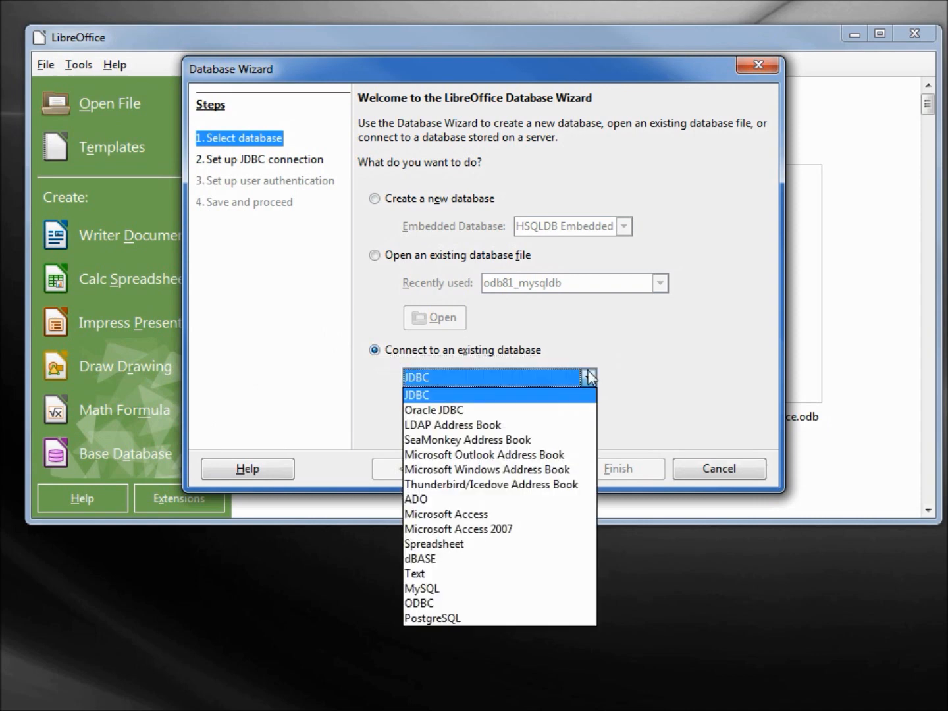
mouse_move(500, 587)
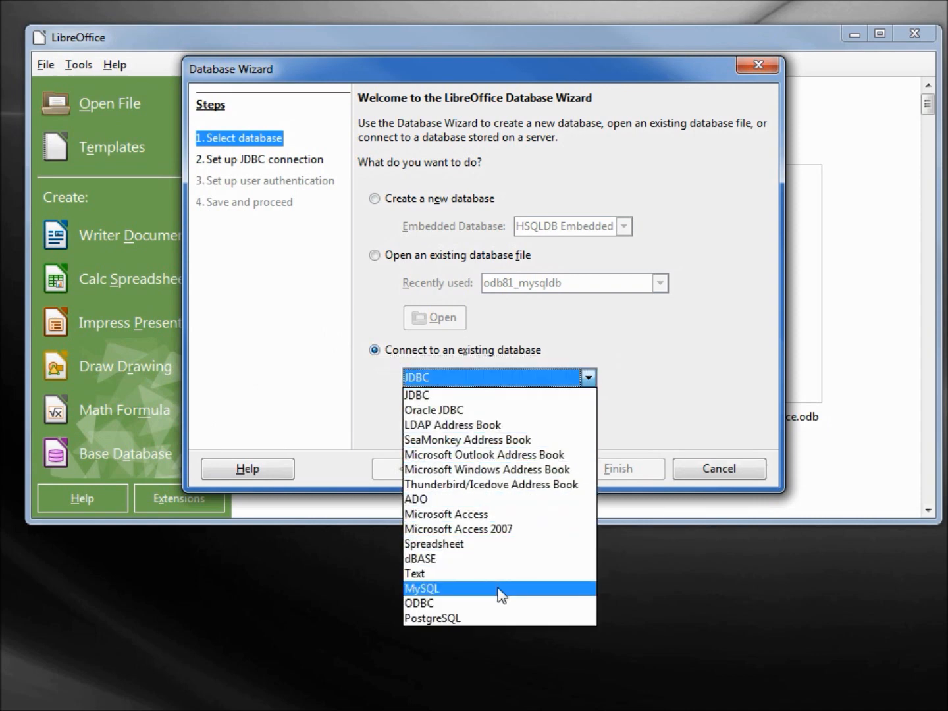
click(422, 588)
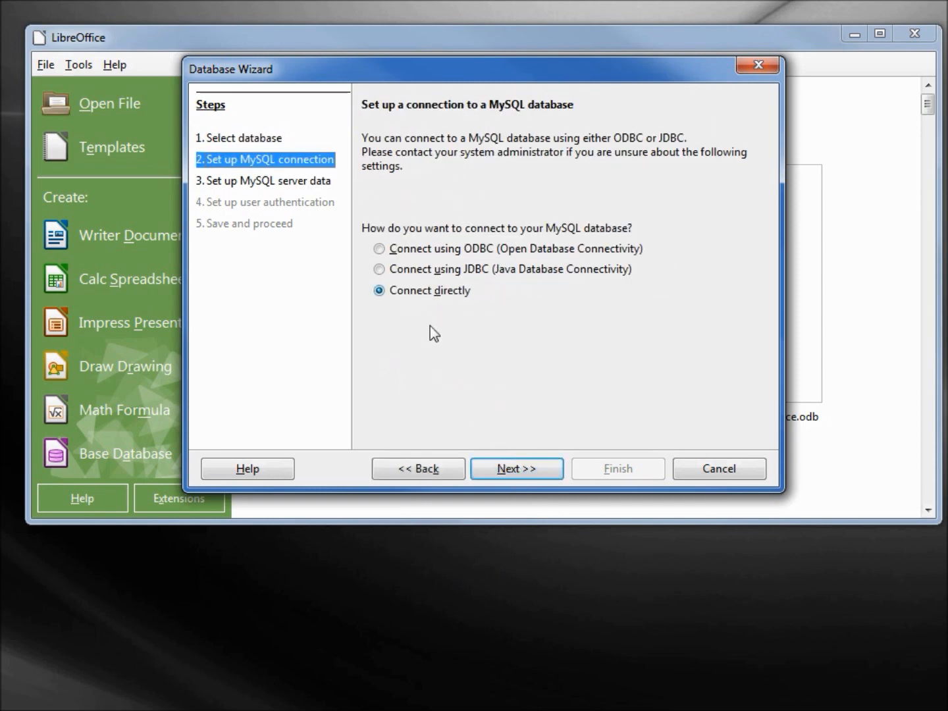
Point the MySQL connection at database odb82_mysqldb on server localhost.
click(516, 468)
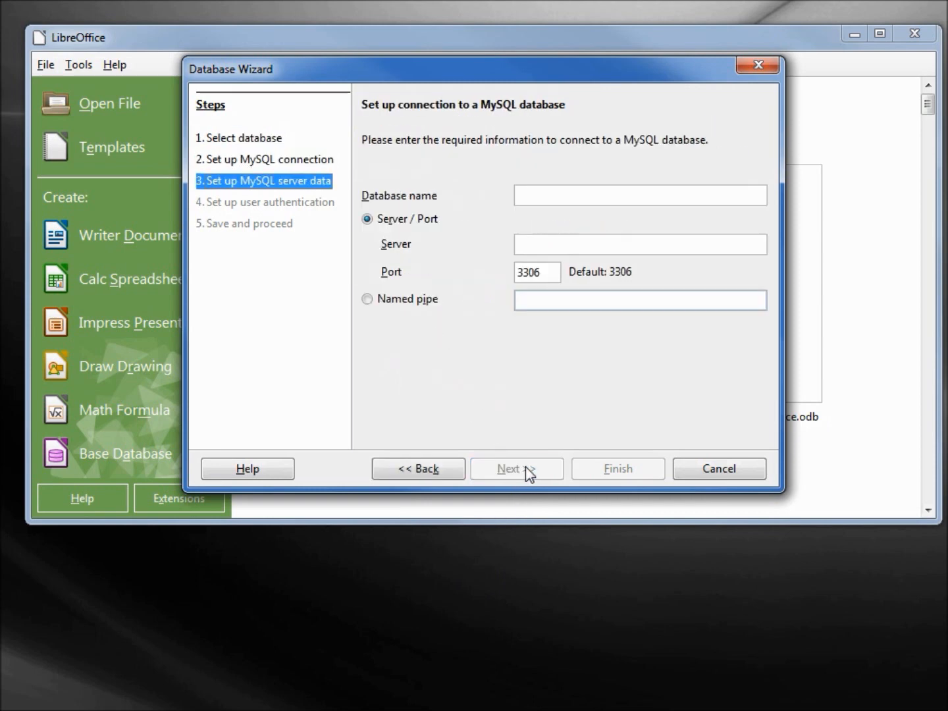
click(638, 195)
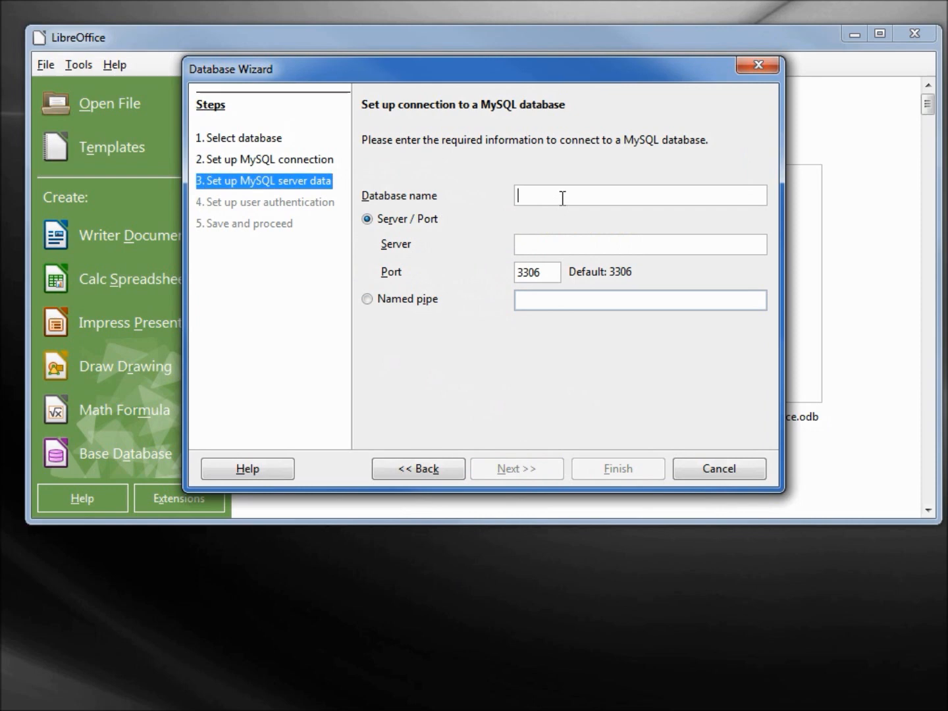
text(od)
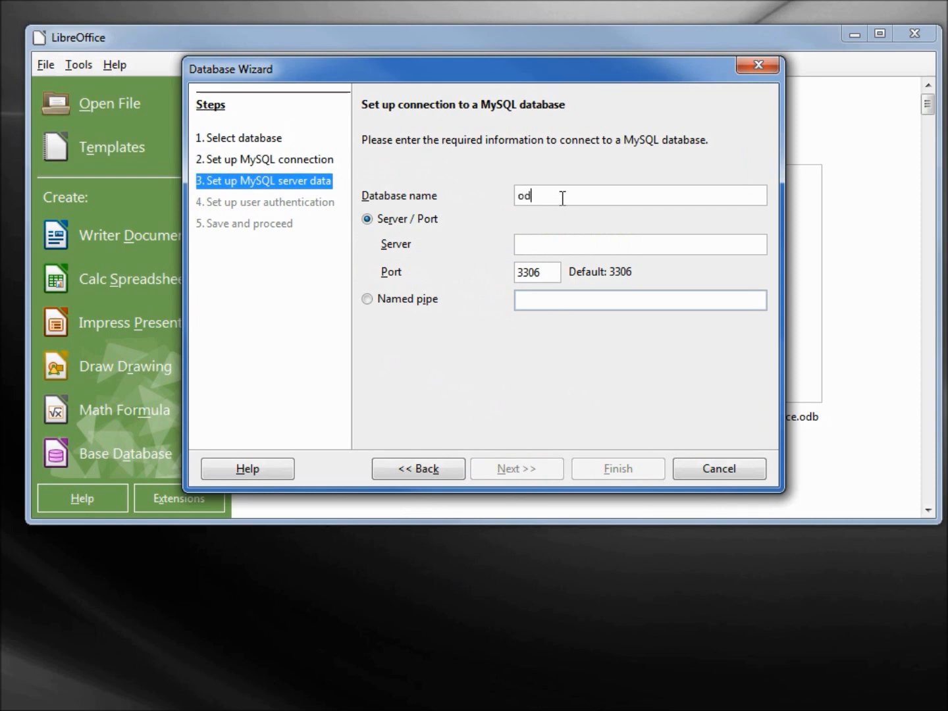
text(b82_mysq)
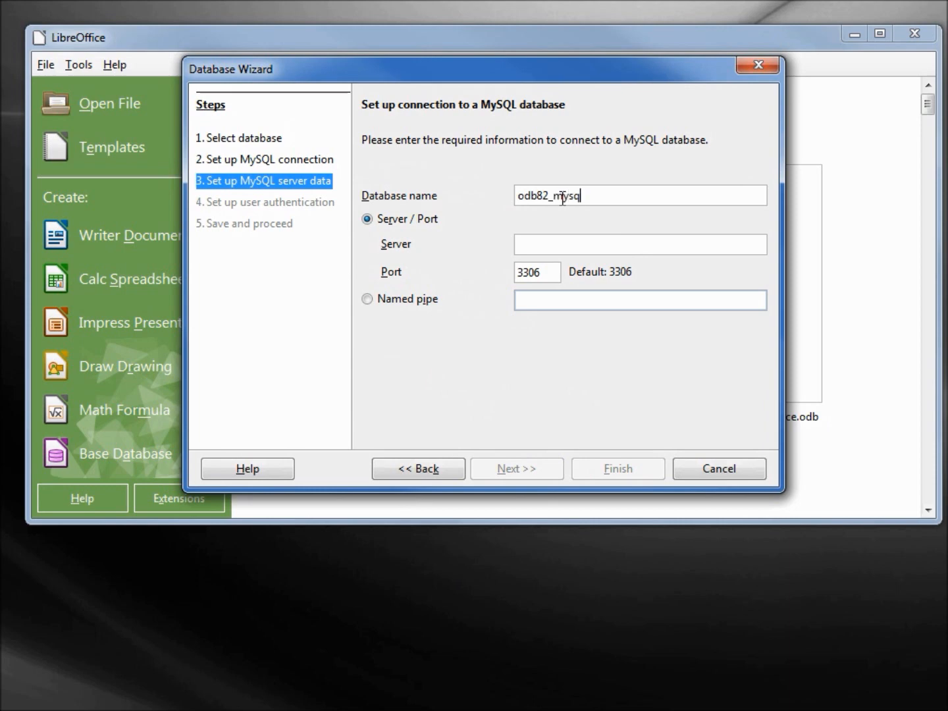
text(db)
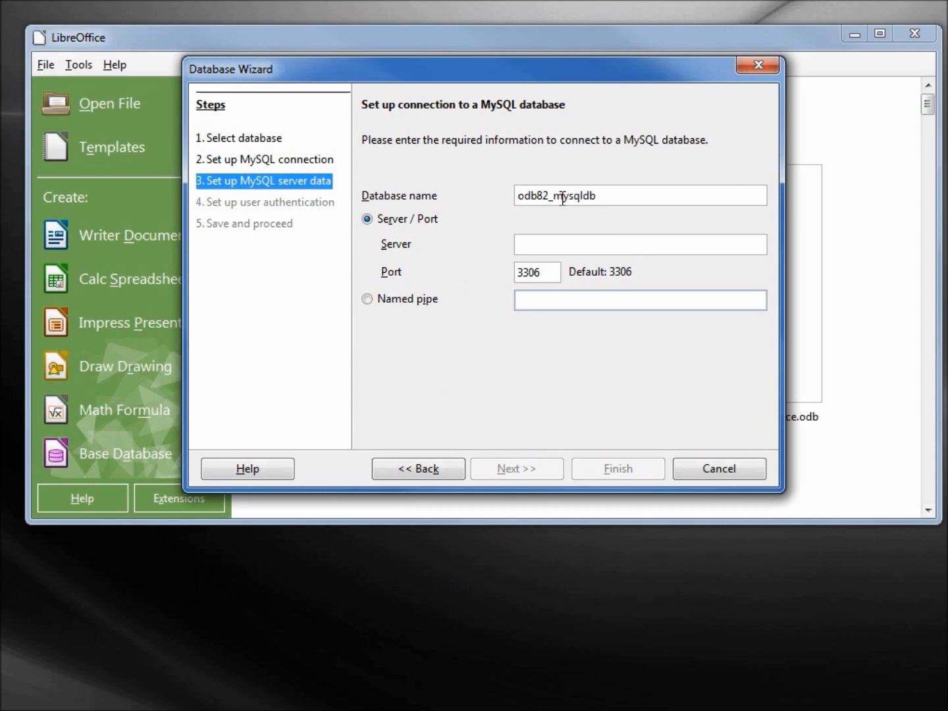
click(639, 245)
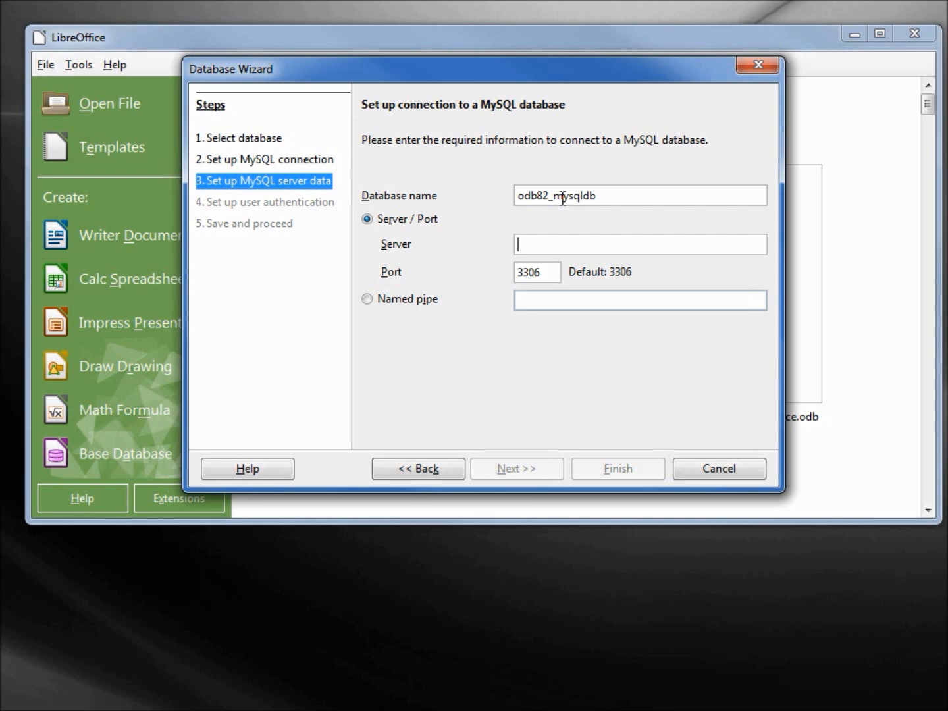
text(localhost)
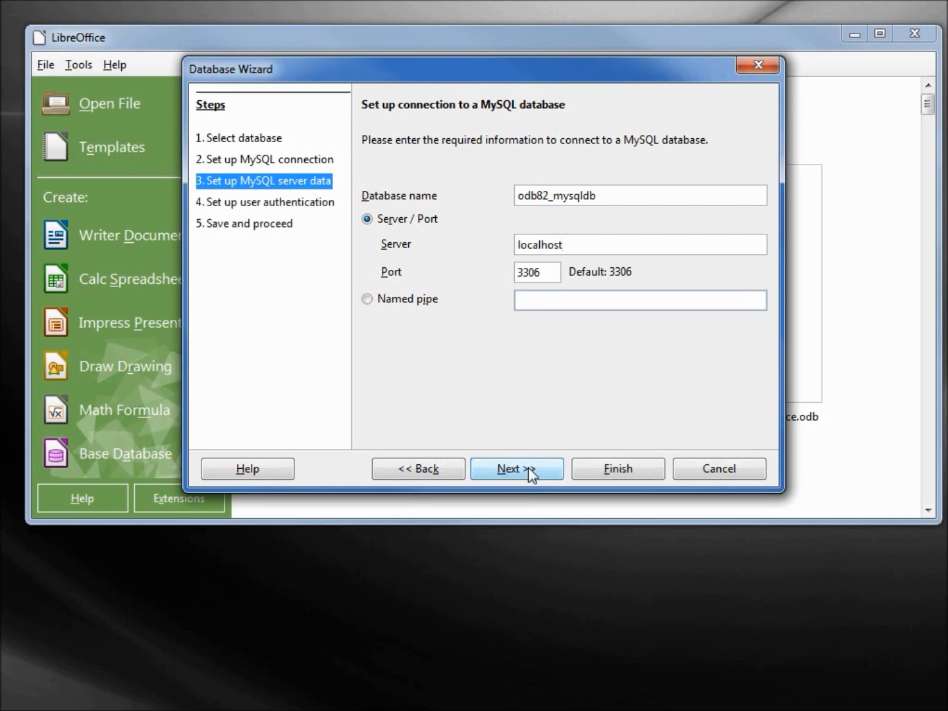
click(516, 468)
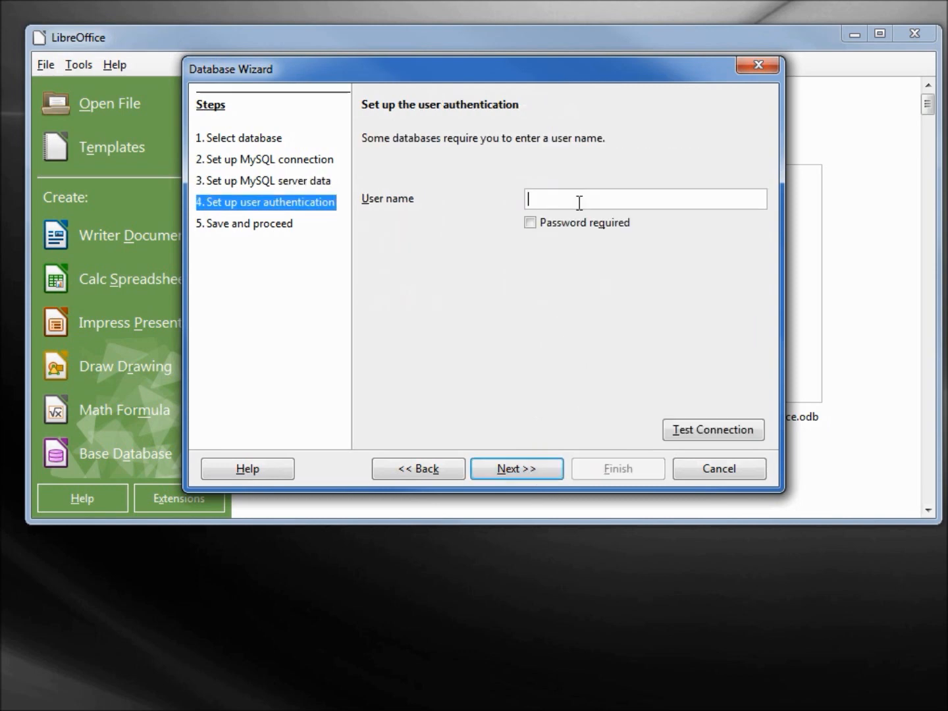
Set the connection user name to root with a password required.
text(ro)
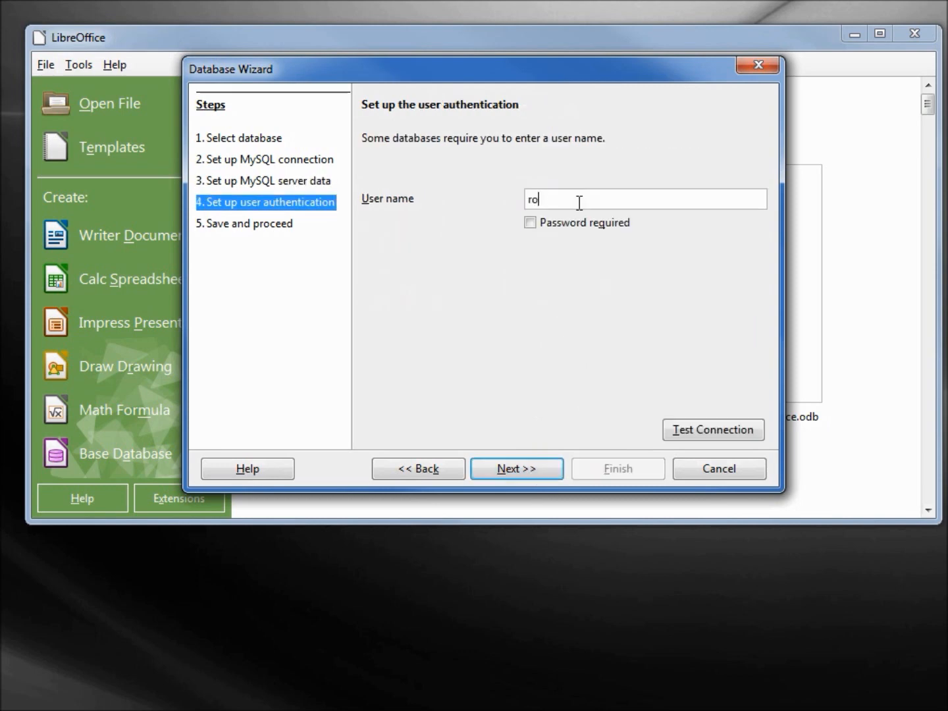
text(ot)
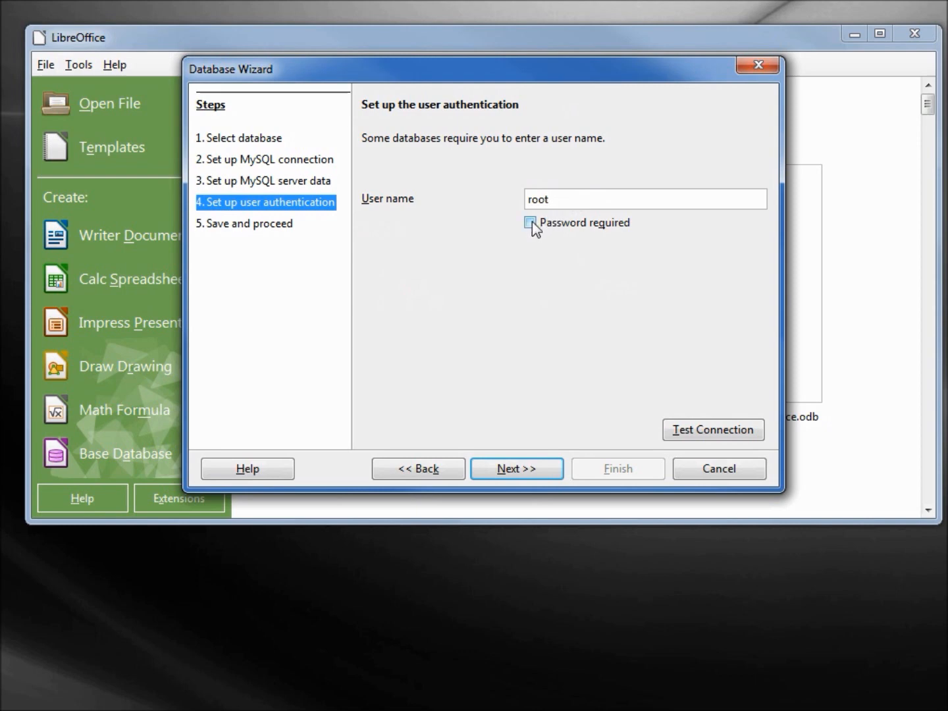
click(531, 223)
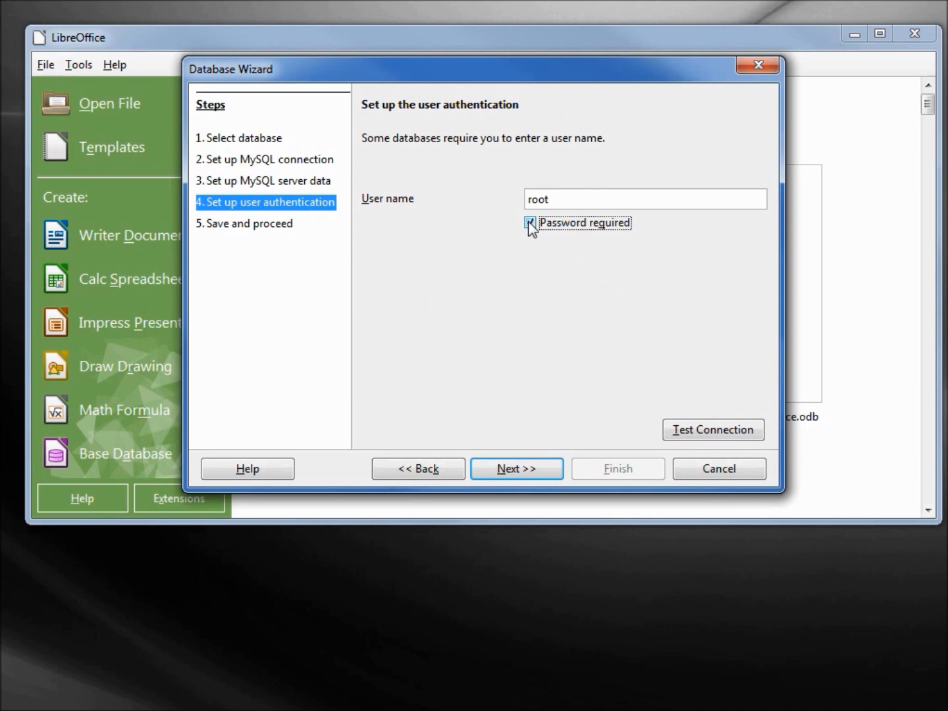
Test the MySQL connection with the password and confirm it succeeds.
click(713, 430)
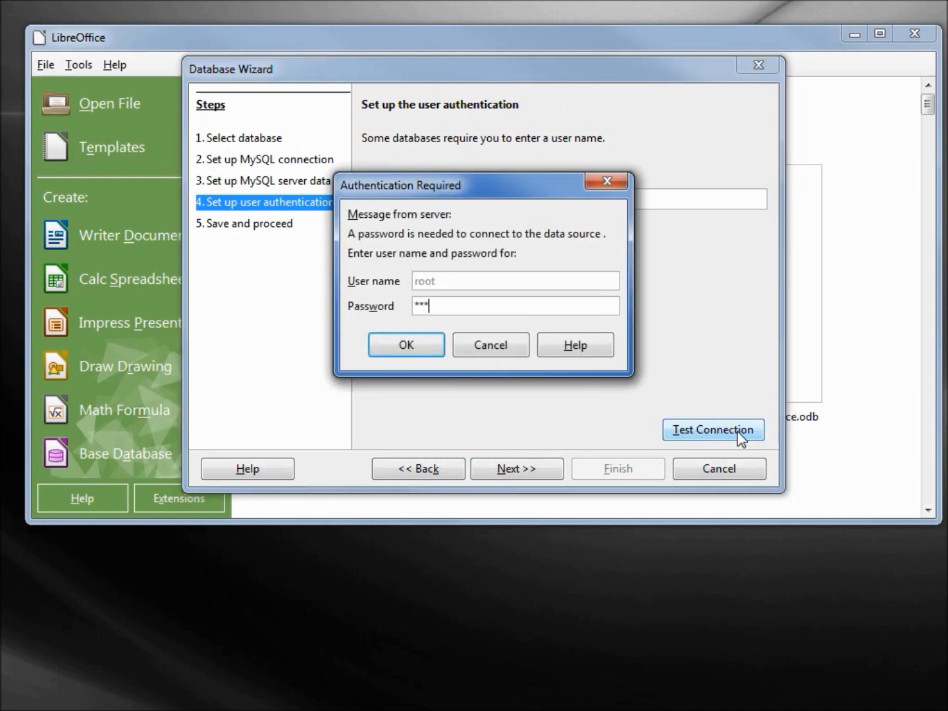
text(*****)
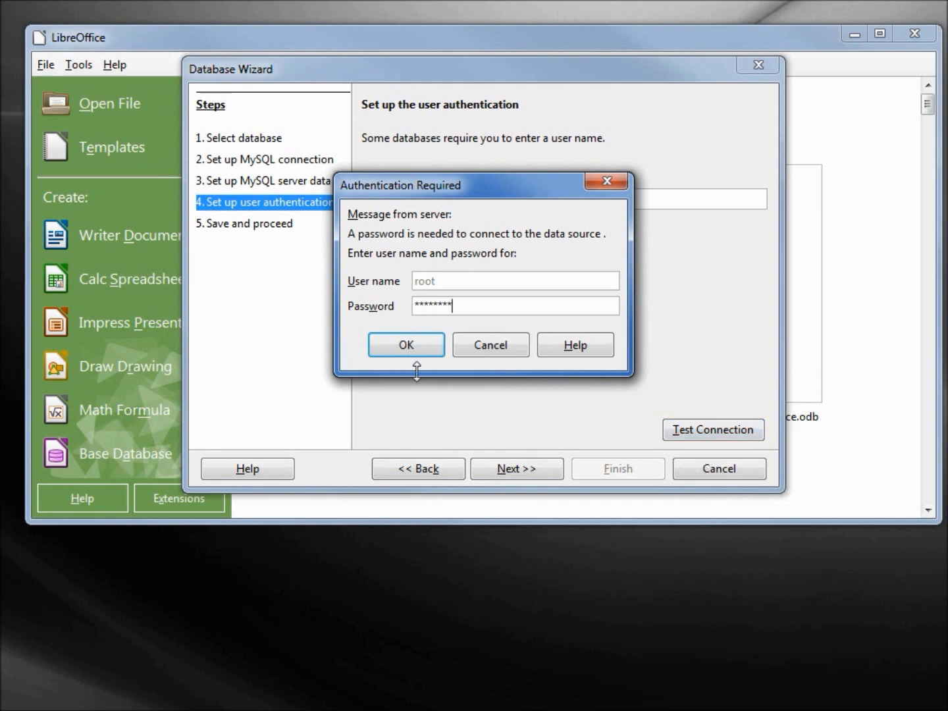
click(405, 345)
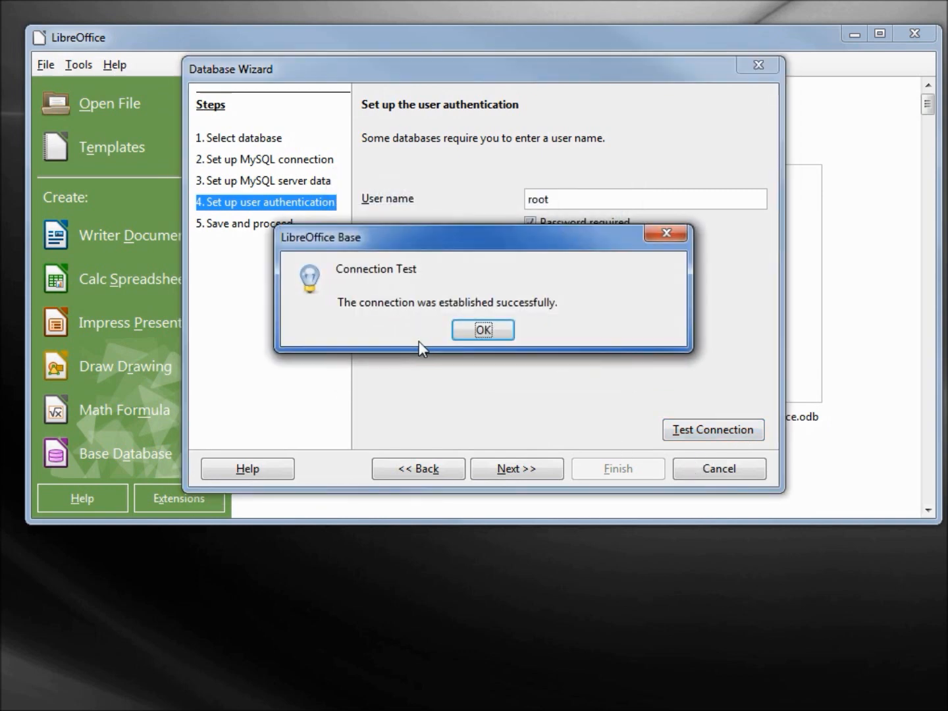
click(482, 329)
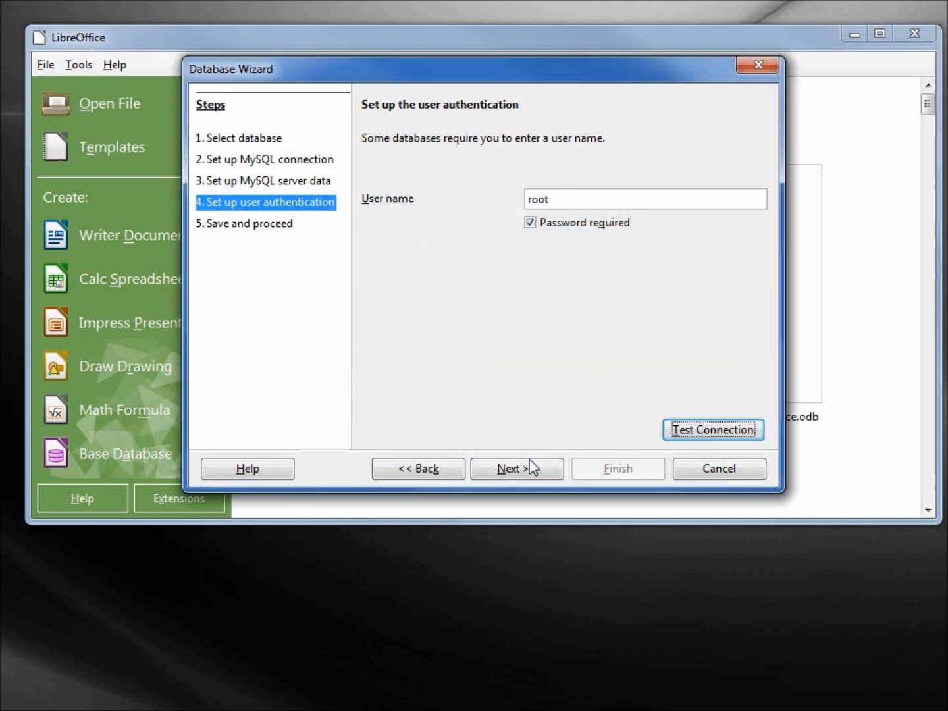
Finish the wizard and save the database file as odb82_mysqldb.odb.
click(516, 468)
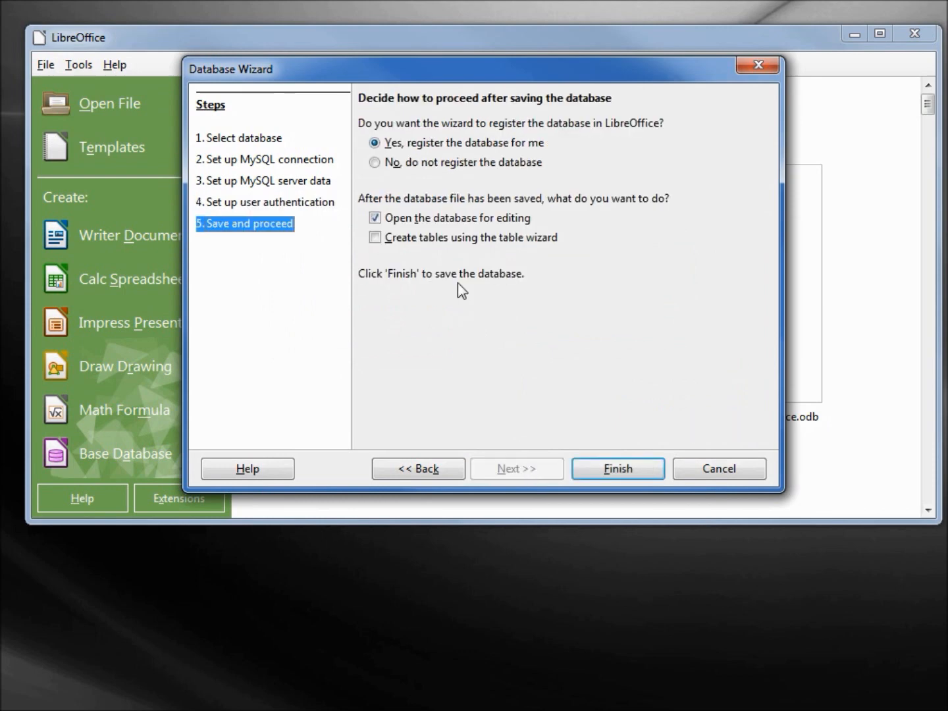
mouse_move(433, 244)
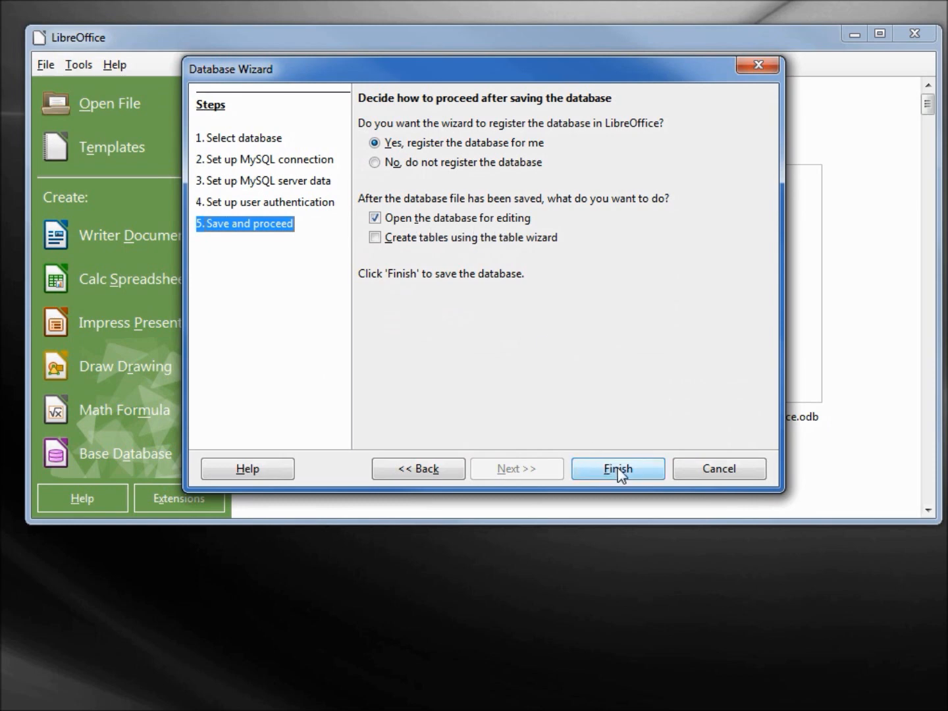
click(616, 468)
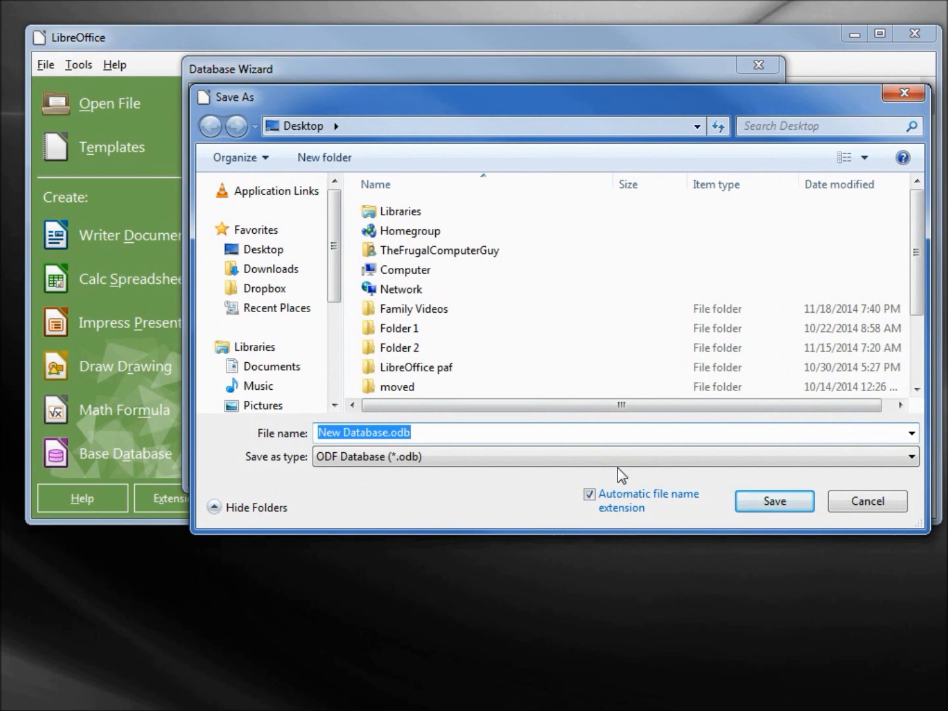
text(odb82_)
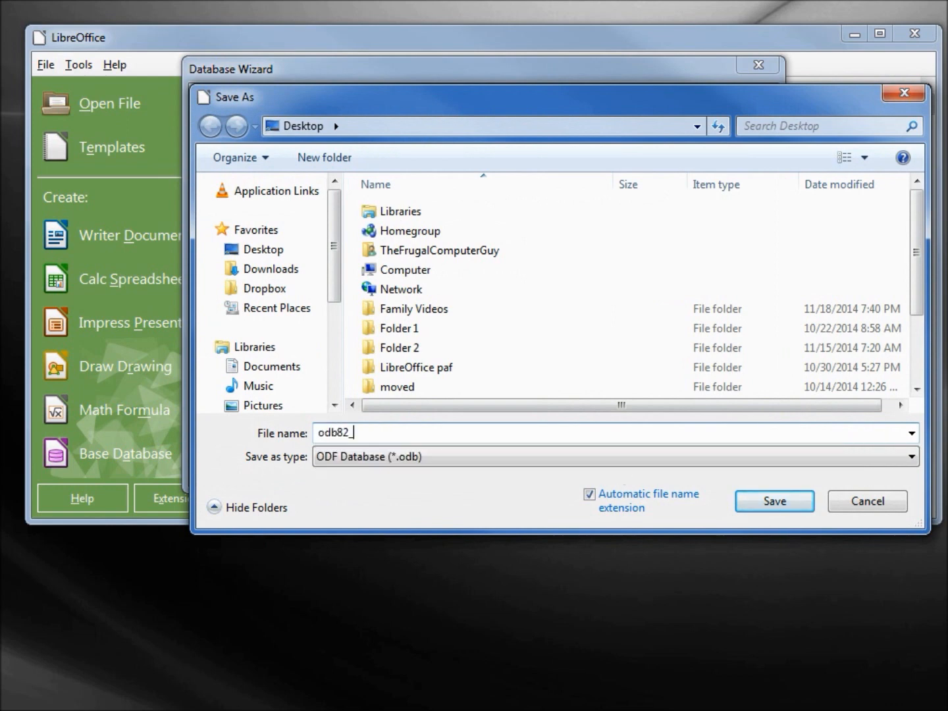
text(mysqldb)
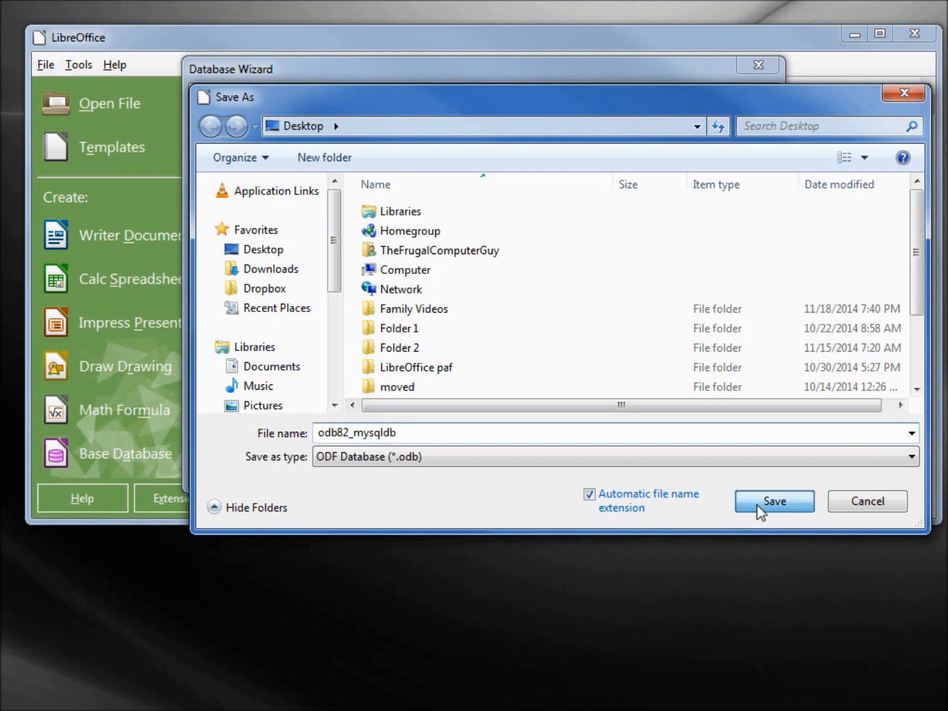
click(773, 501)
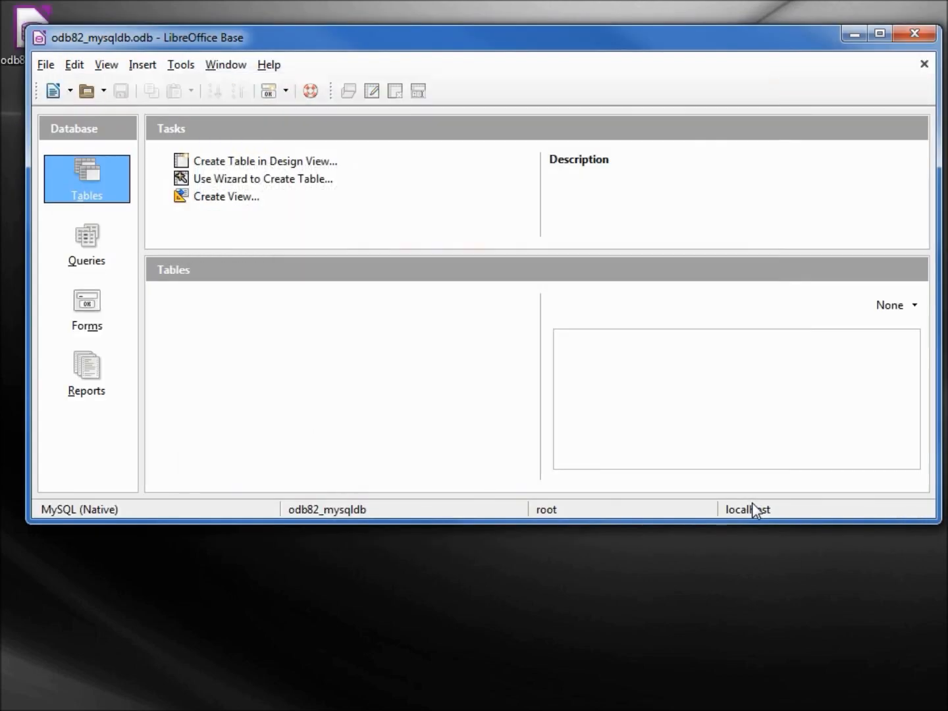
mouse_move(204, 346)
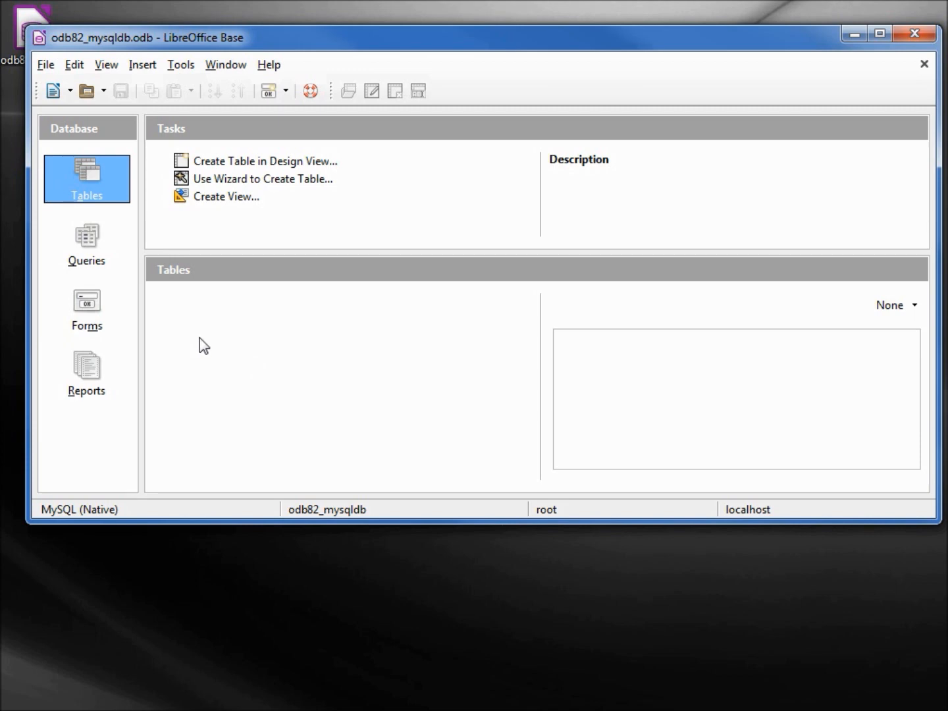
mouse_move(264, 161)
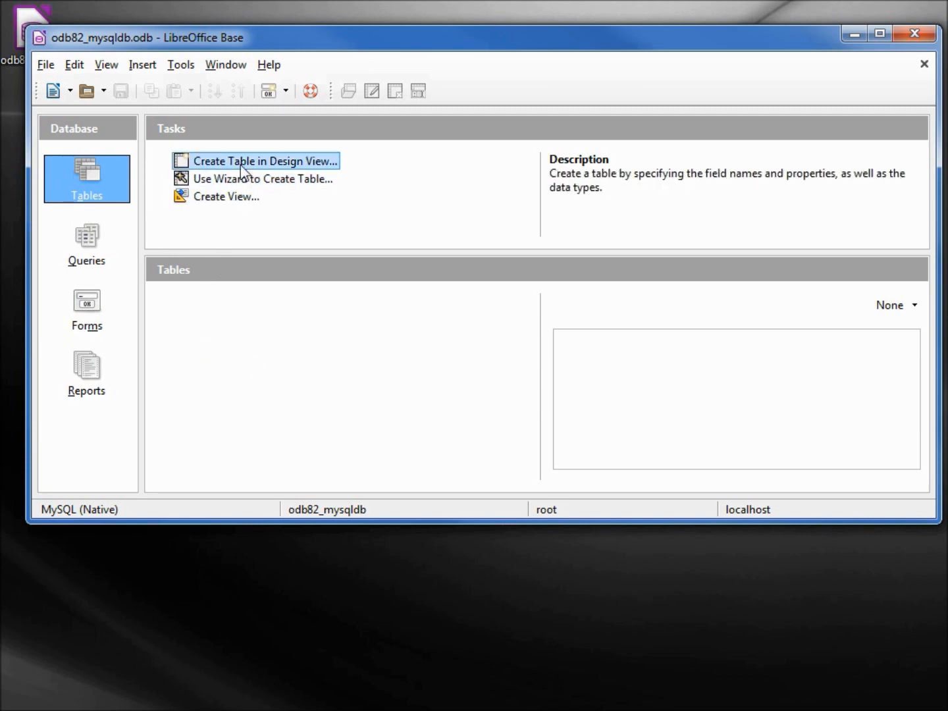
mouse_move(249, 164)
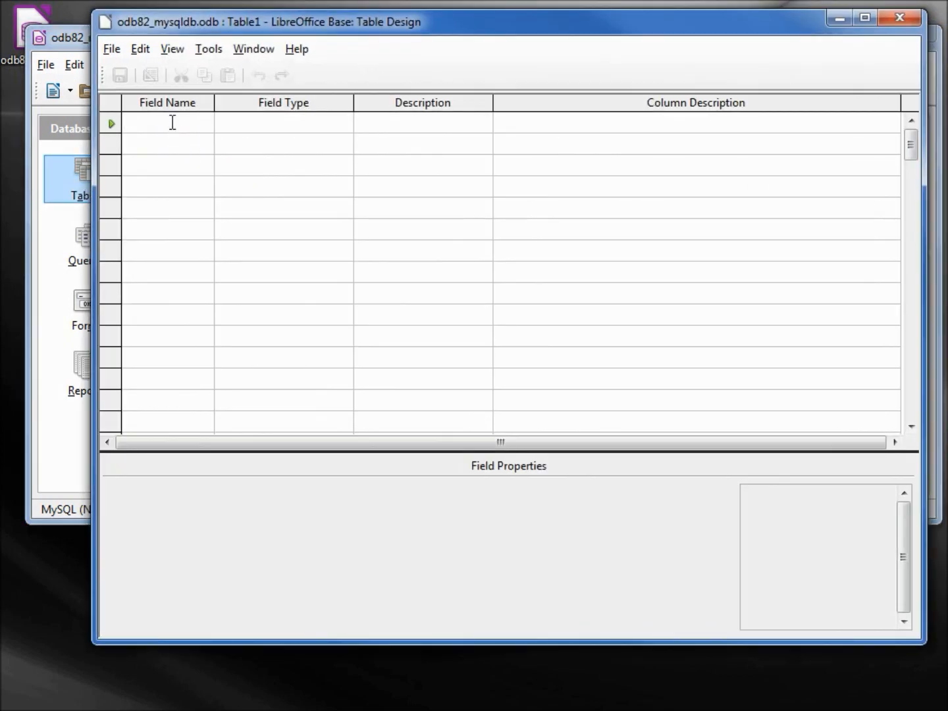
Add the fields emp-ID as Integer and emp-Name as Text.
text(em)
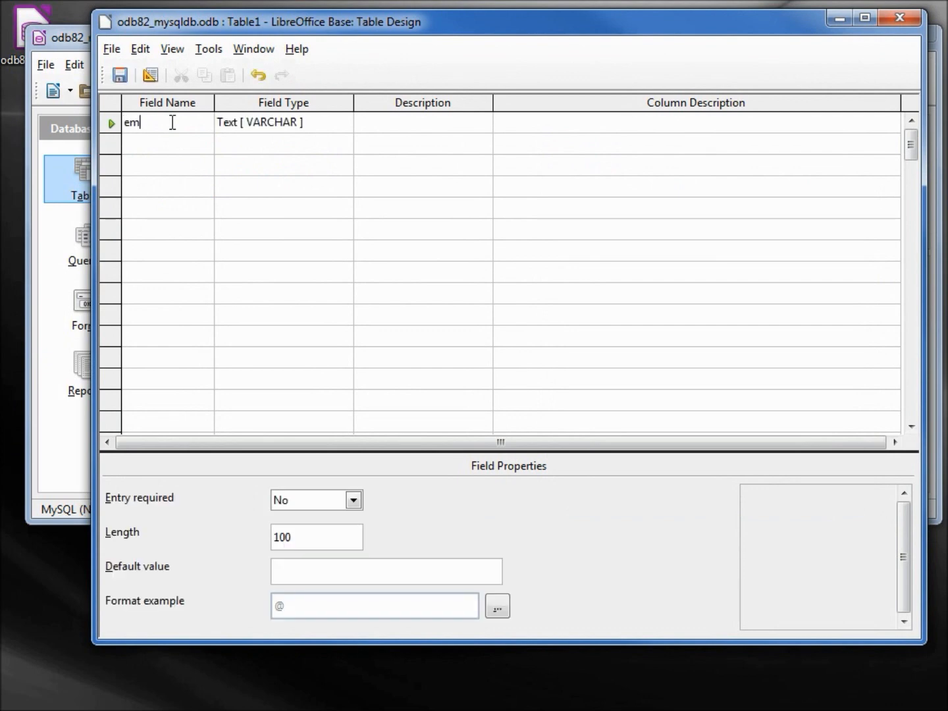
text(p-ID)
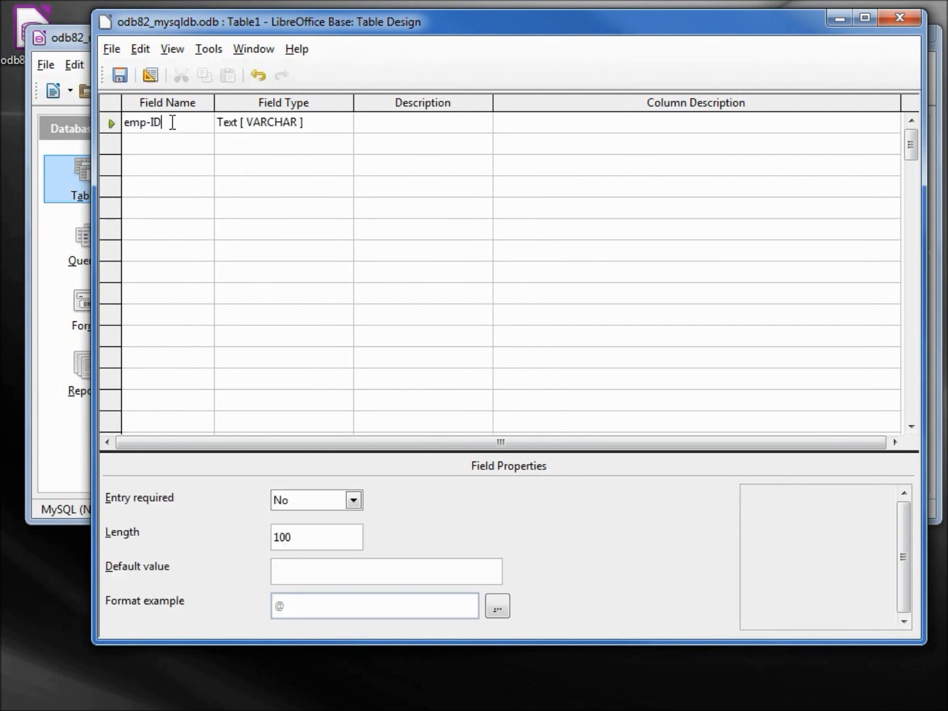
click(283, 122)
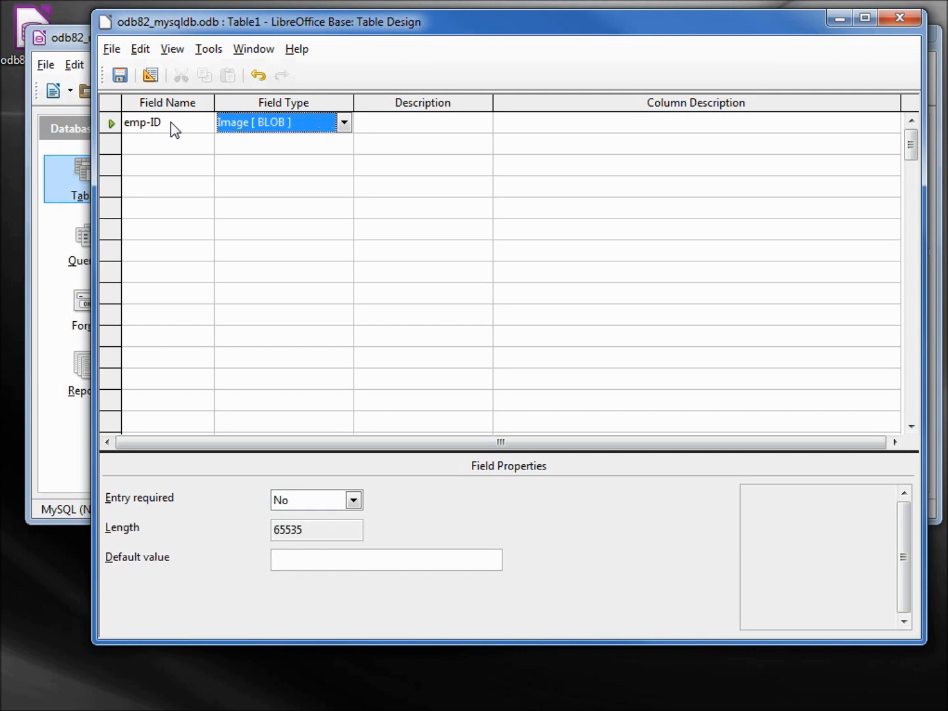
click(343, 122)
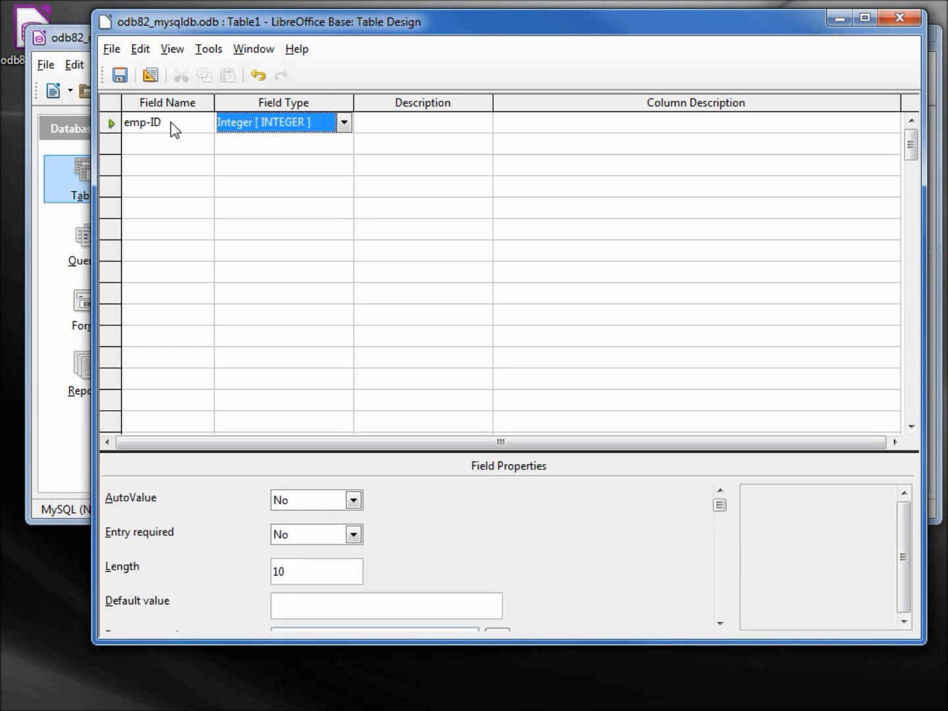
click(167, 144)
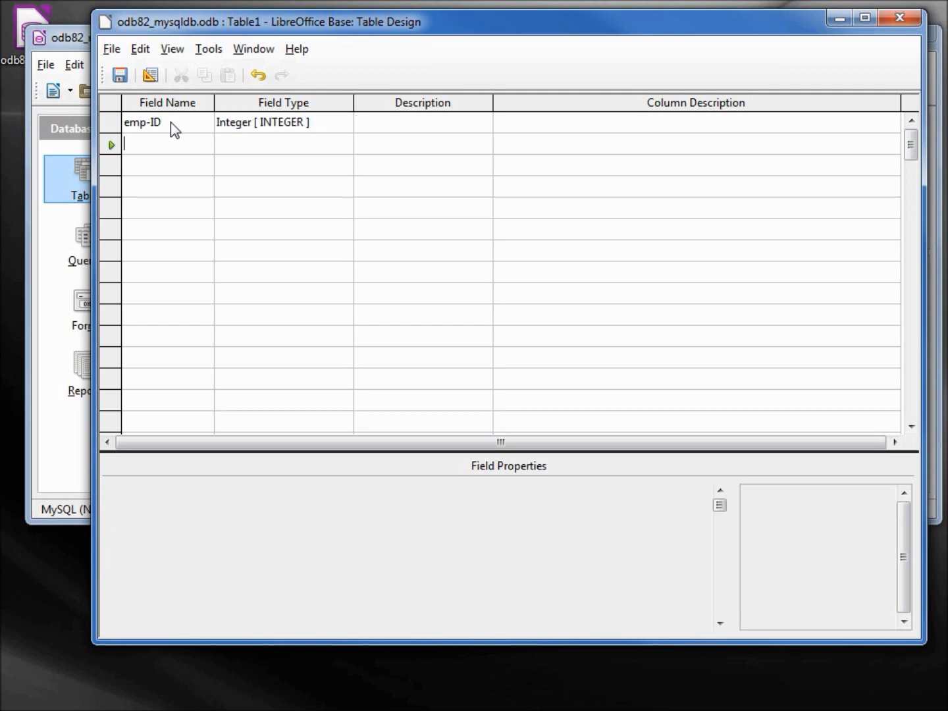
text(emp-)
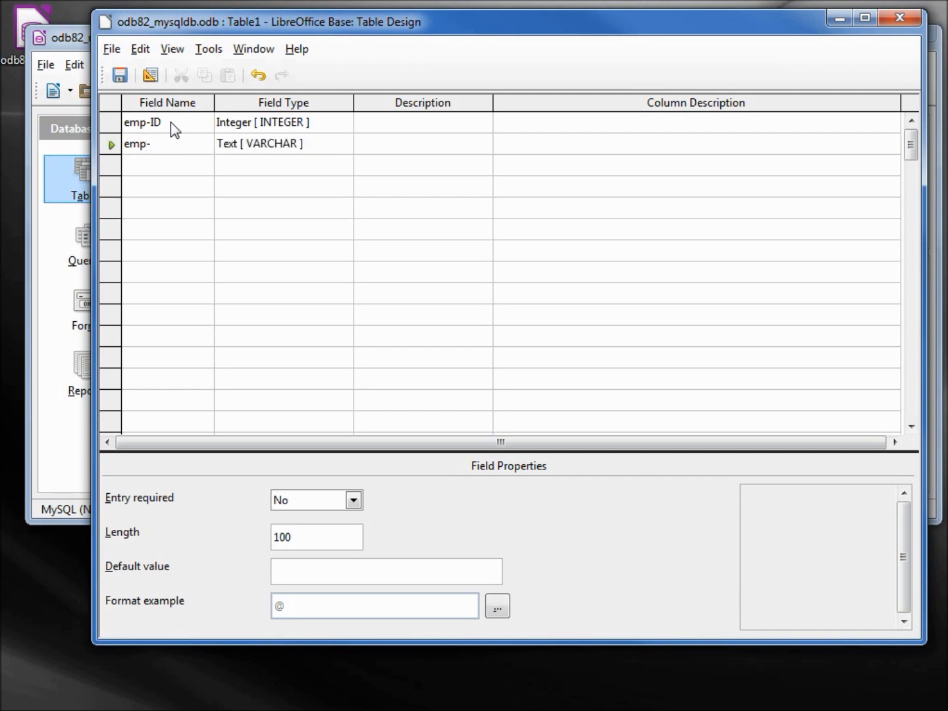
text(Name)
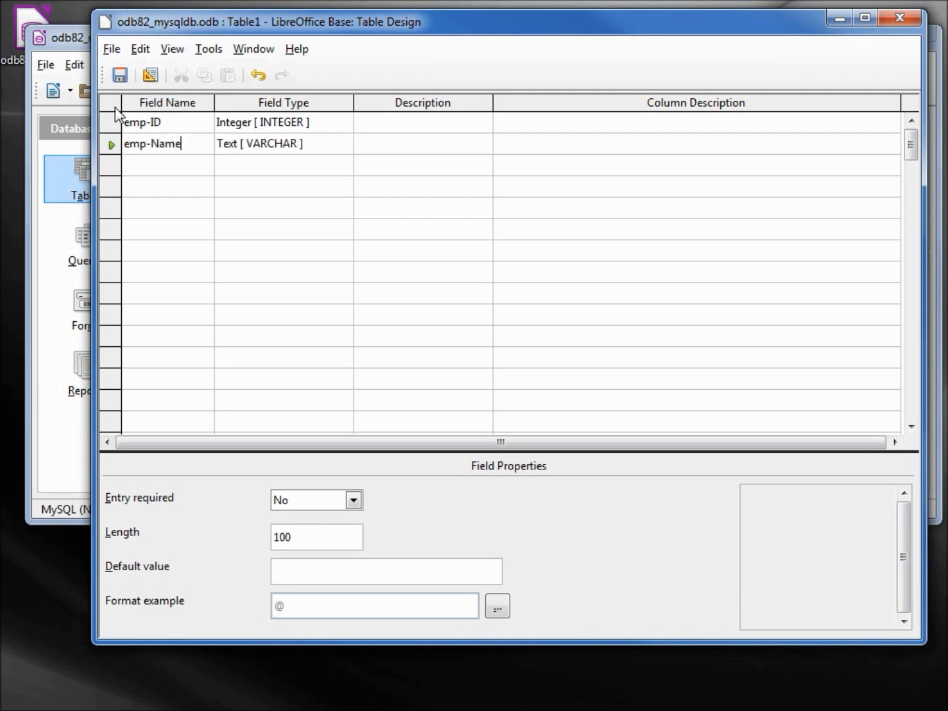
Make emp-ID the primary key with AutoValue set to Yes.
right_click(112, 122)
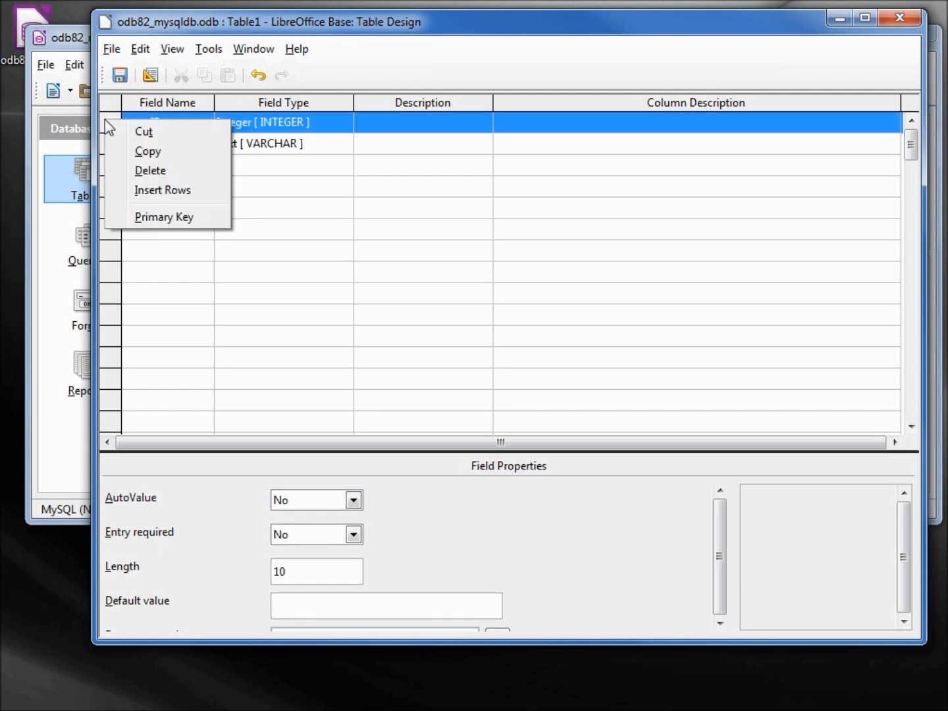
click(164, 217)
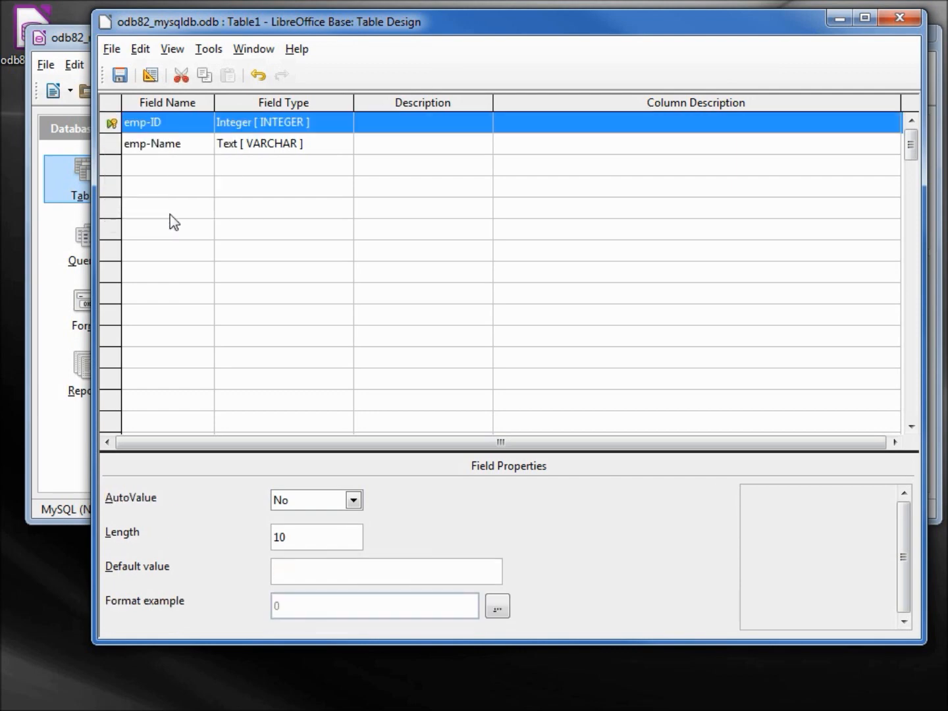
mouse_move(354, 500)
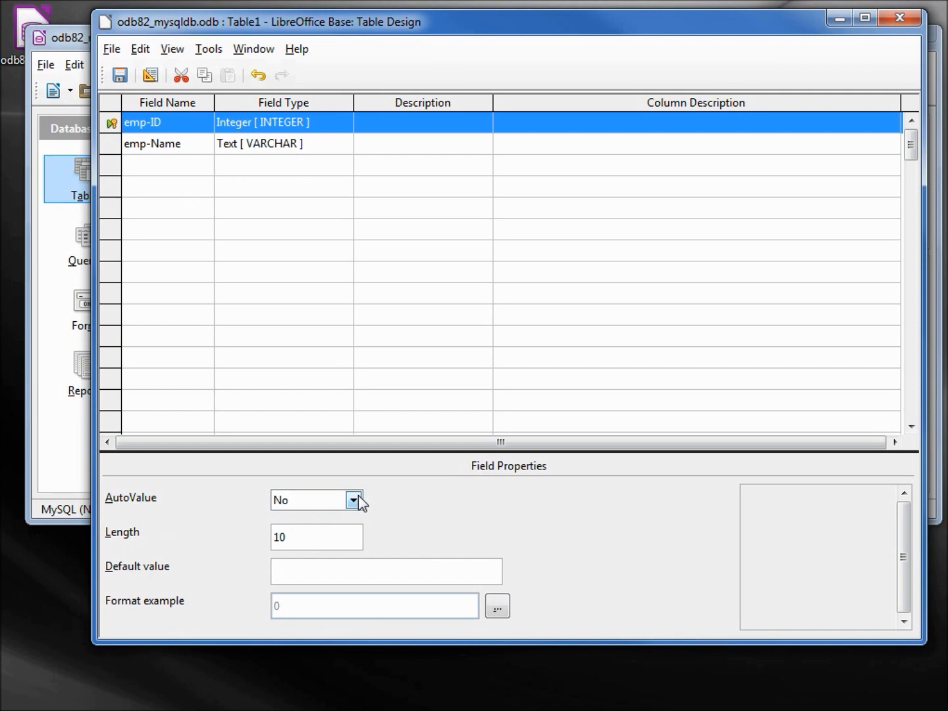
click(353, 500)
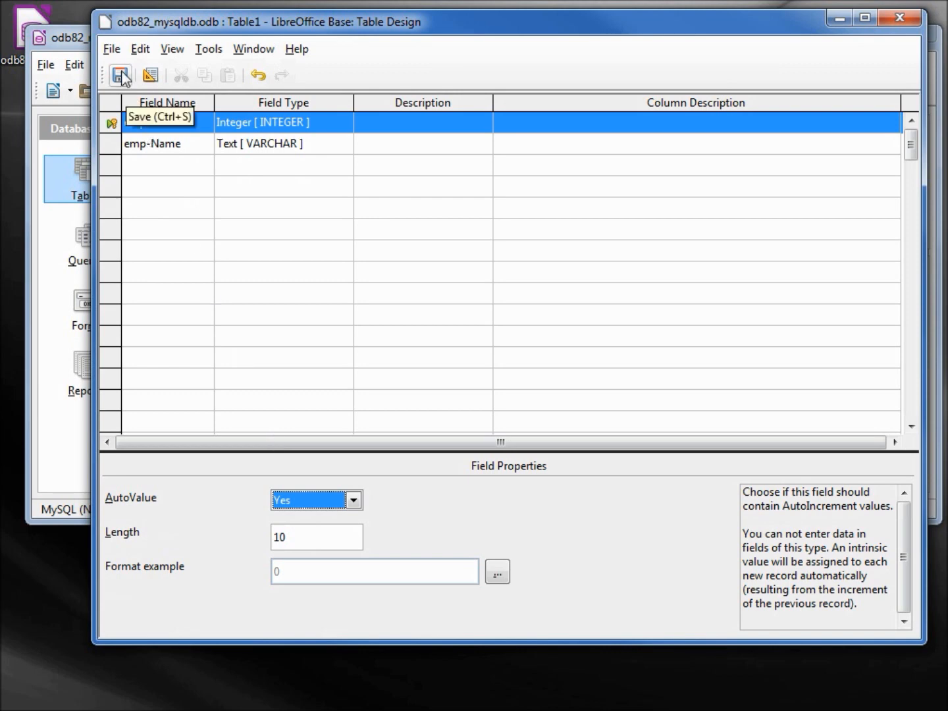
Save the table as tbl_emp in schema odb82_mysqldb and close the design without resaving.
click(119, 75)
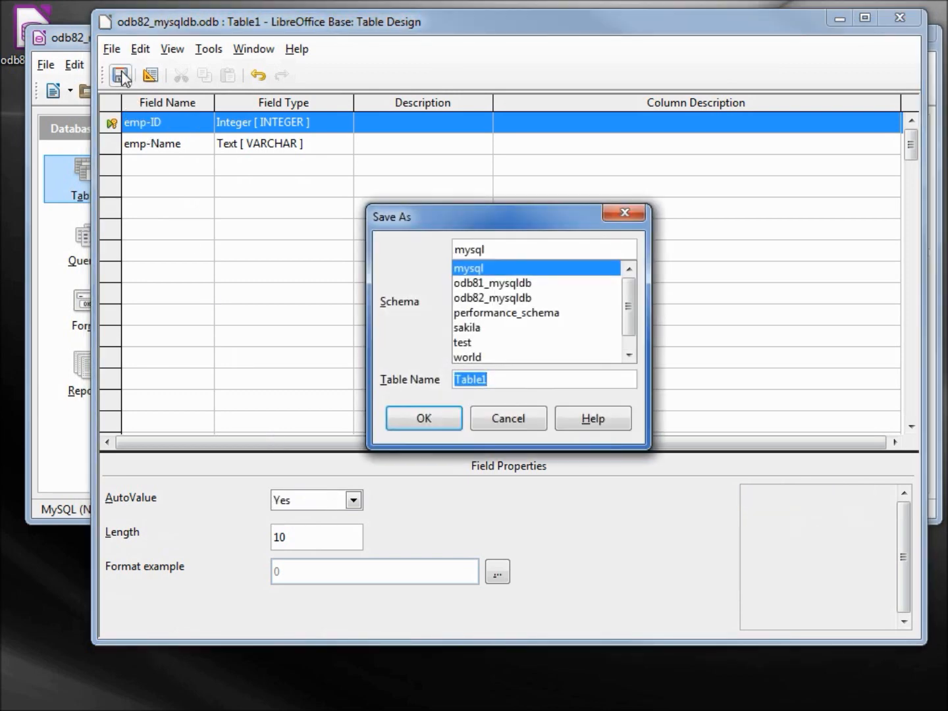
mouse_move(506, 310)
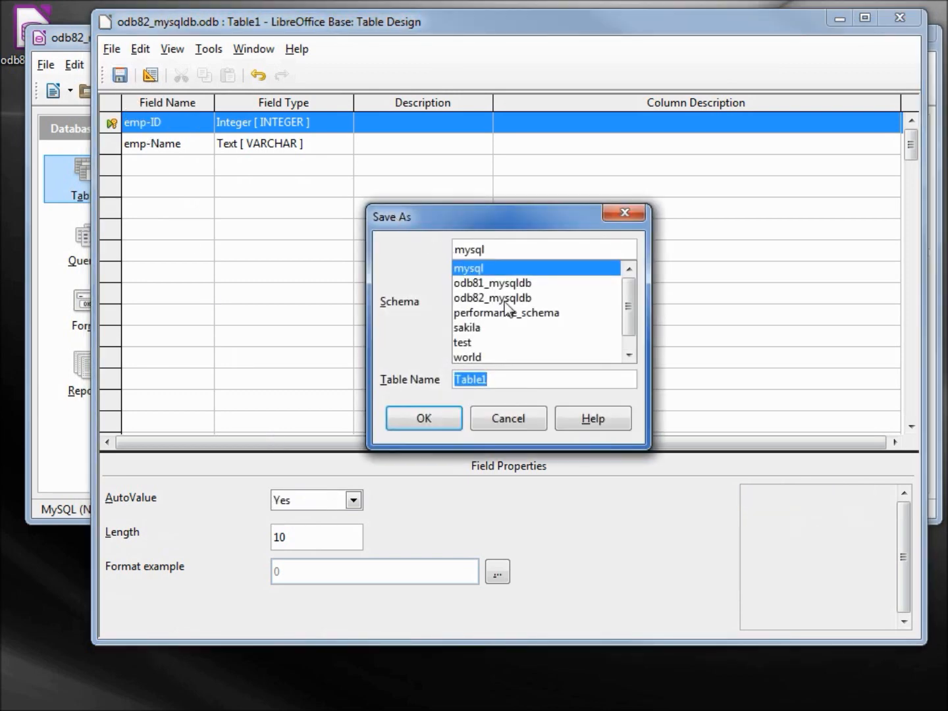
click(493, 297)
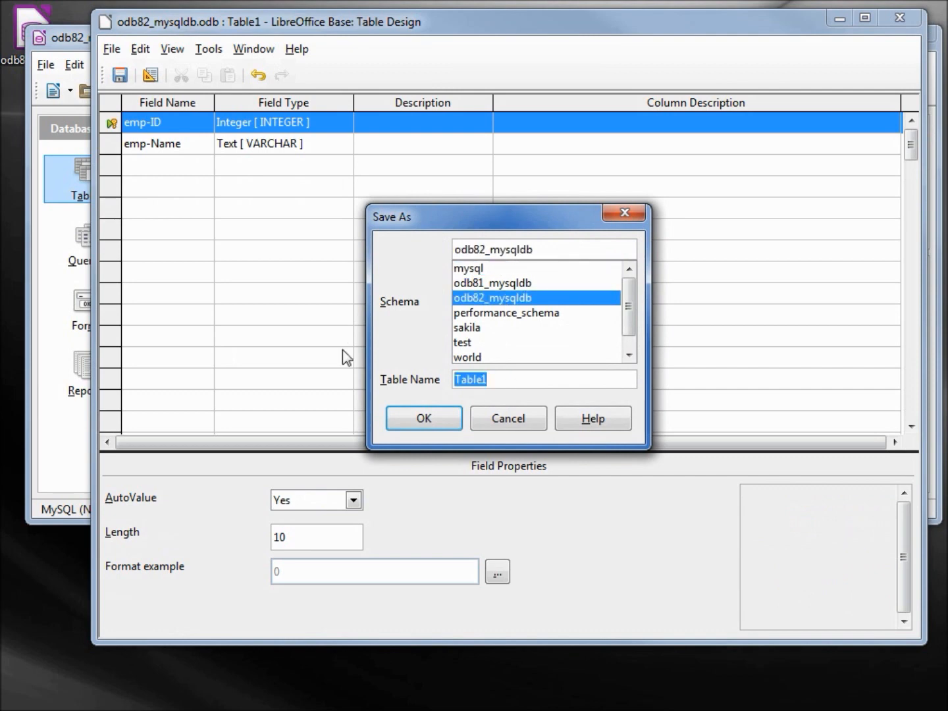
text(tbl_)
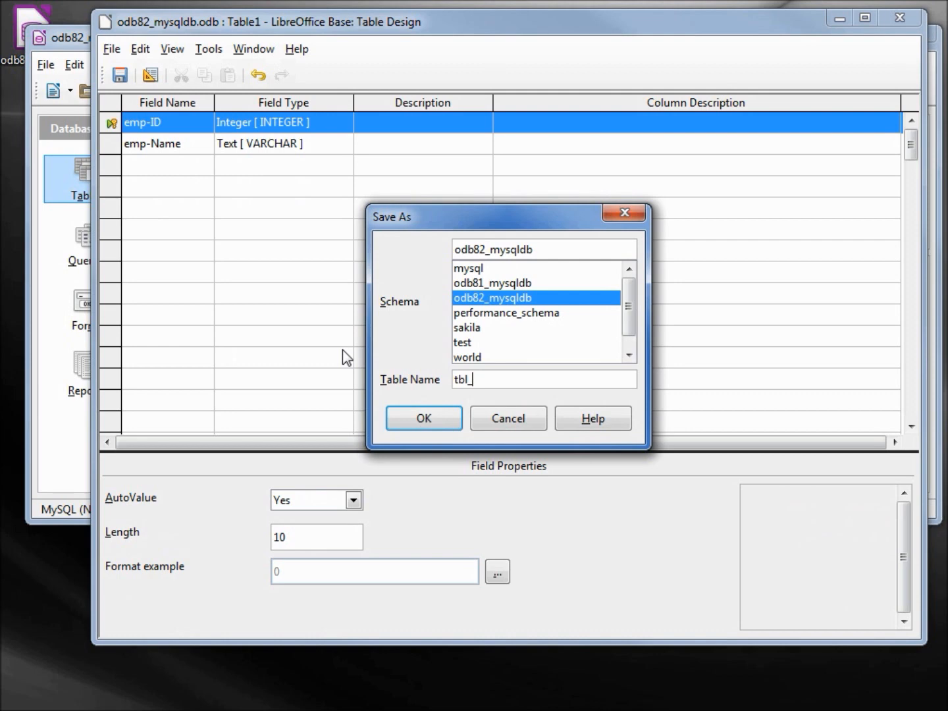
text(emp)
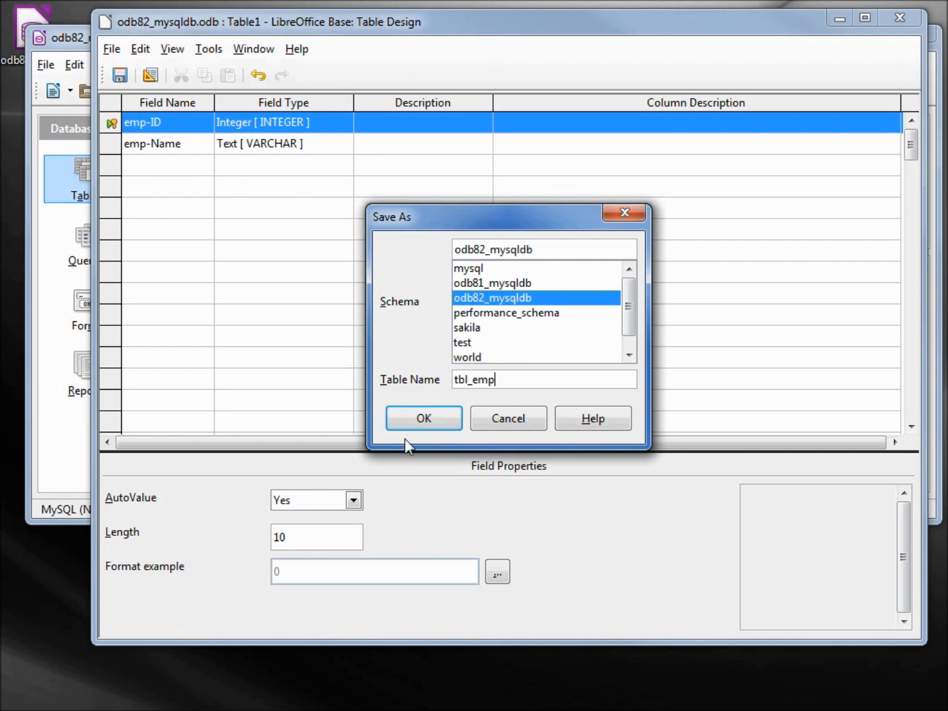
click(423, 418)
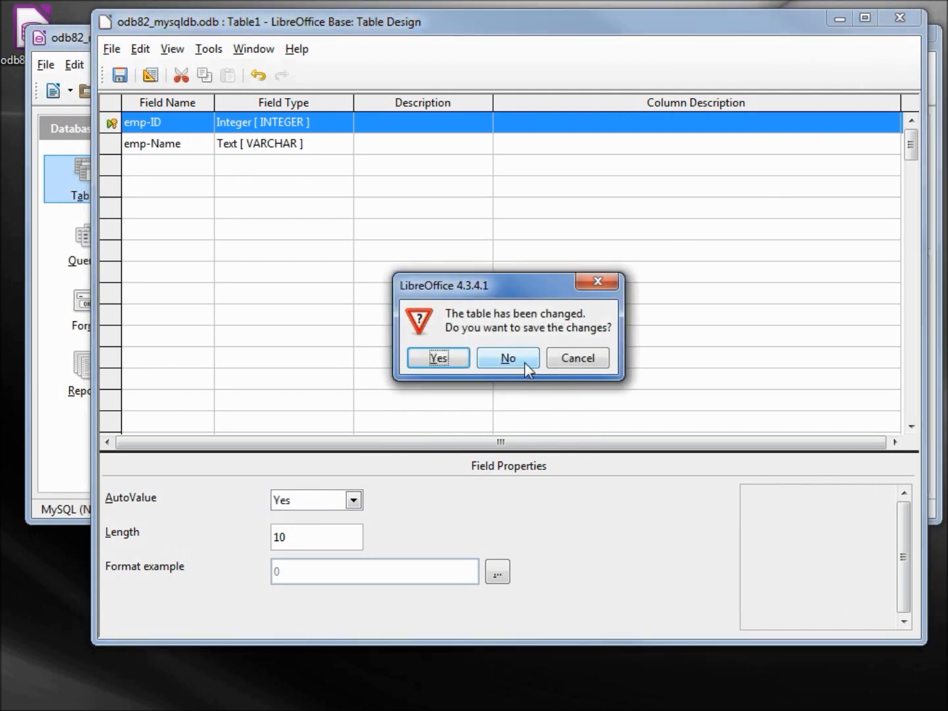
click(507, 357)
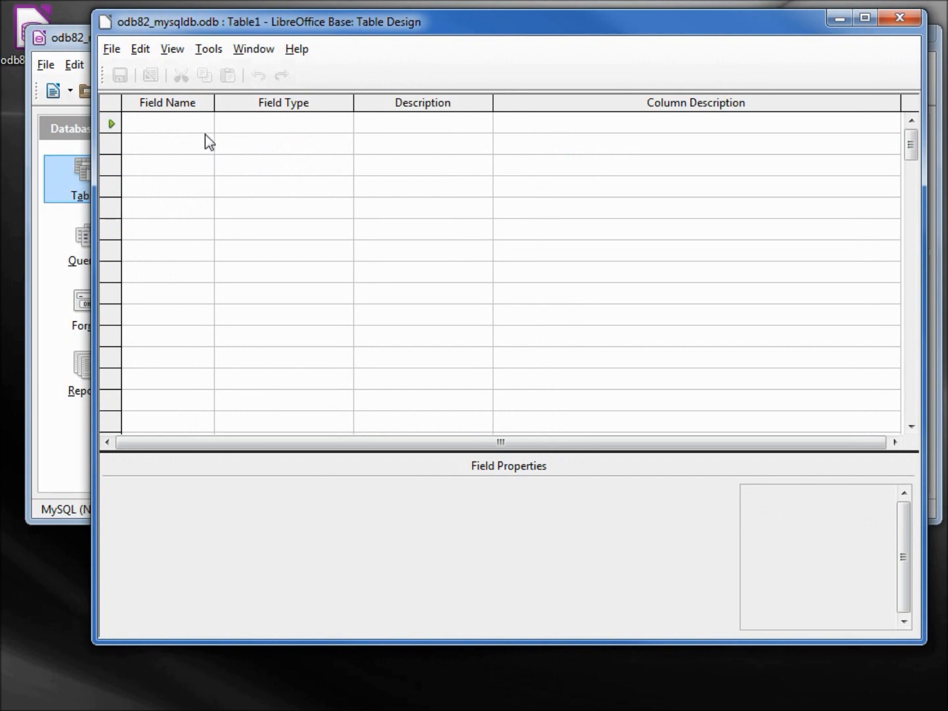
Define fields phn-ID (Integer), pnh-Number (Text) and emp-ID (Integer).
text(phn)
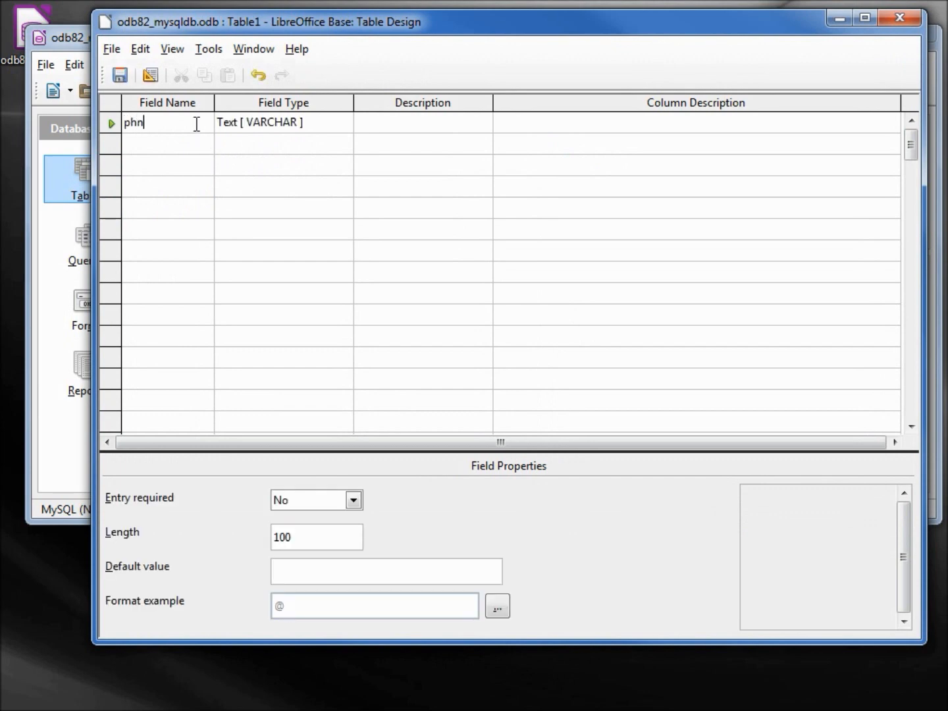
text(-ID)
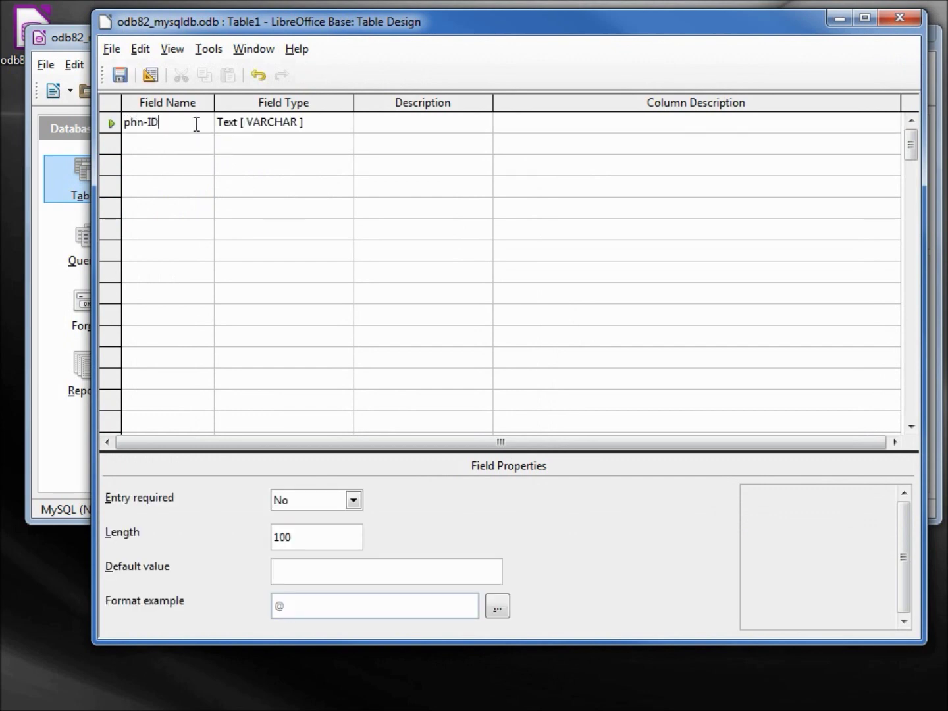
click(283, 122)
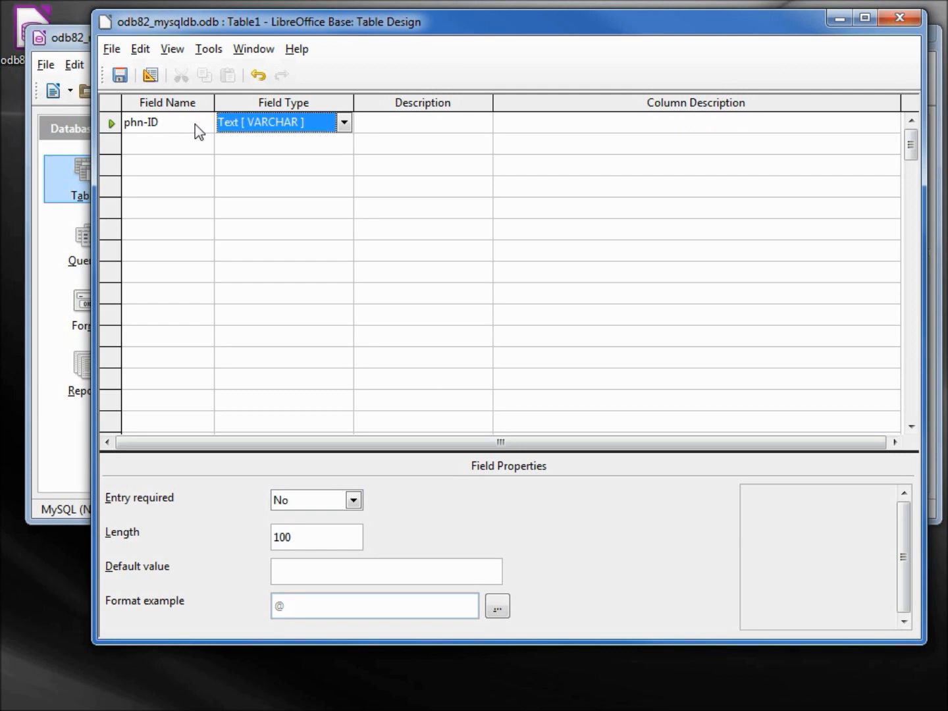
click(343, 121)
text(pnh-Number)
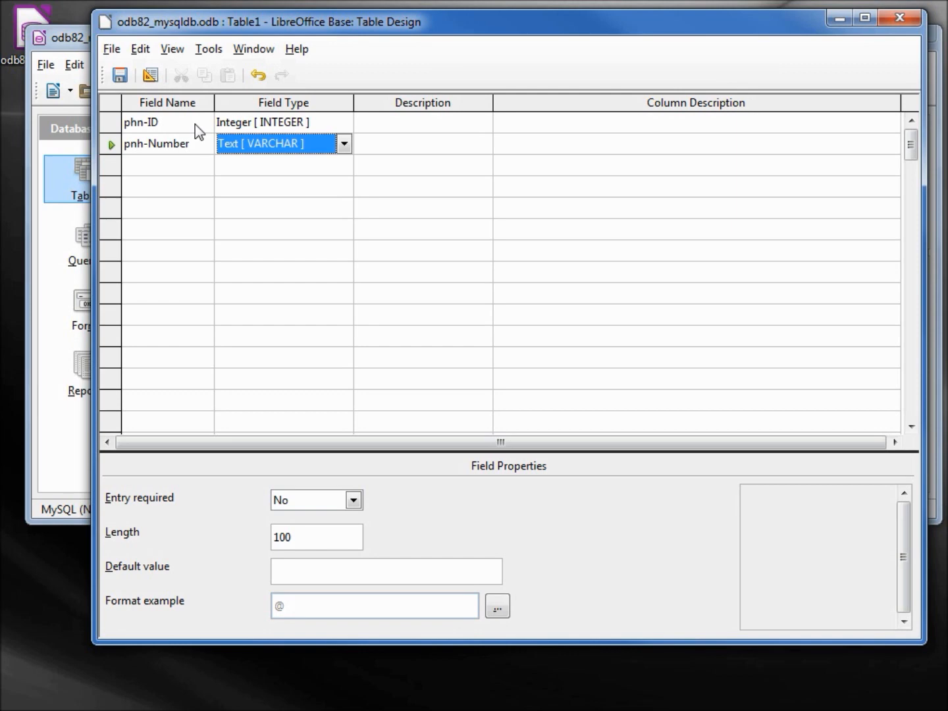
mouse_move(226, 349)
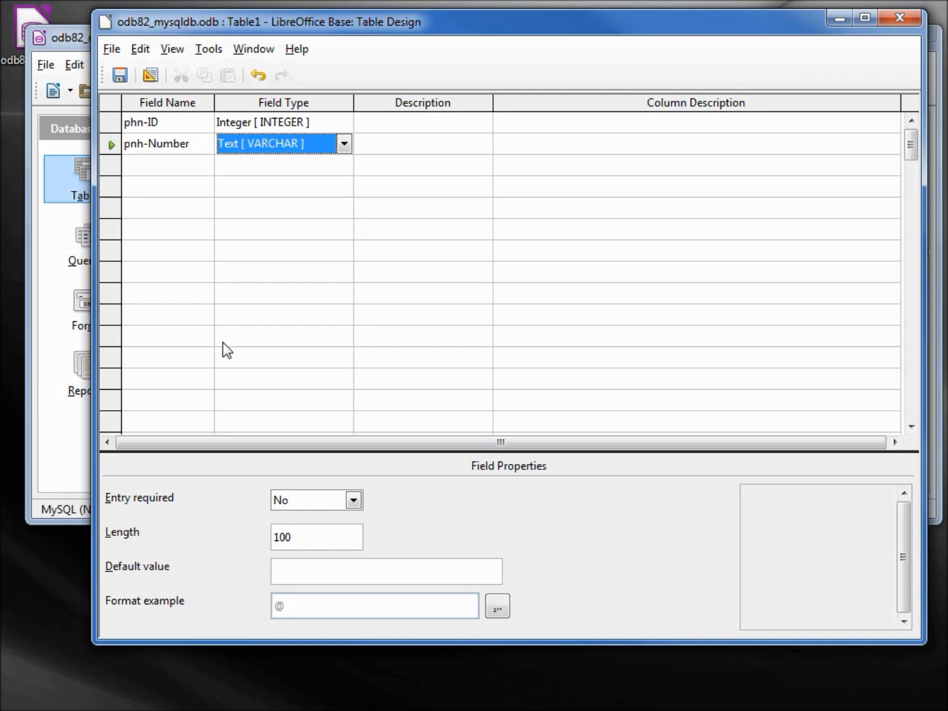
mouse_move(167, 165)
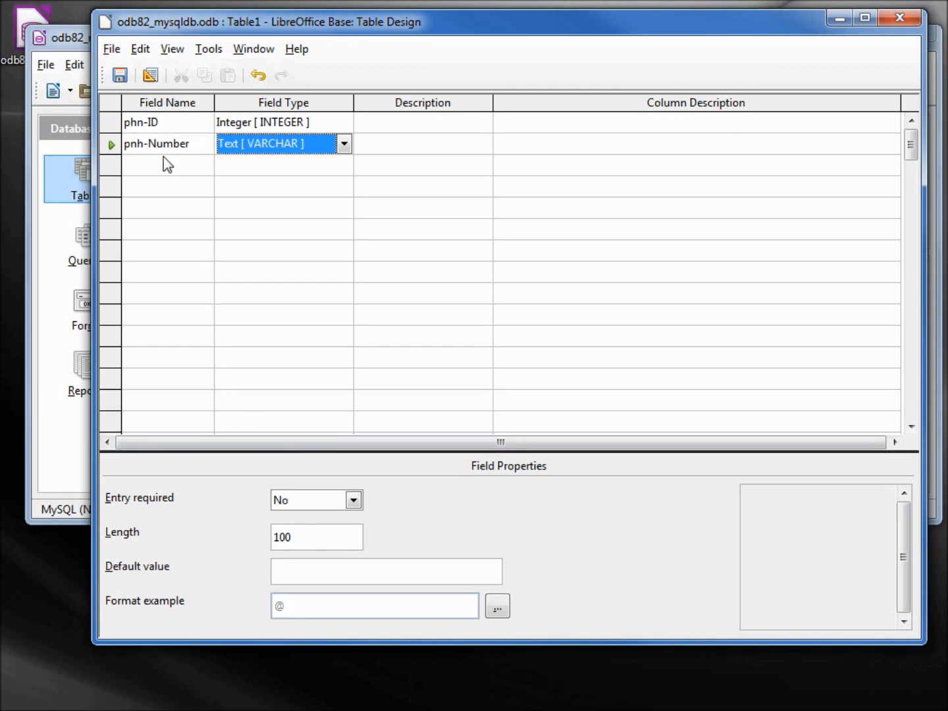
click(164, 165)
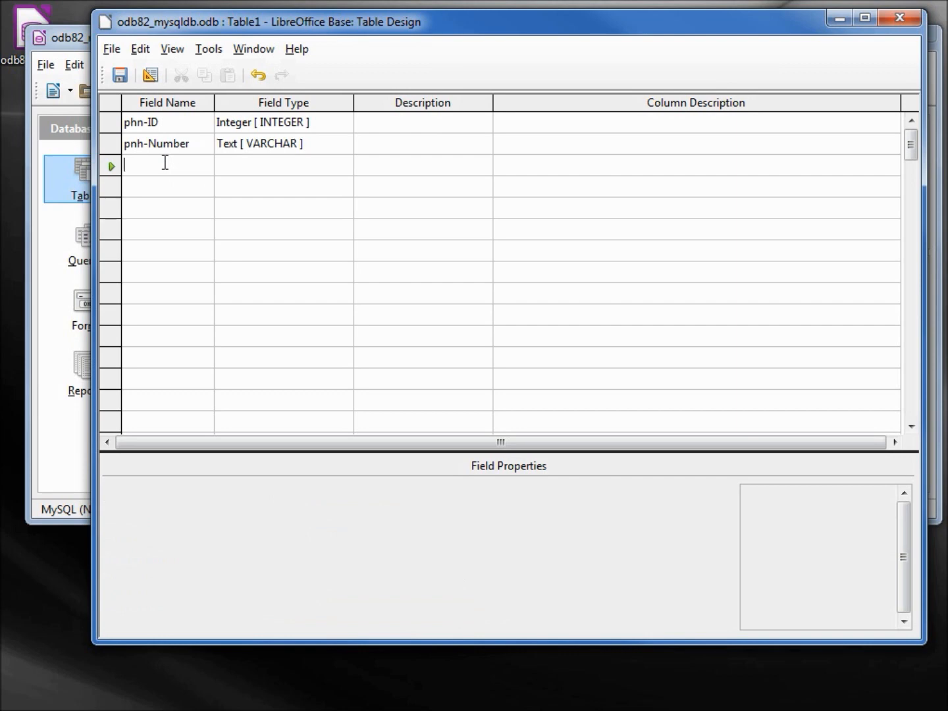
text(e)
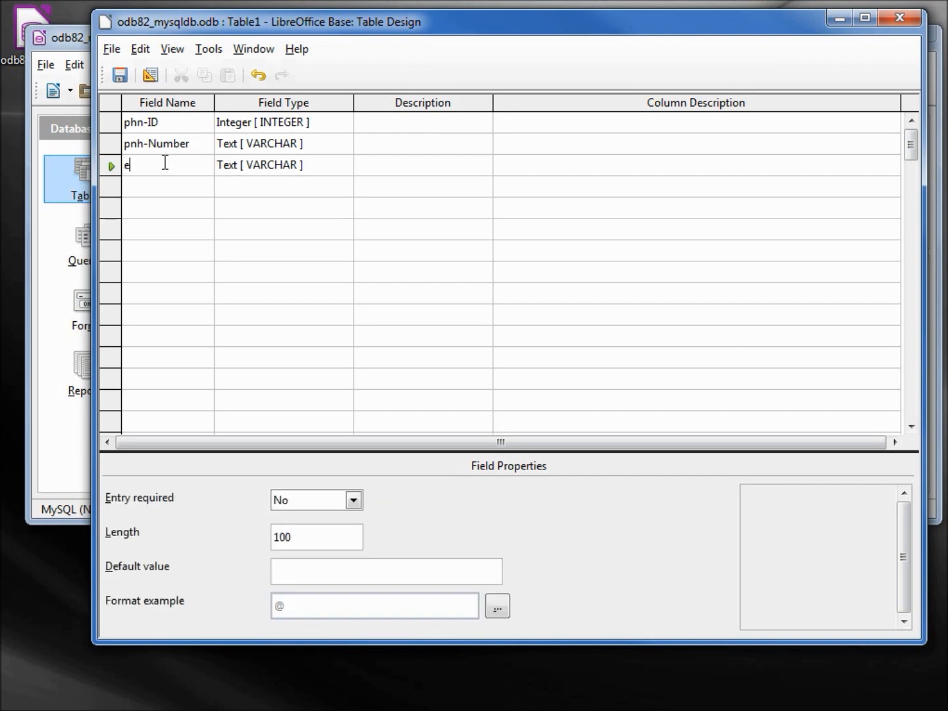
text(mp-ID)
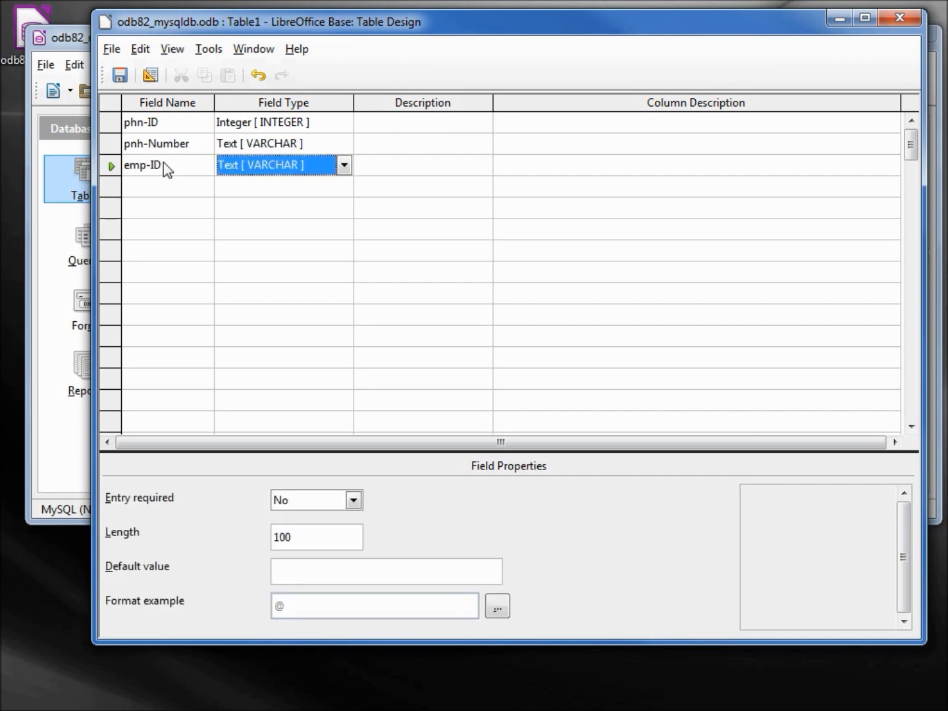
click(342, 164)
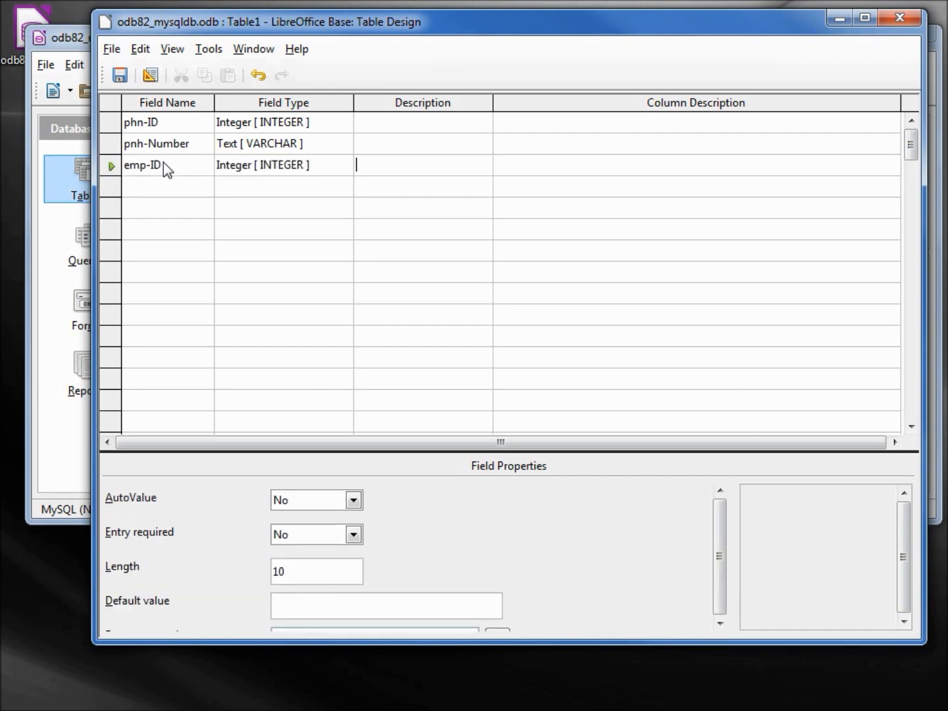
mouse_move(119, 74)
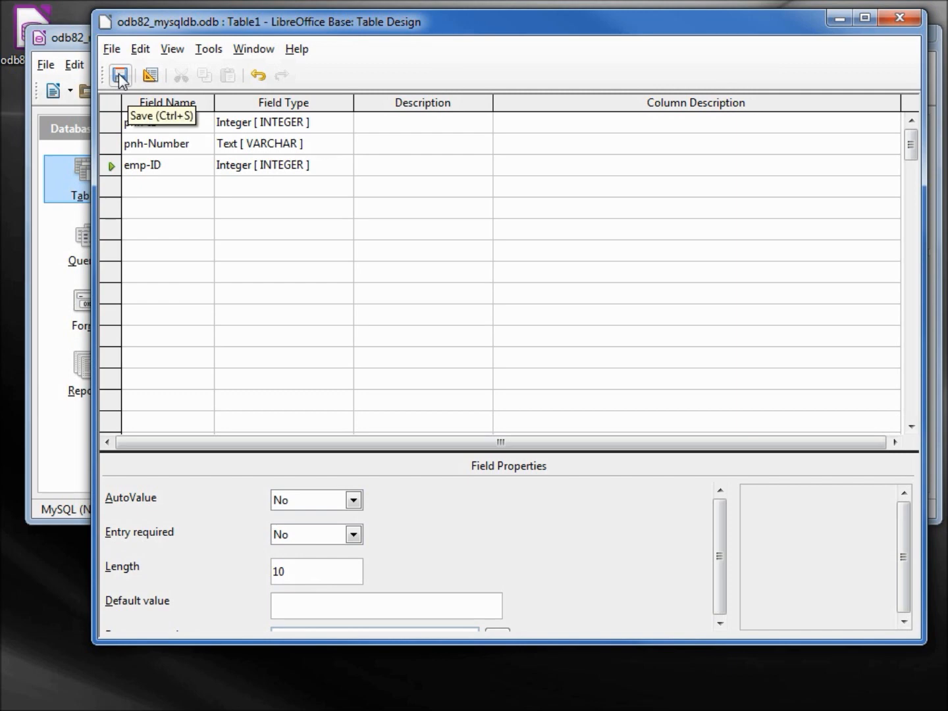
Save the phone table as tbl_phn in schema odb82_mysqldb.
click(119, 75)
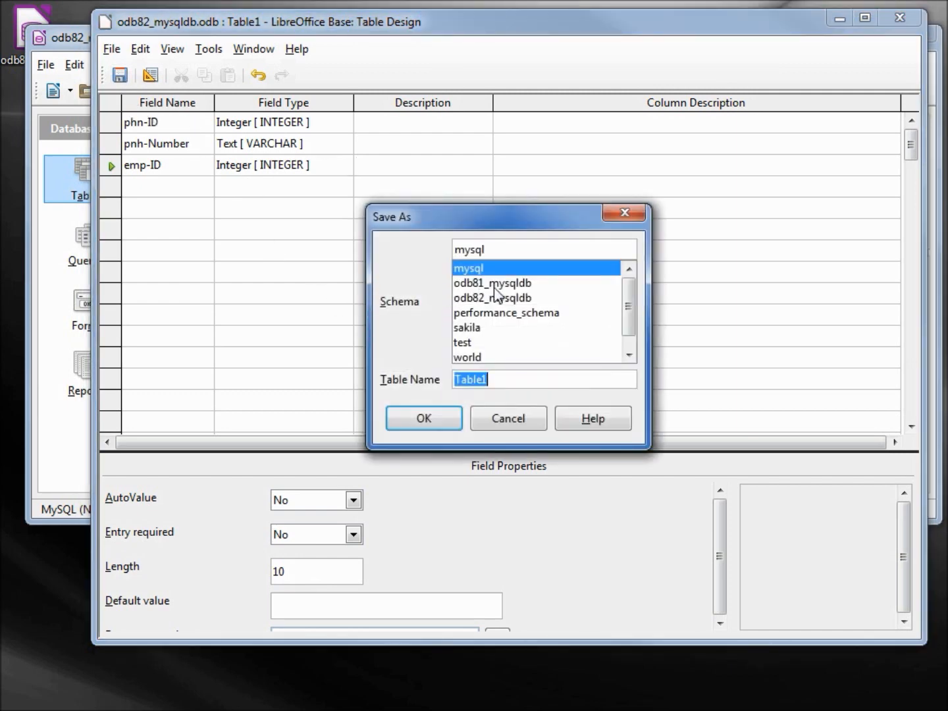
mouse_move(513, 304)
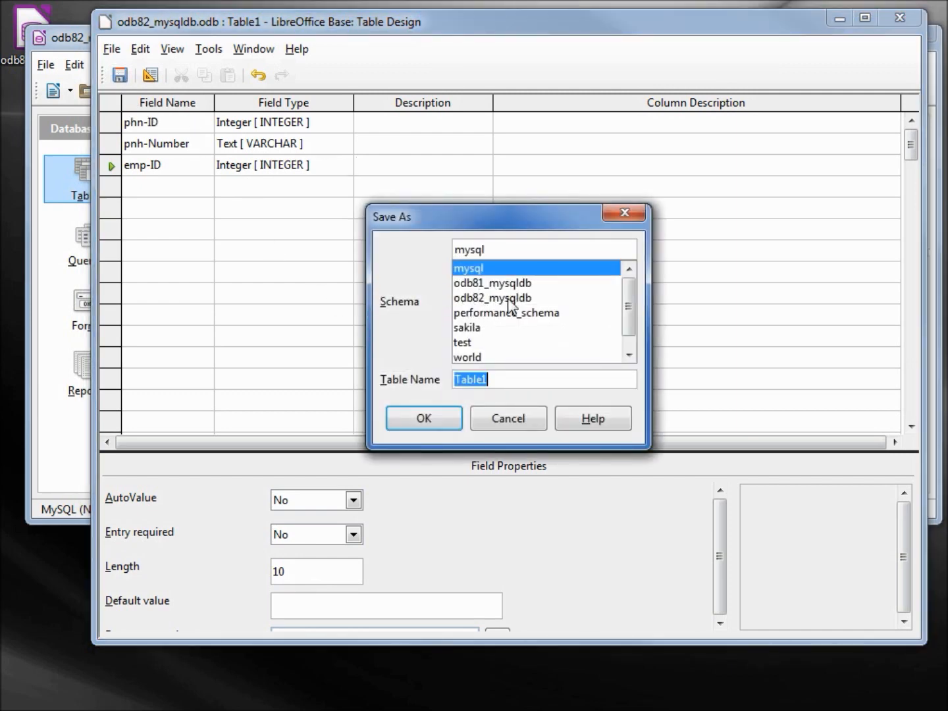
click(492, 298)
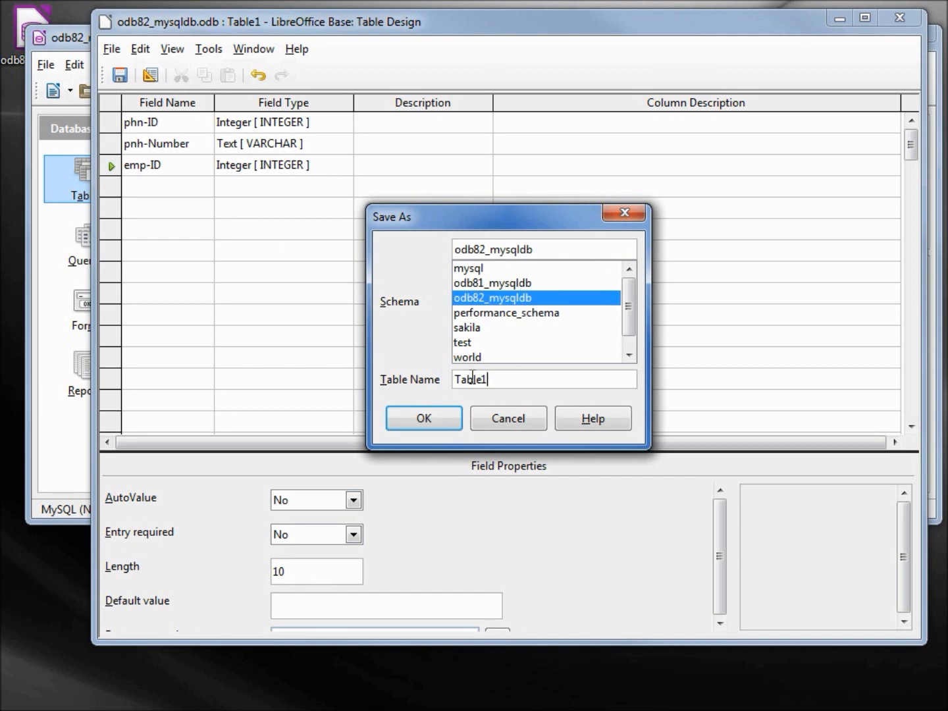
text(t)
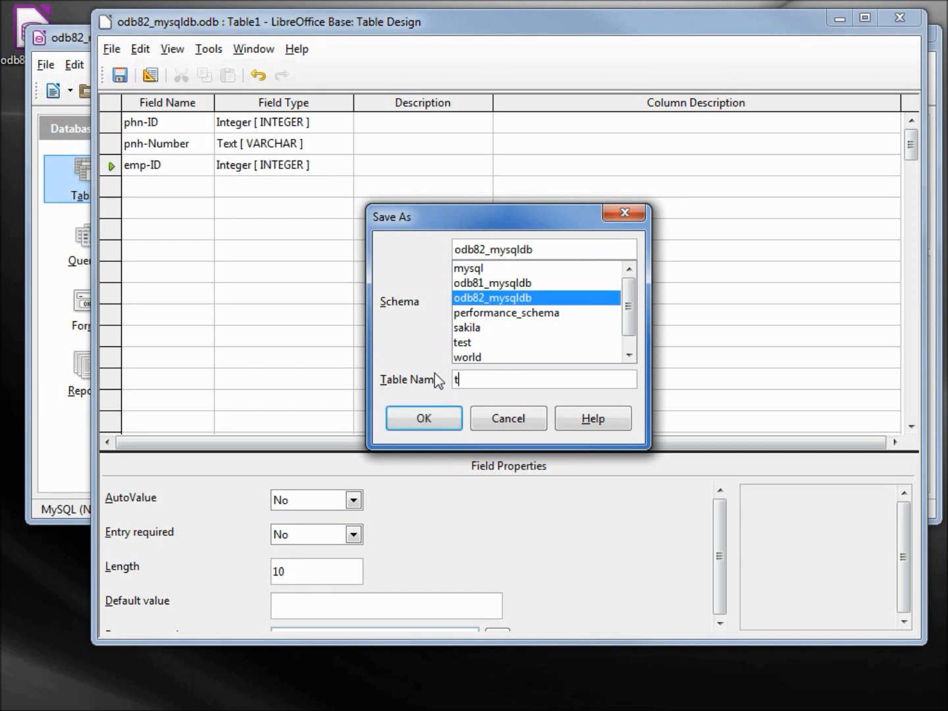
text(bl_)
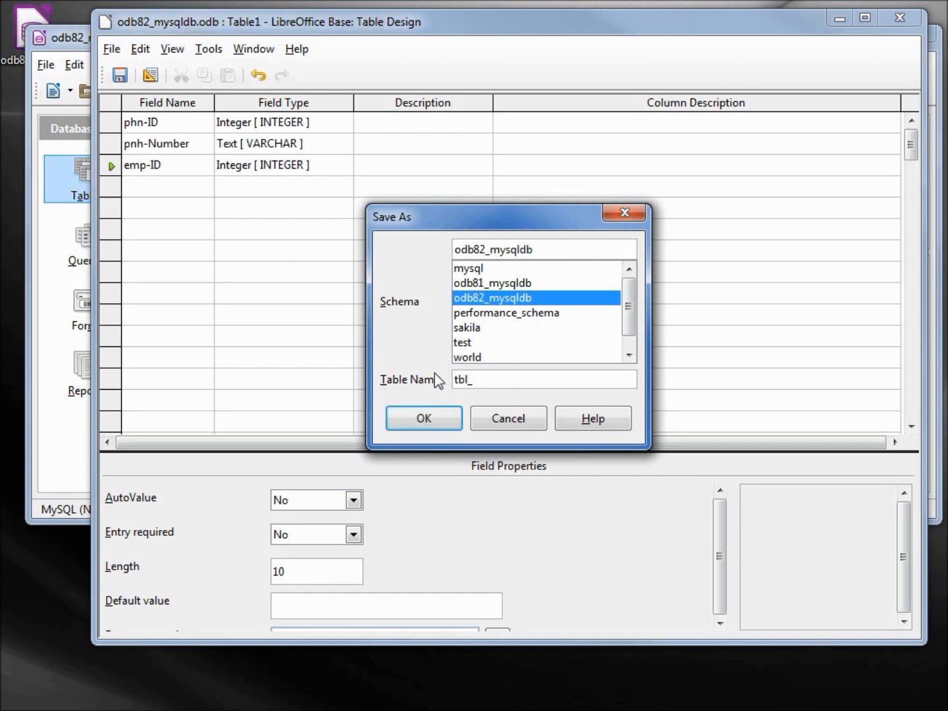
text(phn)
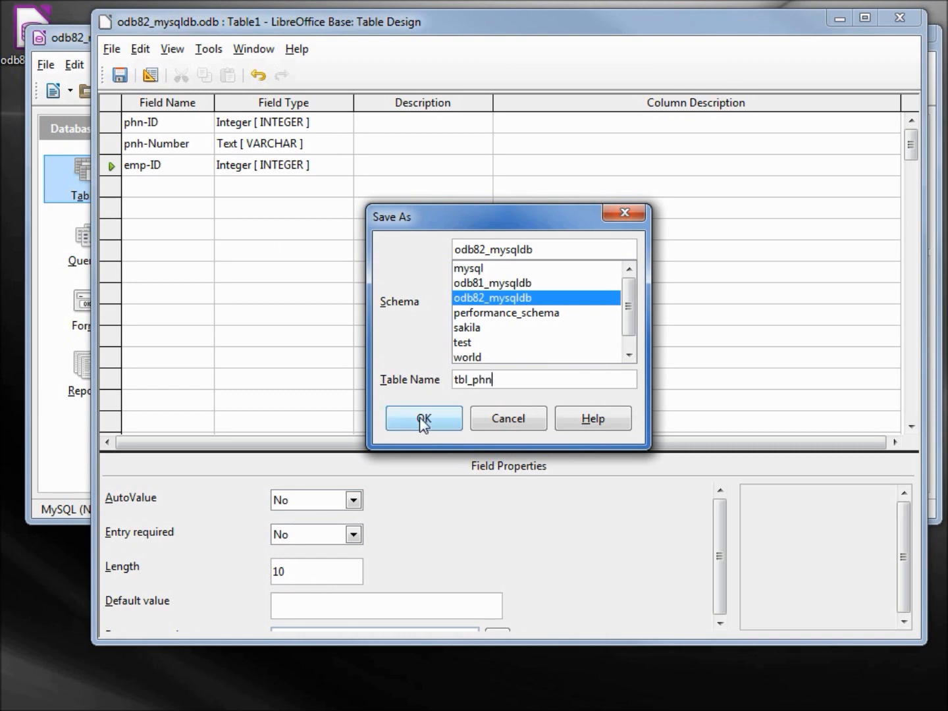
click(423, 418)
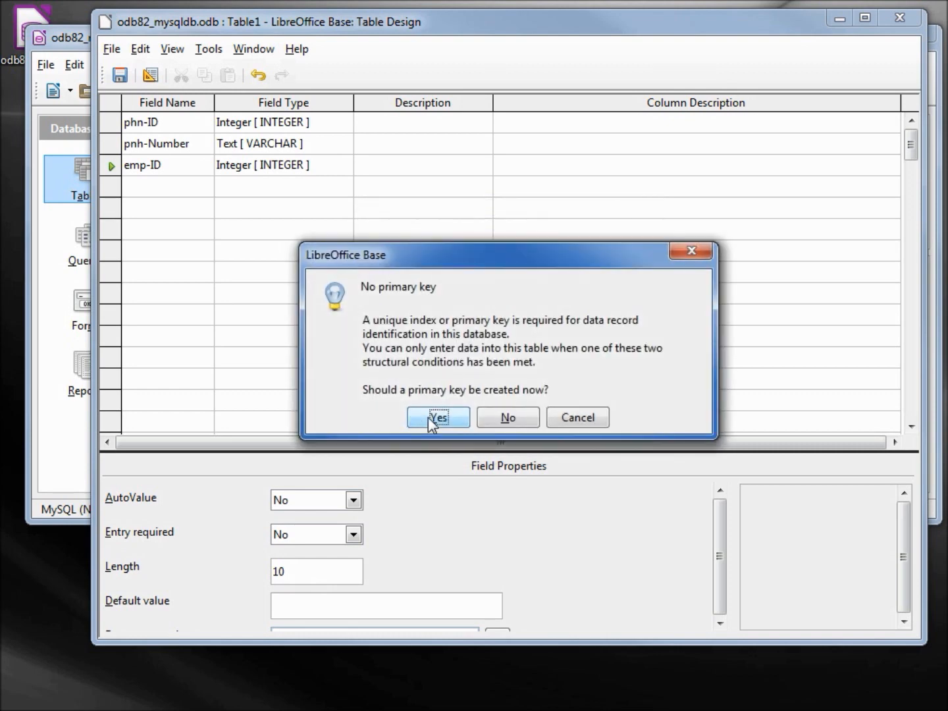
Let Base create the primary key on phn-ID and set its AutoValue to Yes.
click(437, 416)
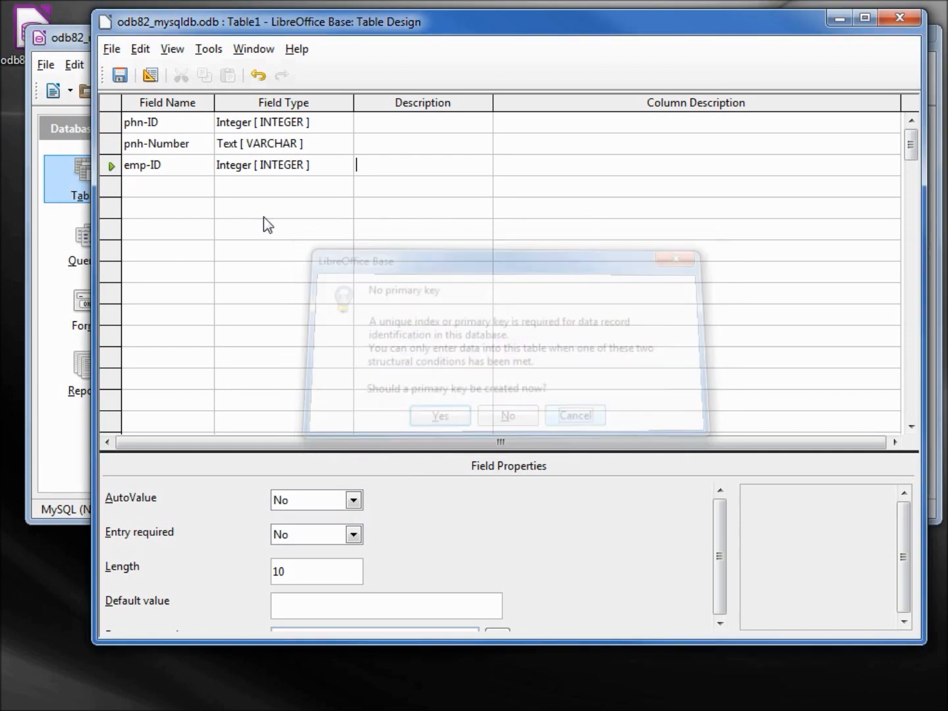
click(506, 416)
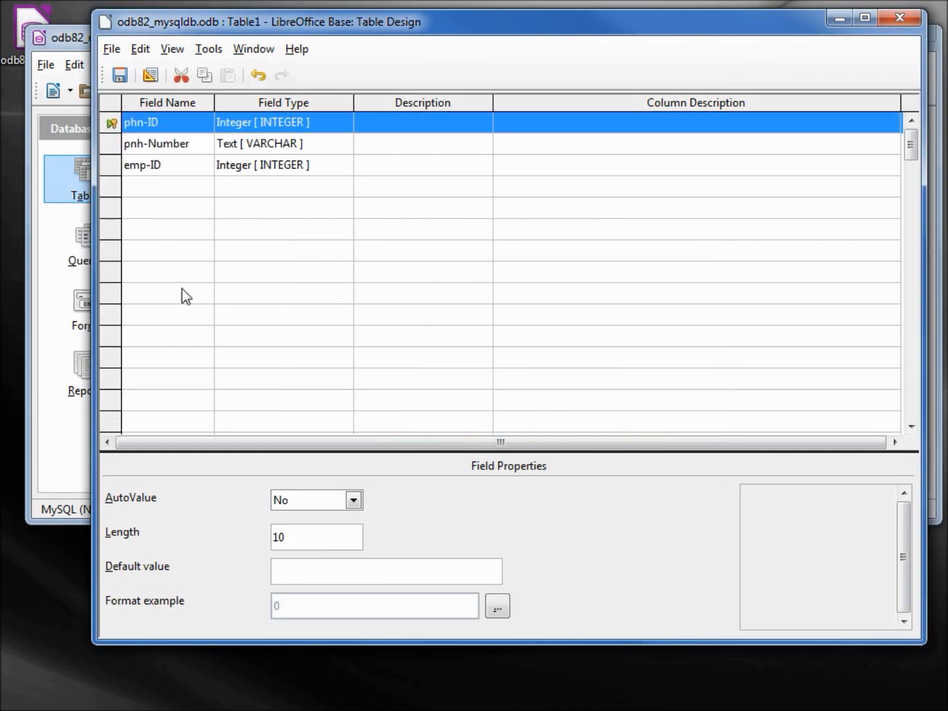
mouse_move(382, 508)
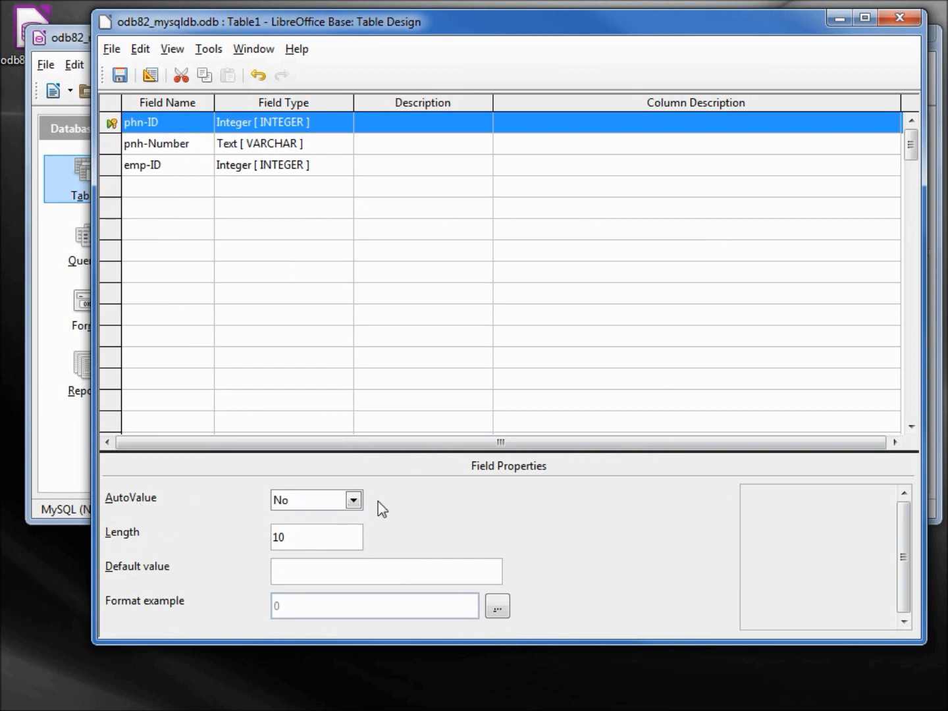
click(352, 500)
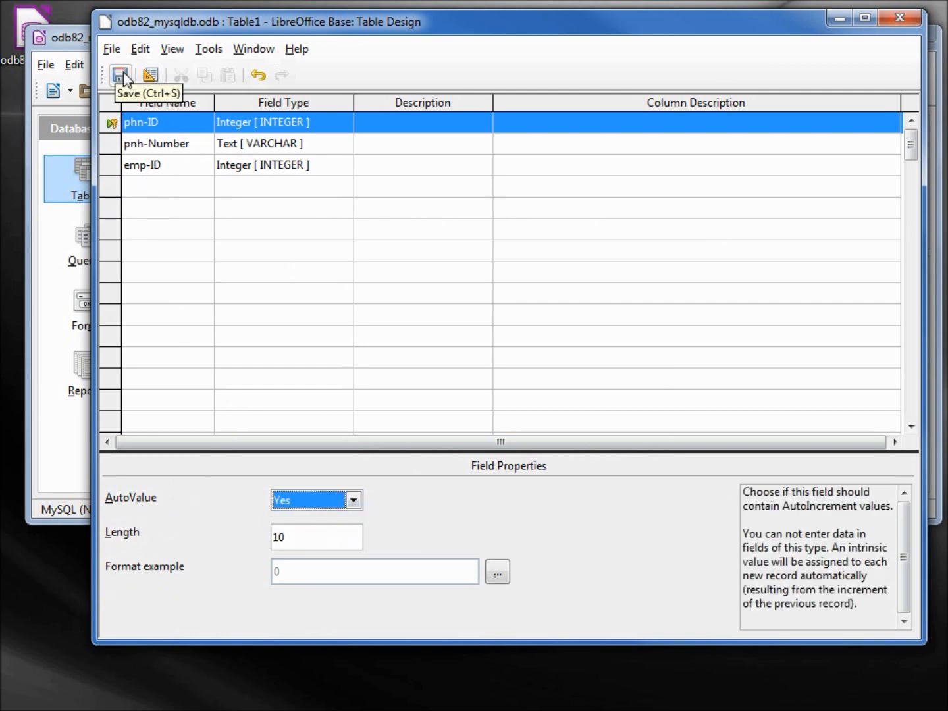
Save the phone table as tbl_phn in schema odb82_mysqldb, then close its design.
click(120, 74)
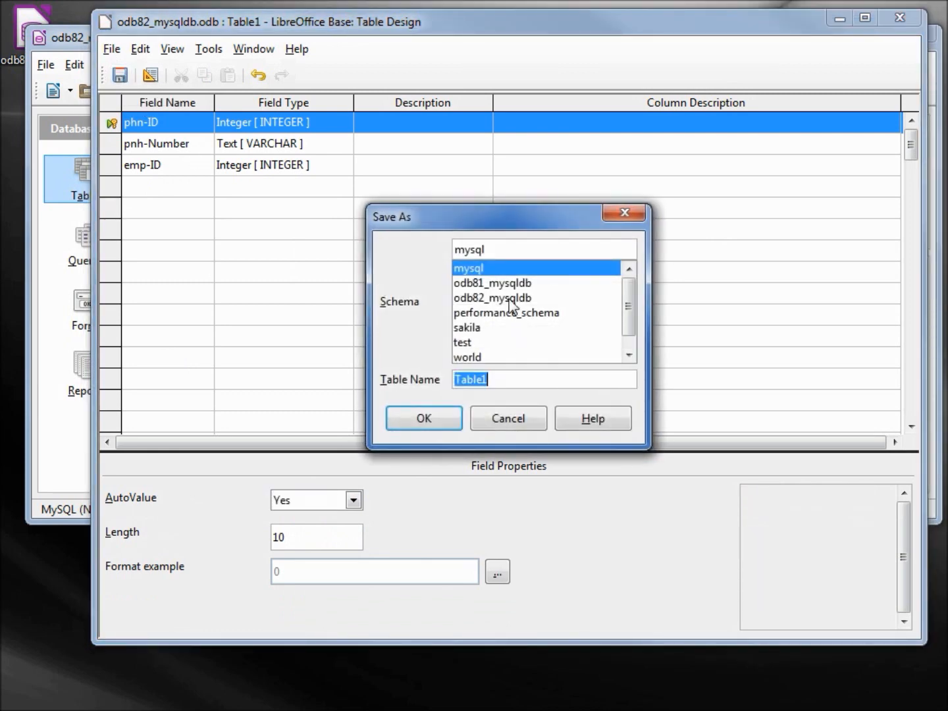
click(492, 297)
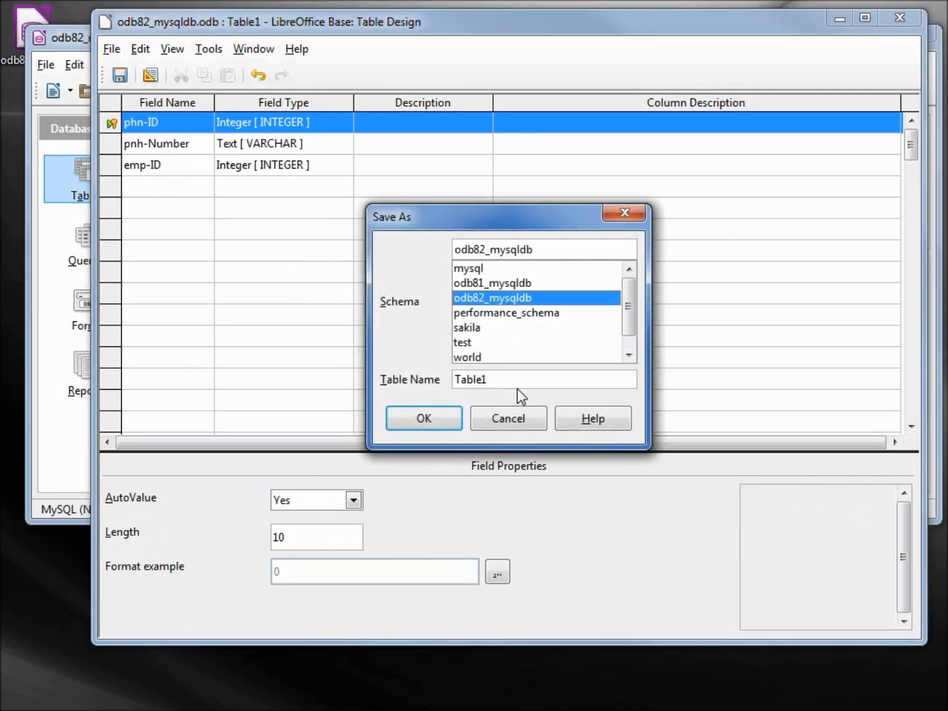
triple_click(544, 378)
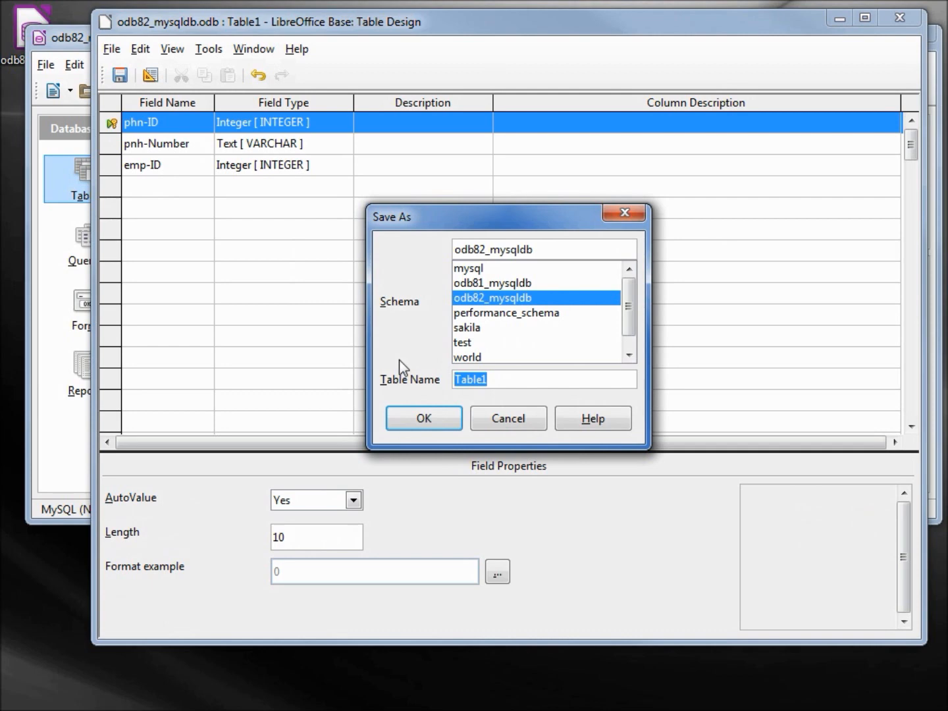
text(tbl)
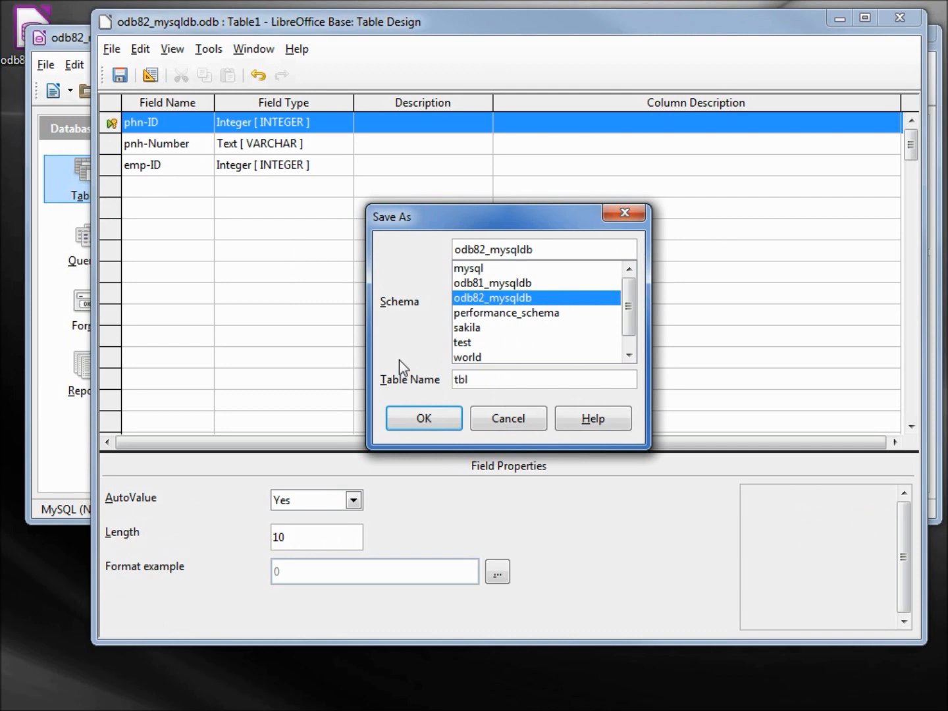
text(_p)
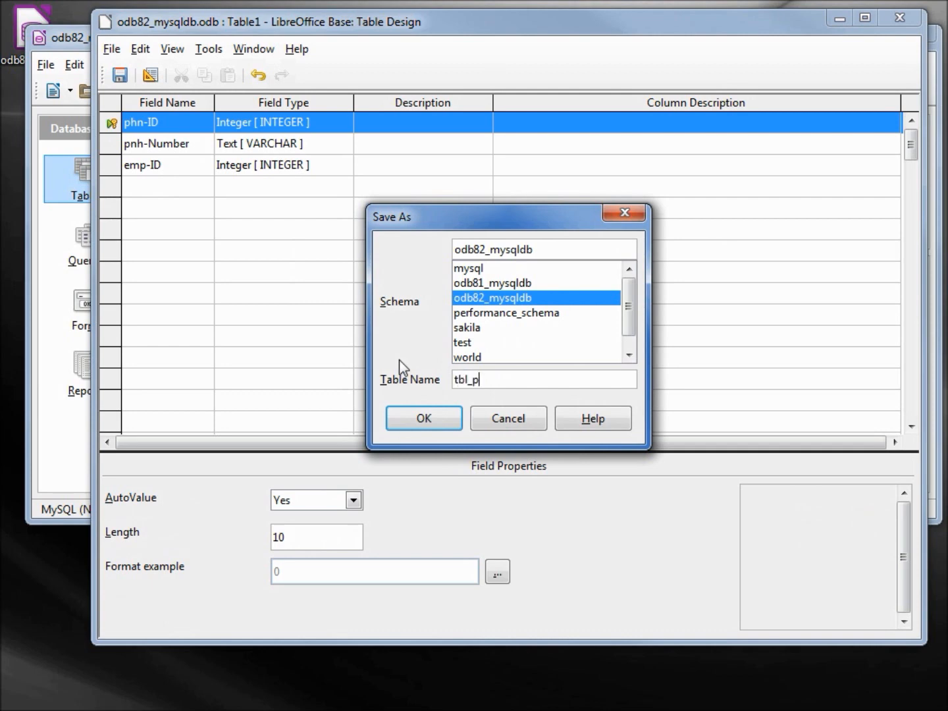
text(hn)
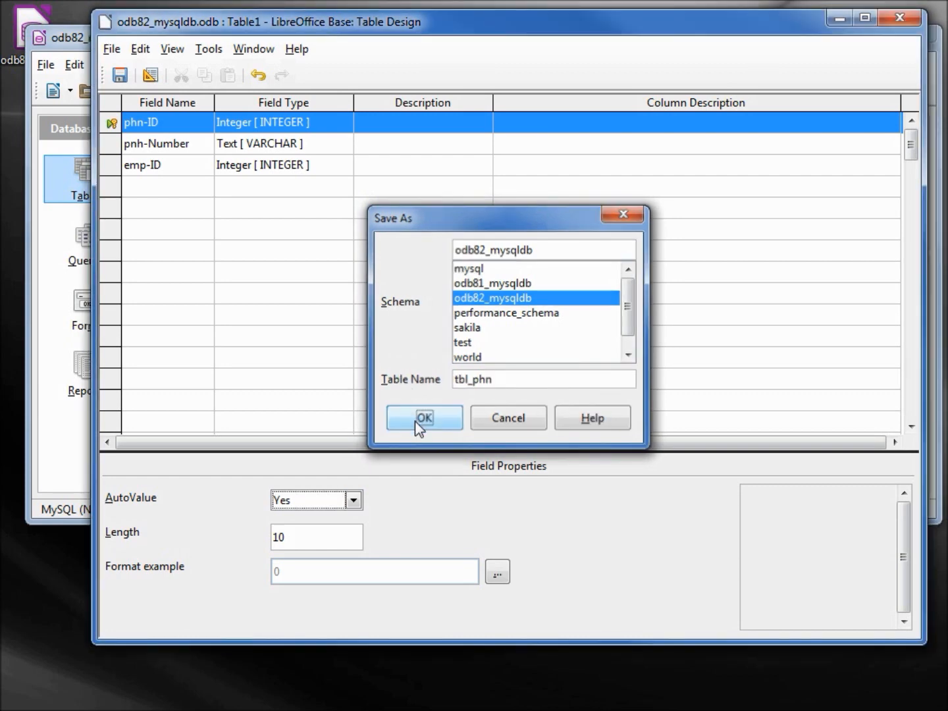
click(423, 418)
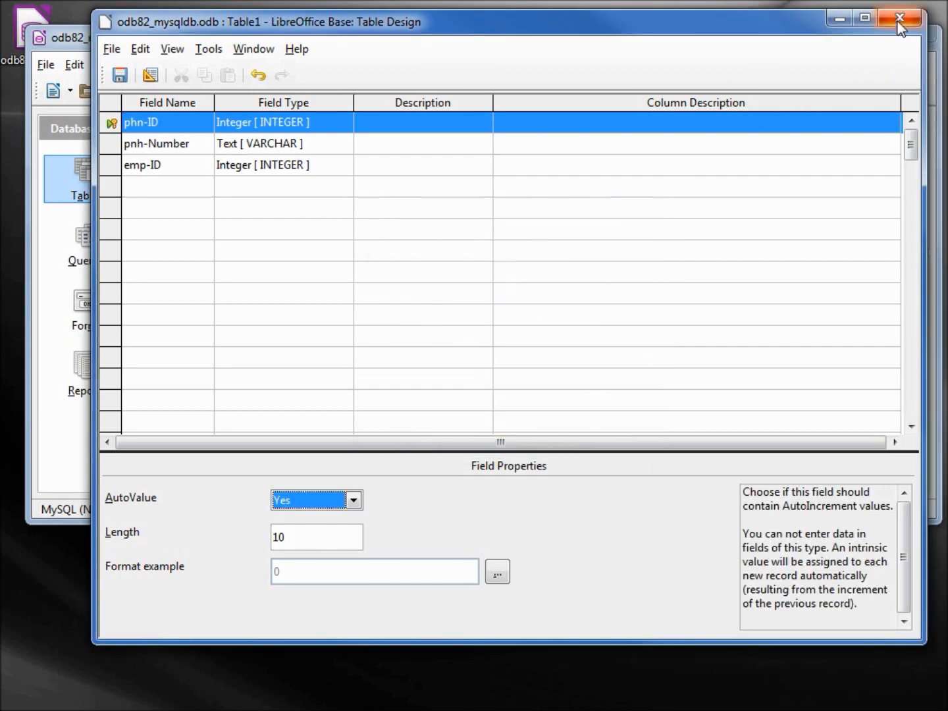
click(900, 18)
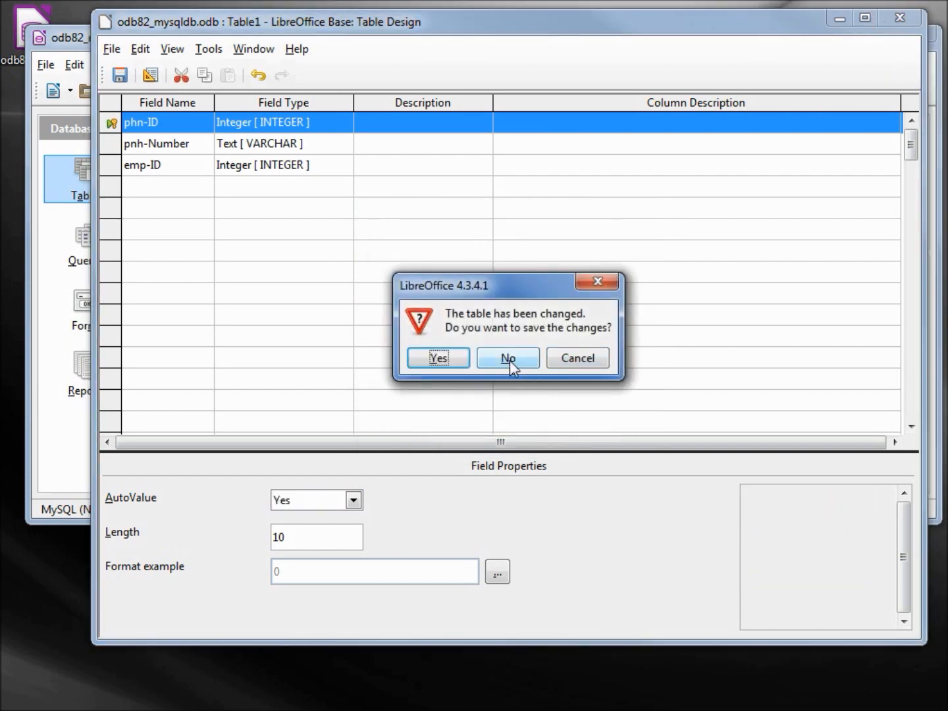
Discard the save prompt, dismiss the Tables Filter dialog, and close the odb82_mysqldb.odb window.
click(507, 357)
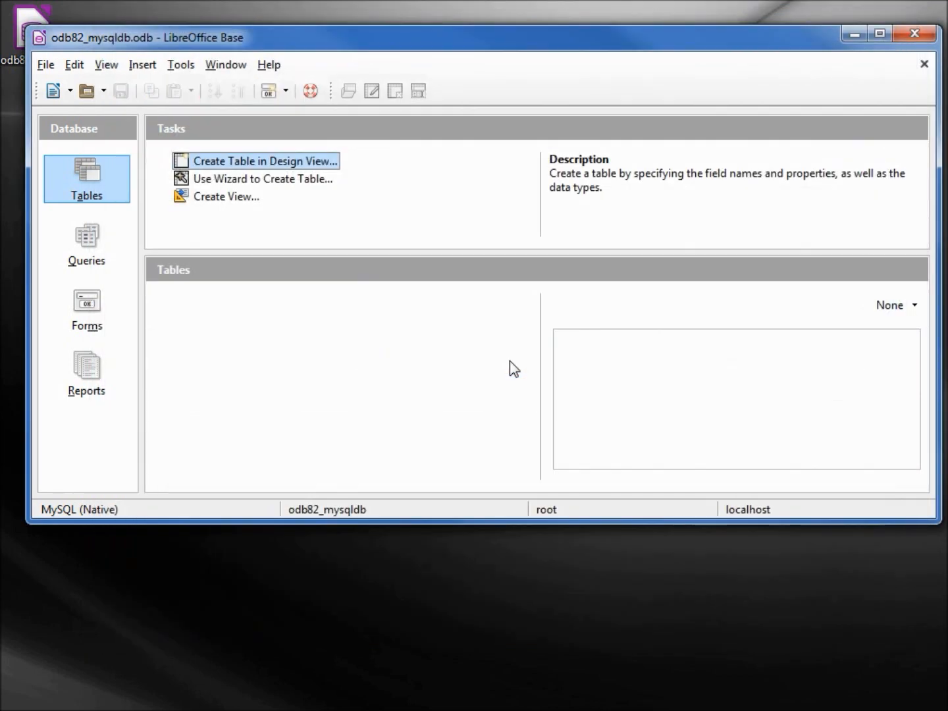
mouse_move(196, 213)
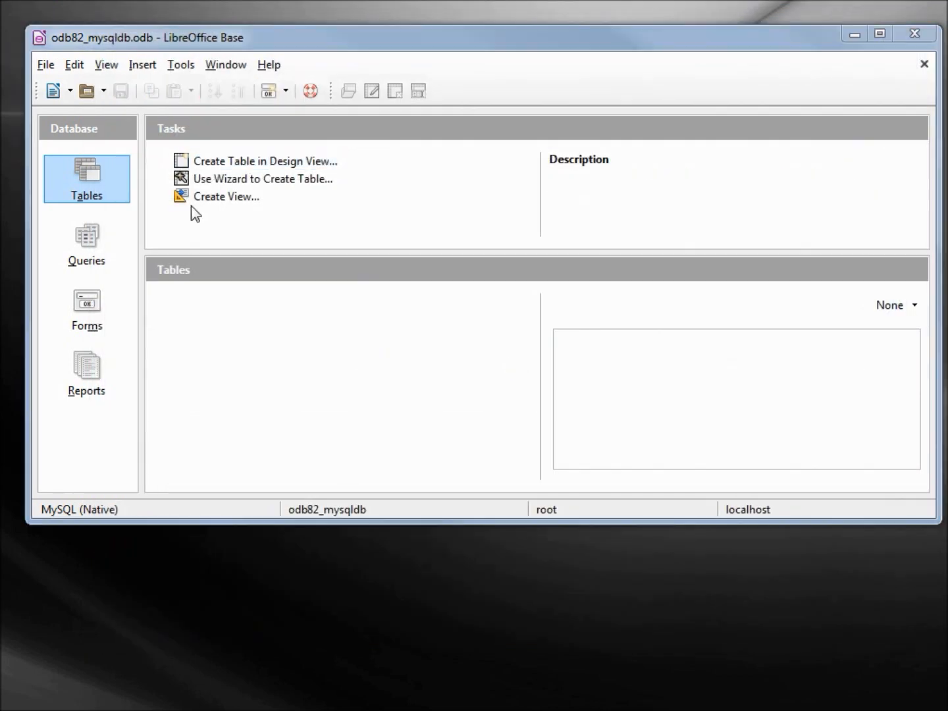
mouse_move(206, 309)
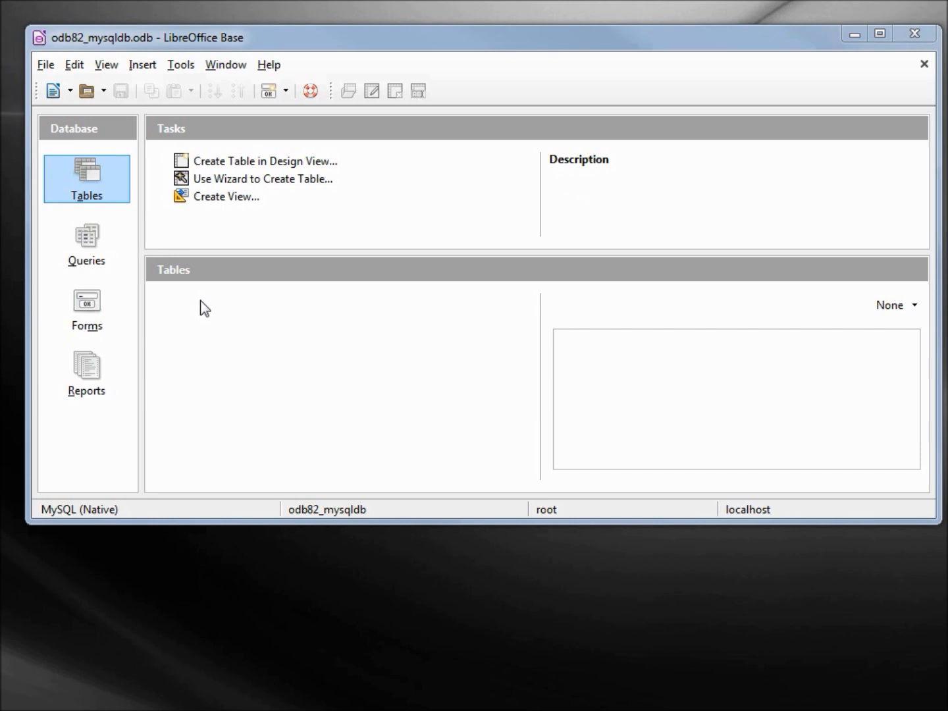
click(180, 64)
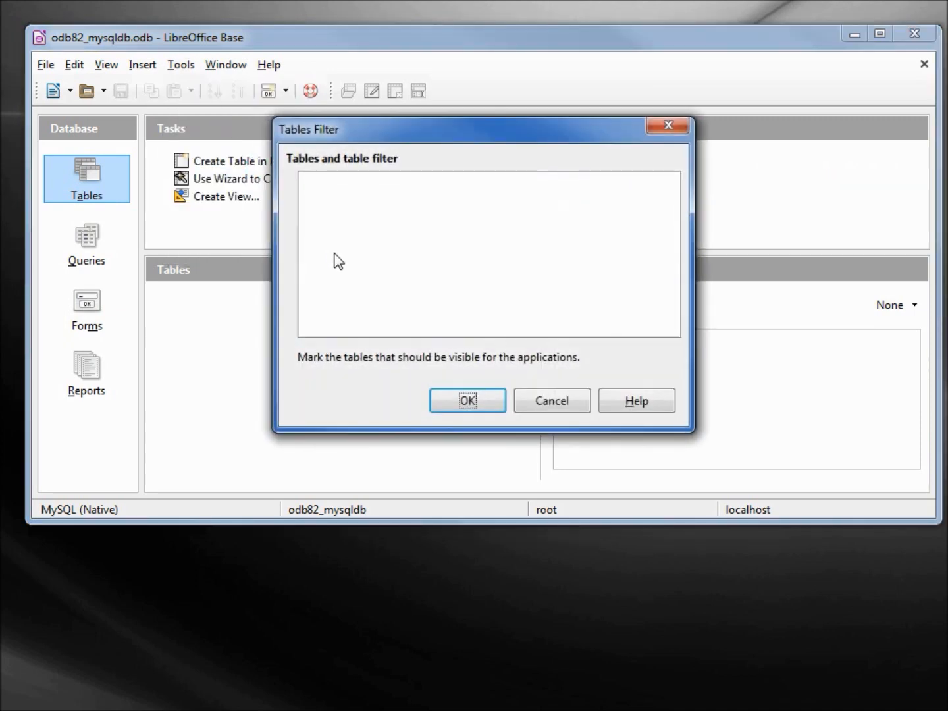
mouse_move(553, 368)
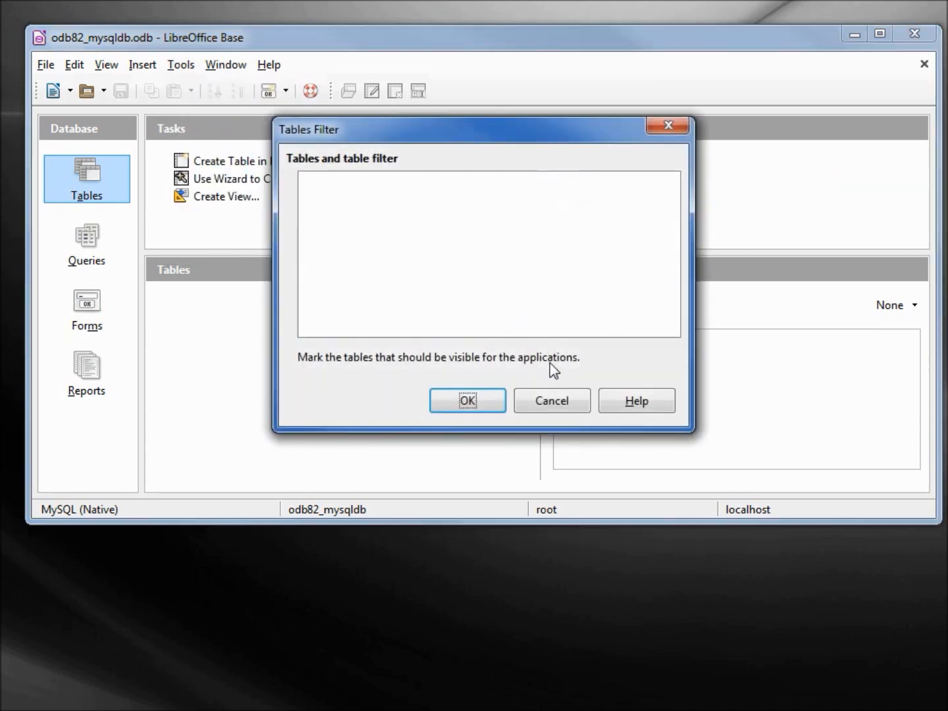
click(467, 400)
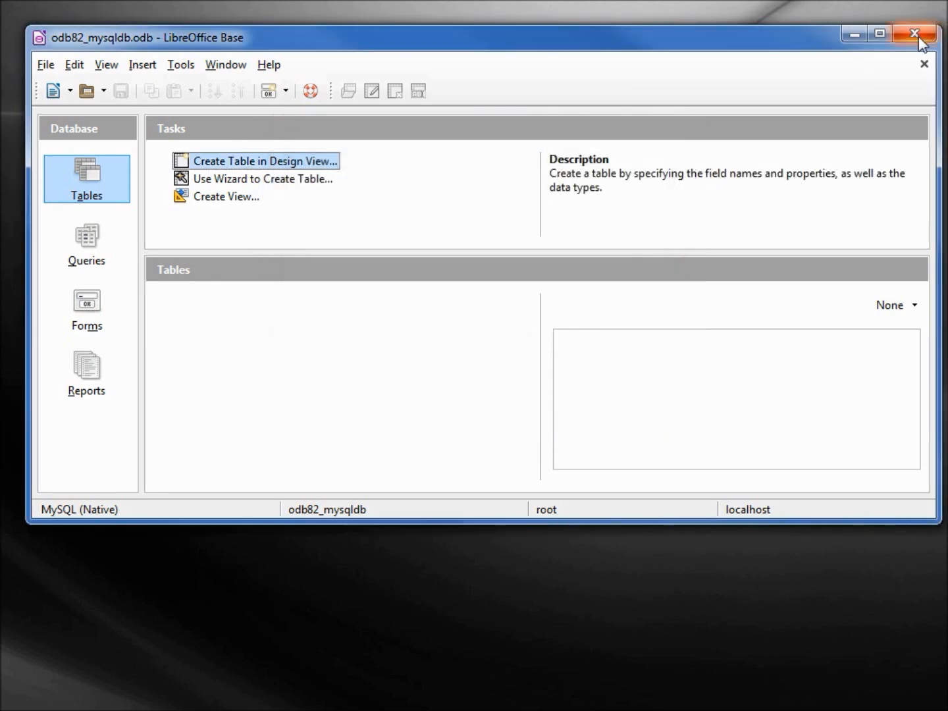
click(914, 34)
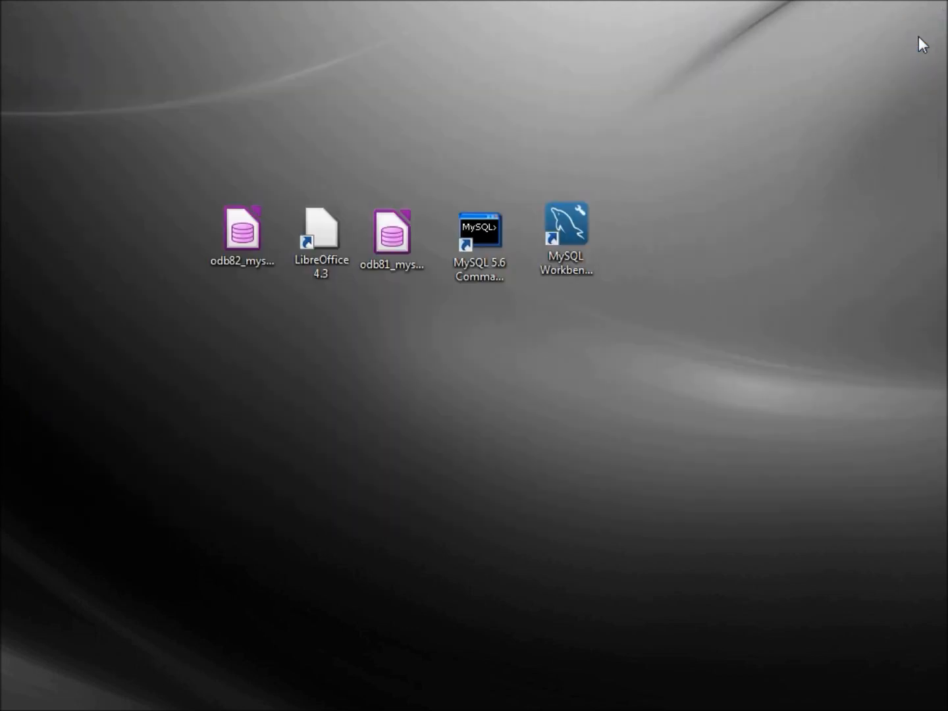
Launch MySQL Workbench from the desktop and connect to Local instance MySQL56.
click(564, 227)
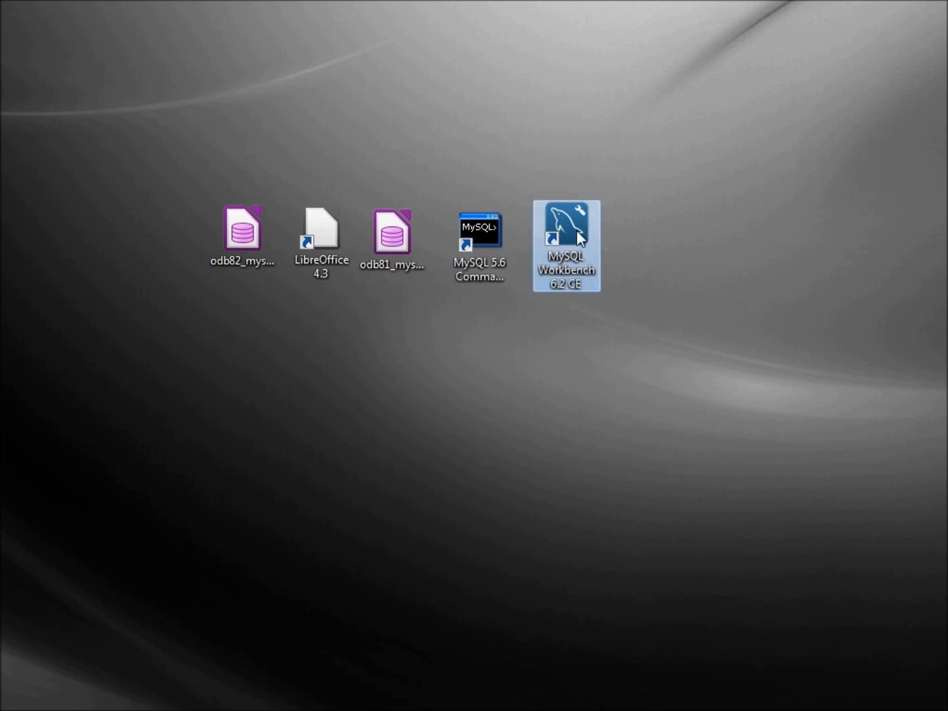
double_click(566, 246)
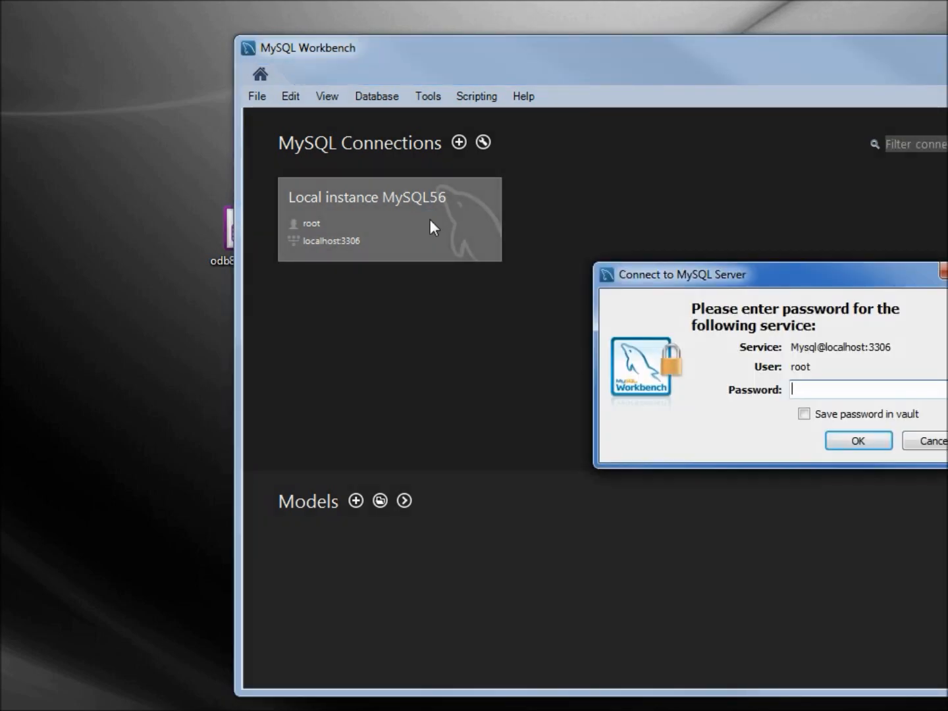
click(856, 440)
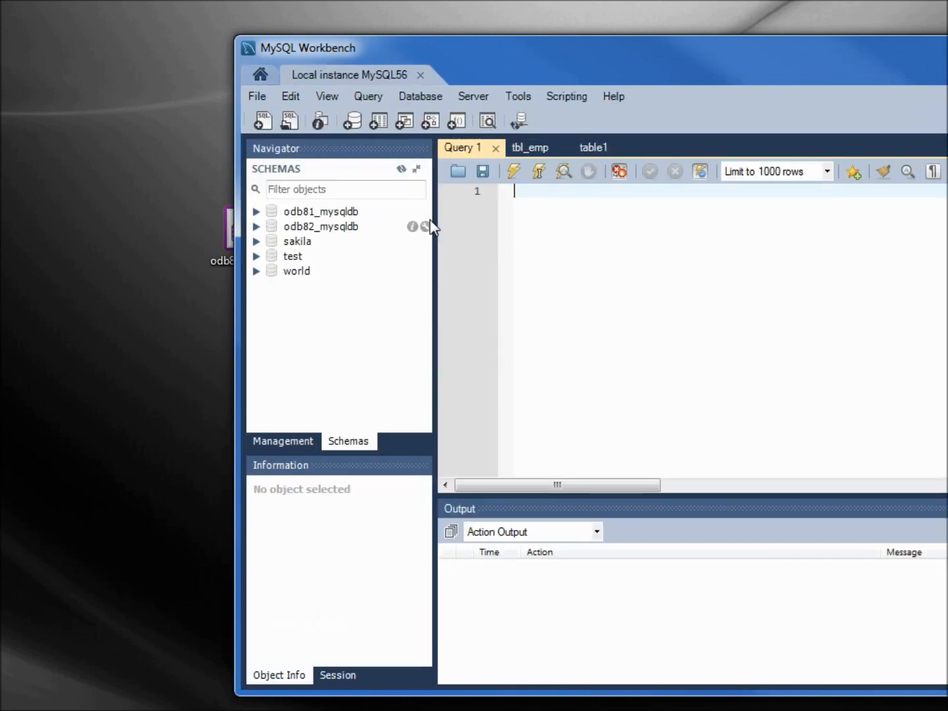
mouse_move(339, 245)
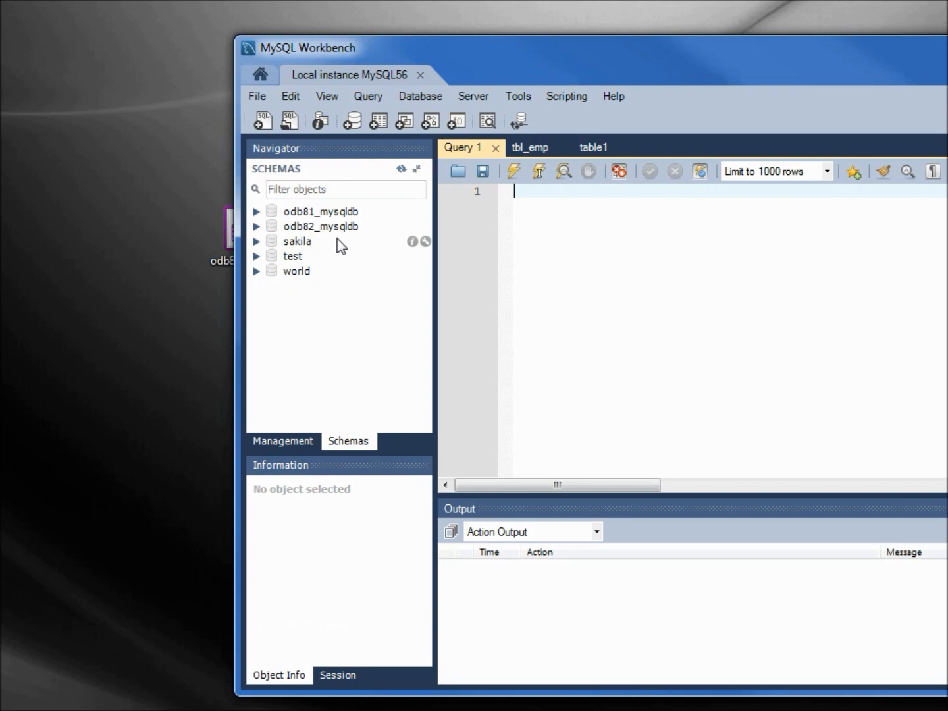
mouse_move(257, 233)
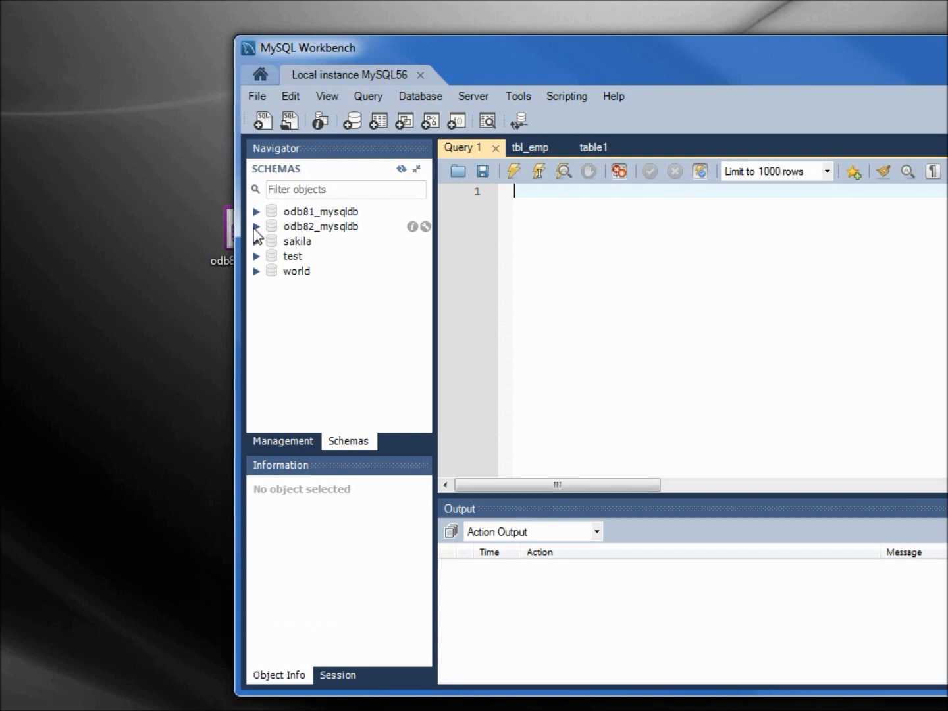
Expand odb82_mysqldb's Tables in the Navigator and select tbl_phn to view its columns.
click(258, 225)
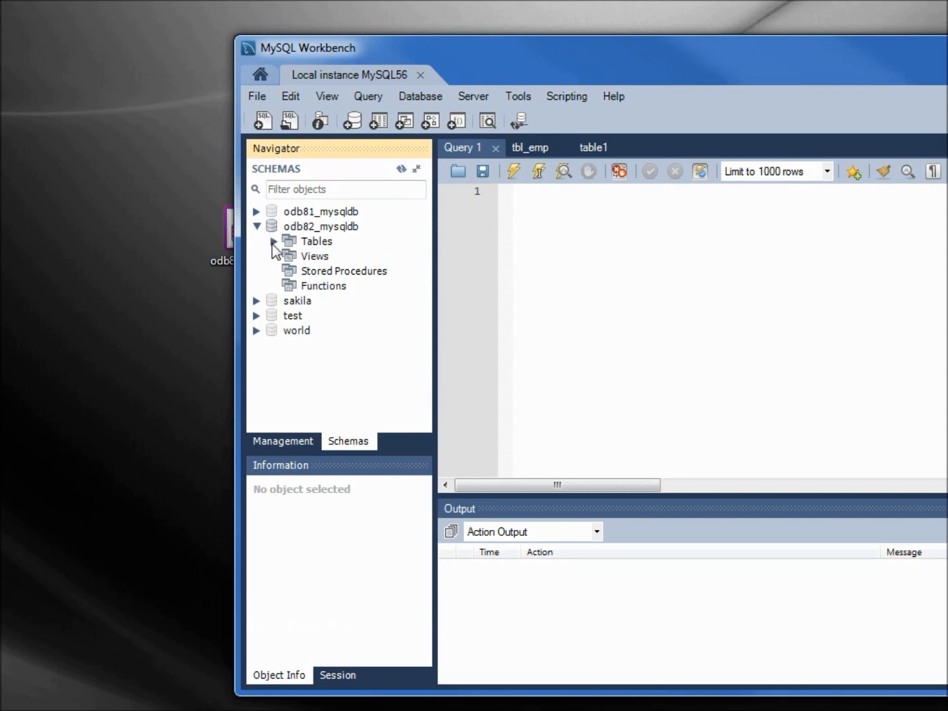
click(277, 241)
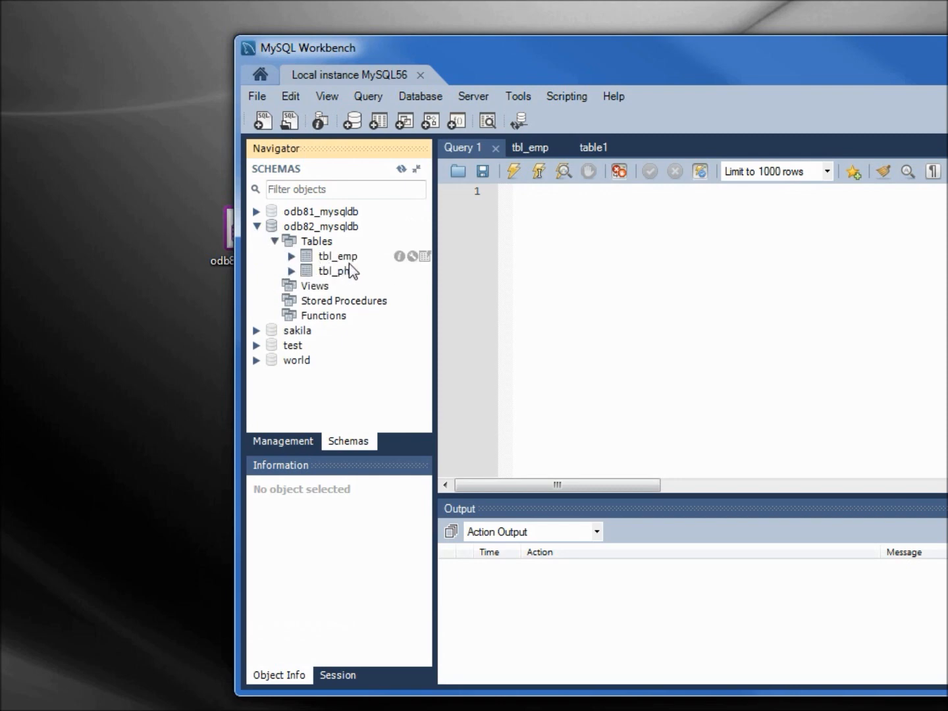
click(338, 271)
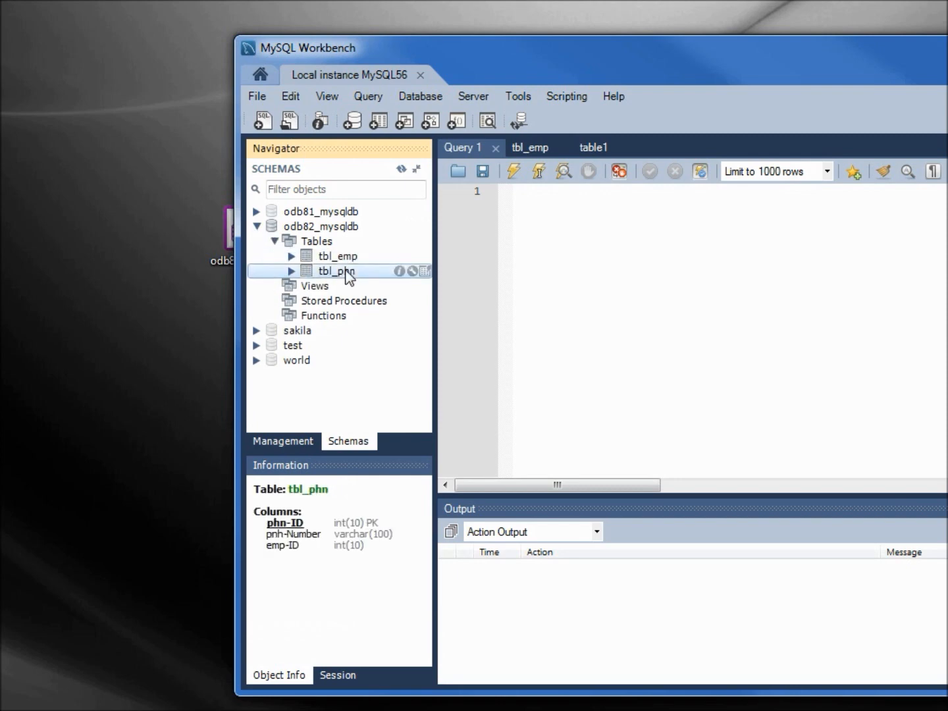